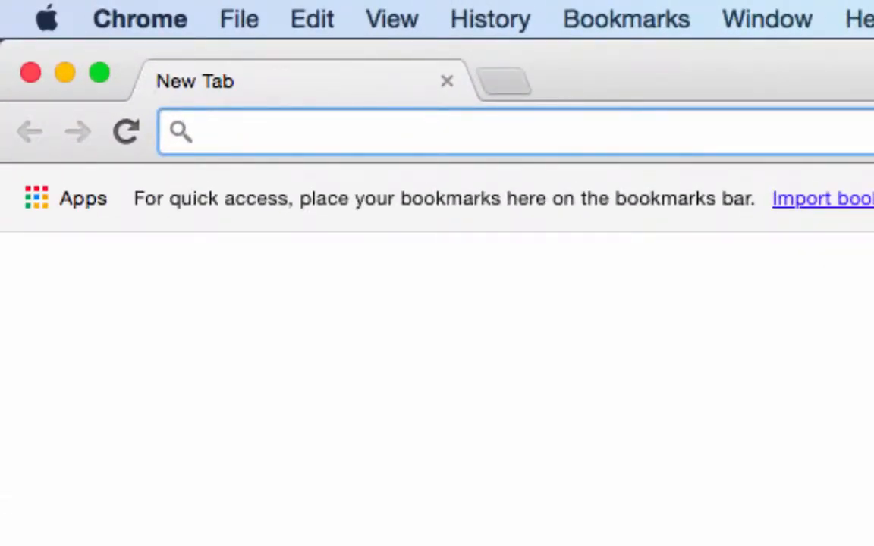
- Search scala, start the Scala IDE Mac 64-bit download, then switch to Finder's Applications folder
type("scala-ide.org/download/sdk")
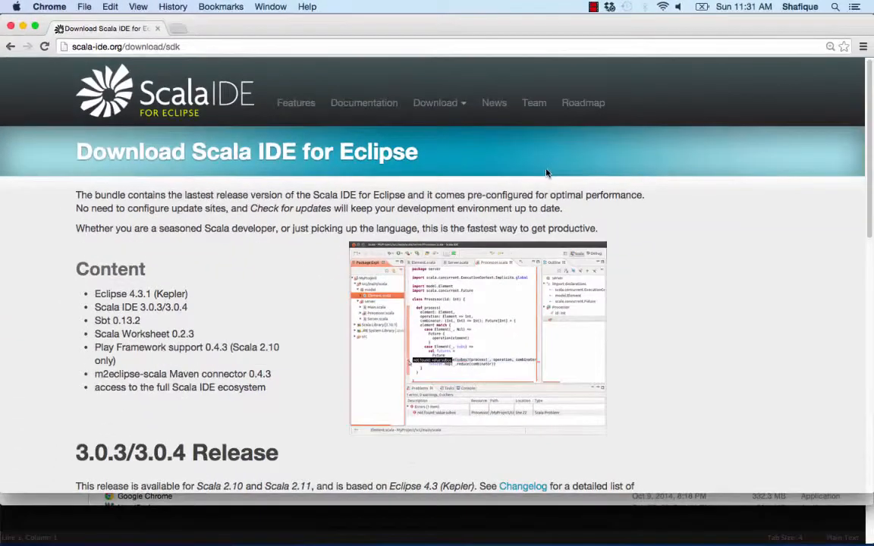
scroll("down", 3)
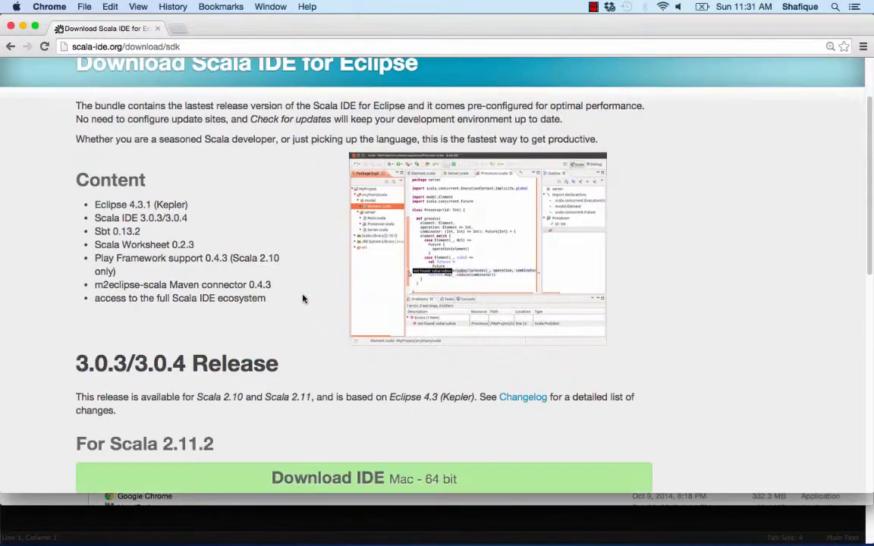
scroll("down", 3)
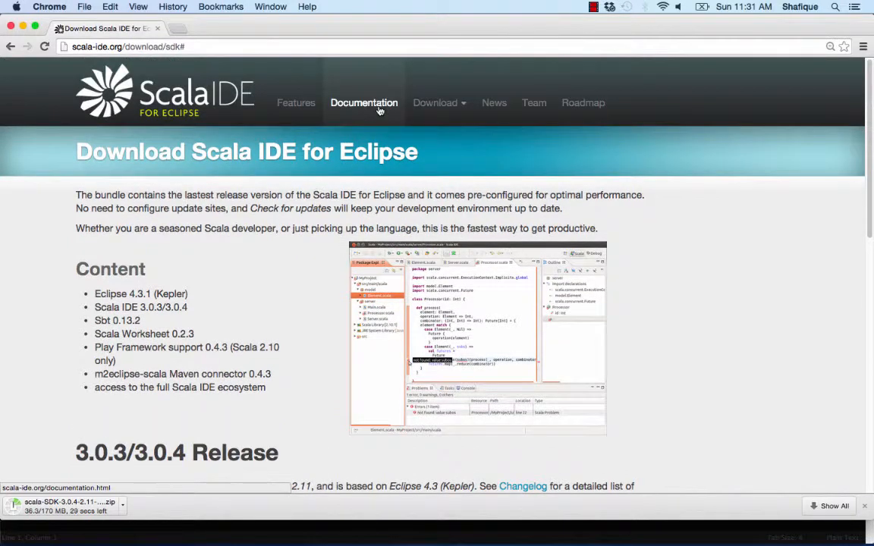
key("cmd+tab")
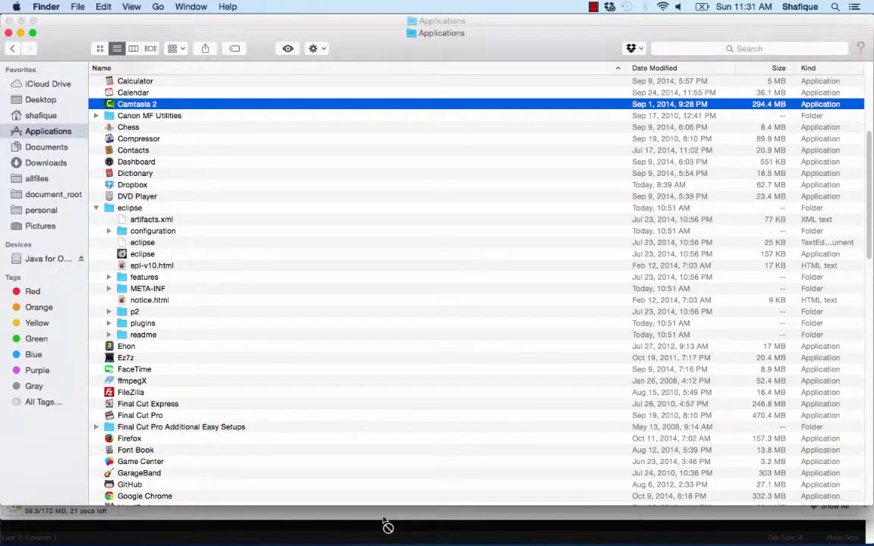
mouse_move(349, 527)
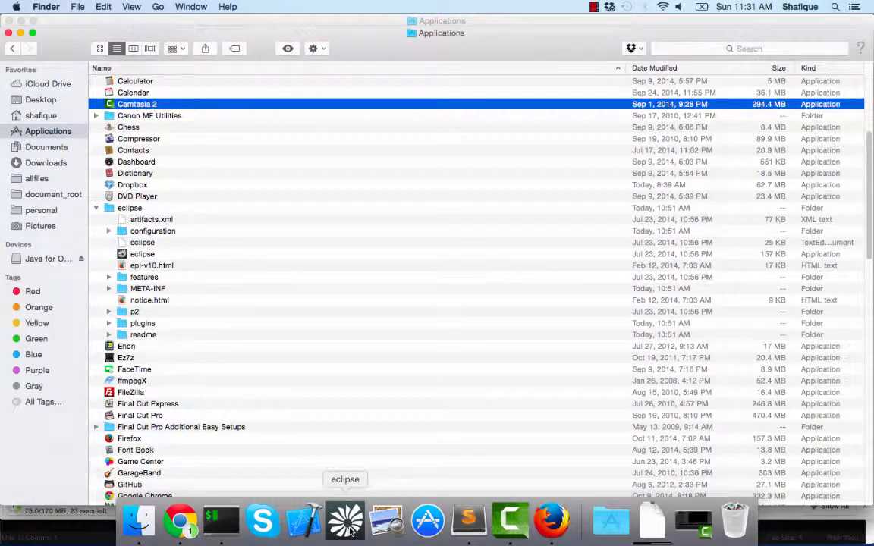
- Reach the Installation section of the Scala IDE Getting Started guide via Documentation
left_click(180, 520)
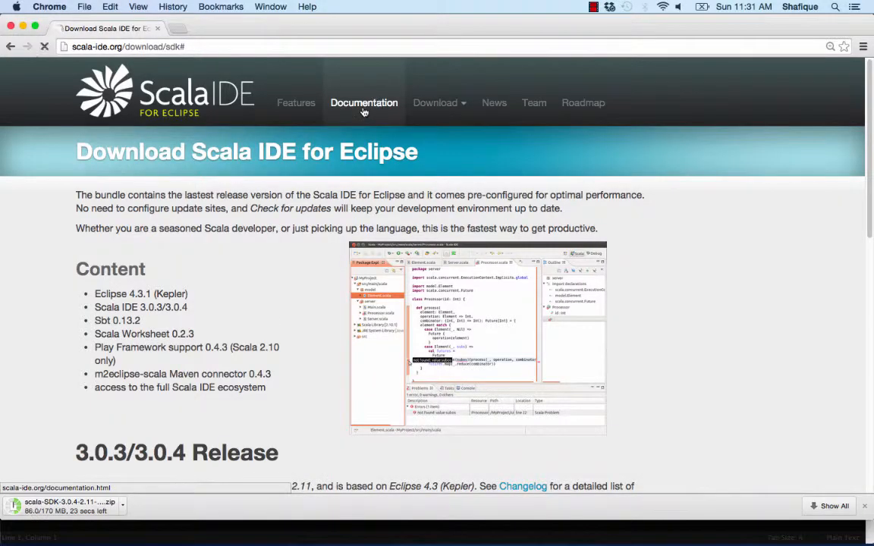
left_click(364, 103)
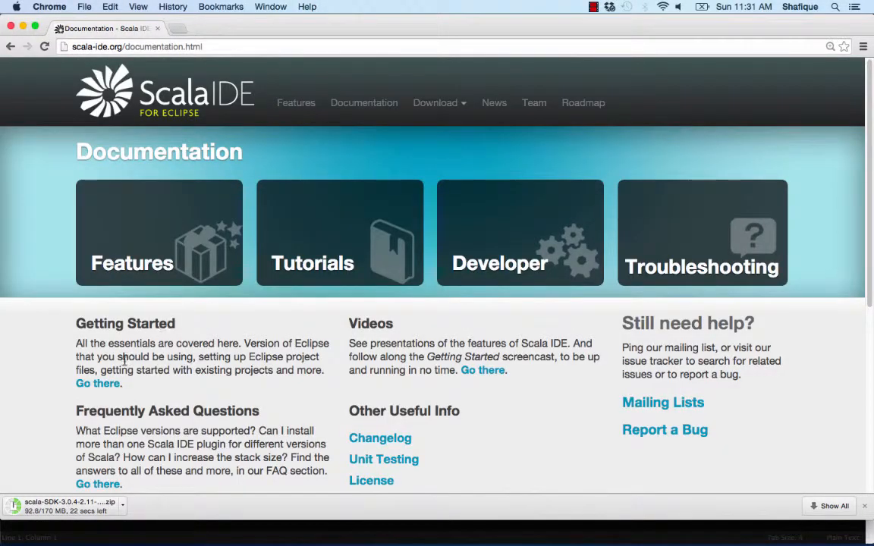
left_click(98, 384)
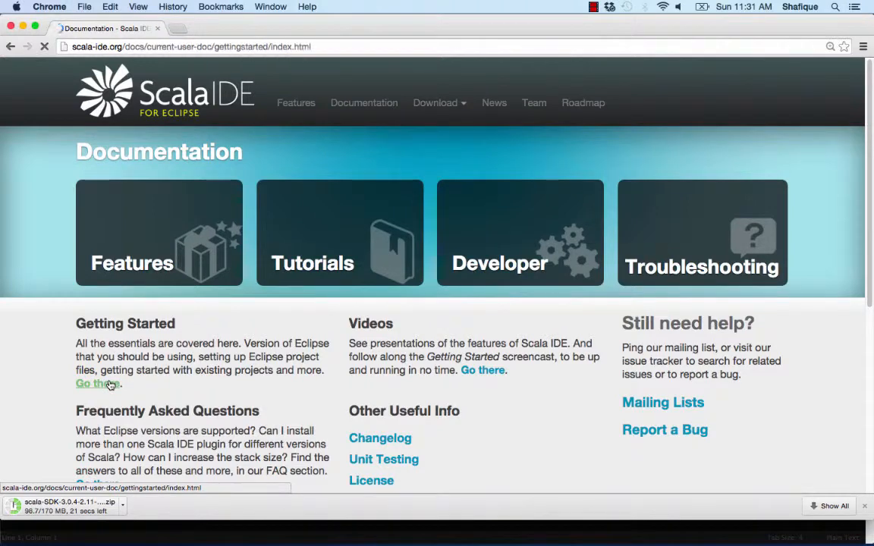
left_click(92, 384)
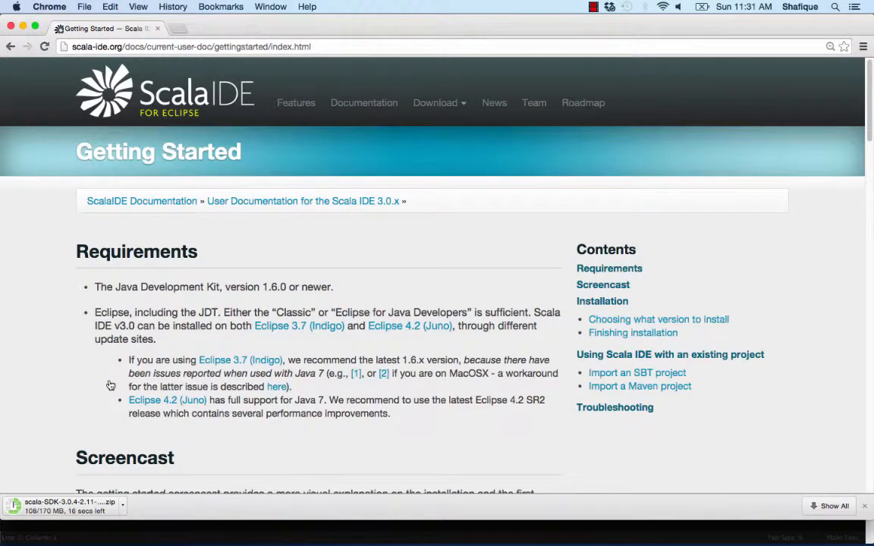
scroll("down", 3)
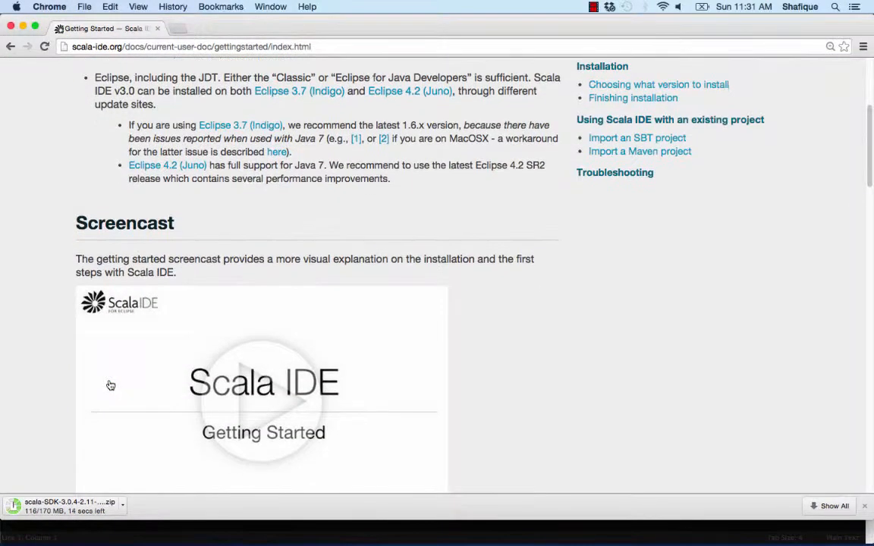
scroll("down", 3)
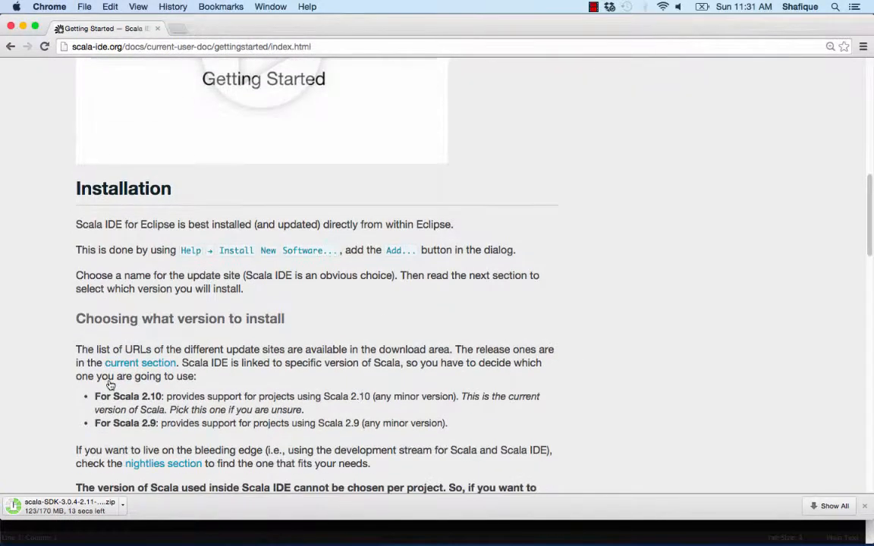
scroll("down", 3)
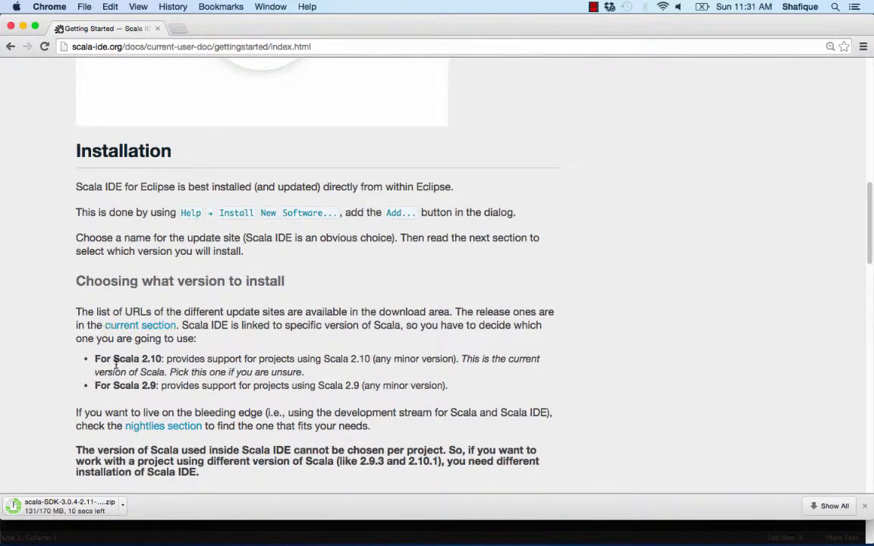
mouse_move(140, 325)
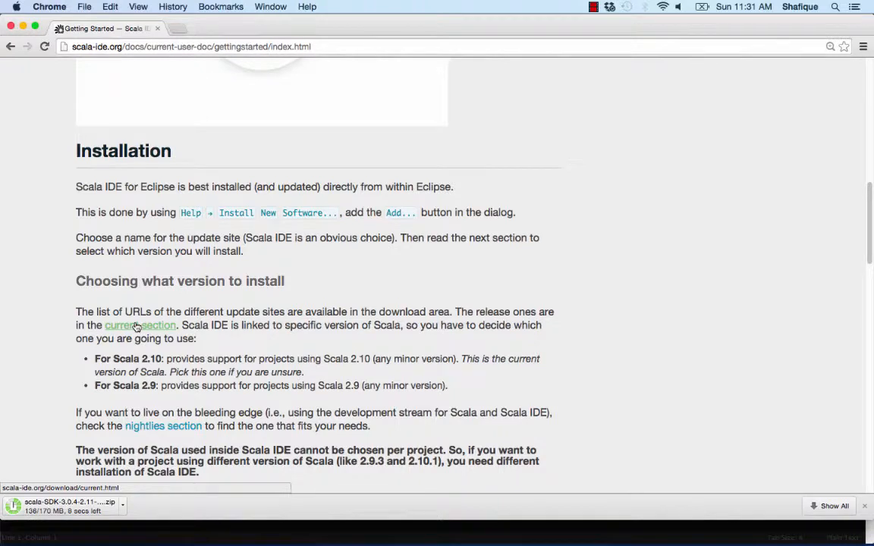
- Bring the 'current section' release downloads into a second tab and view the 3.0 download page
right_click(140, 325)
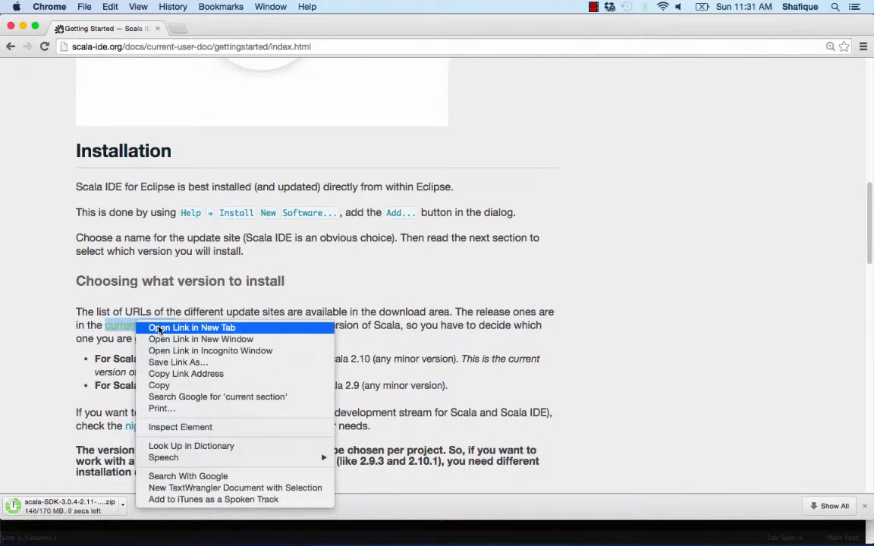
left_click(192, 327)
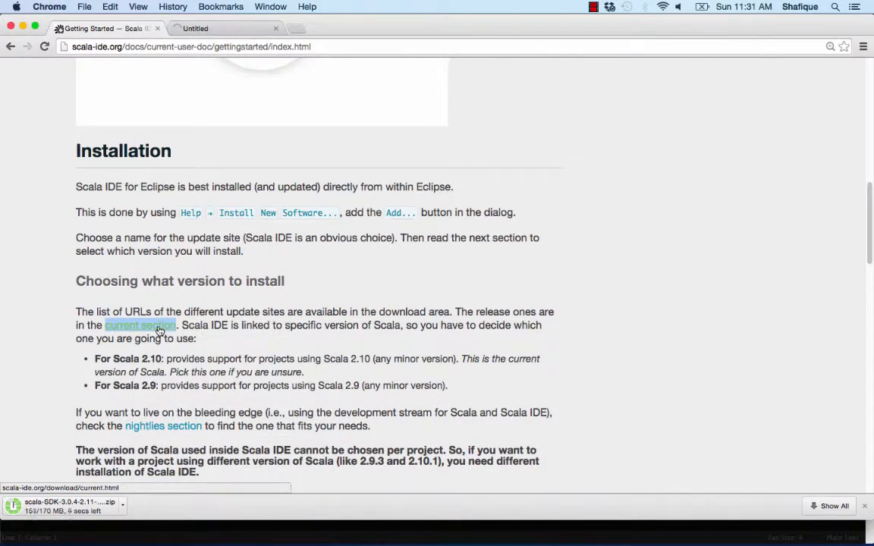
left_click(140, 325)
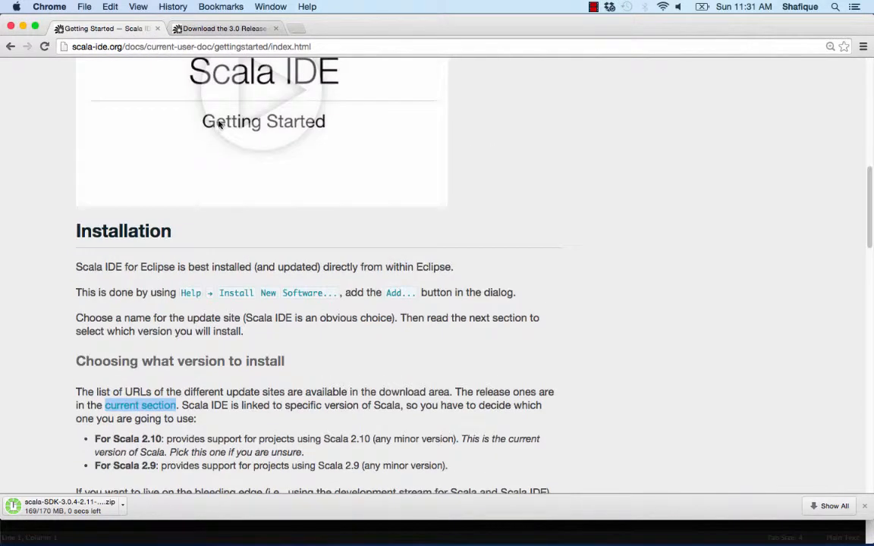
left_click(222, 28)
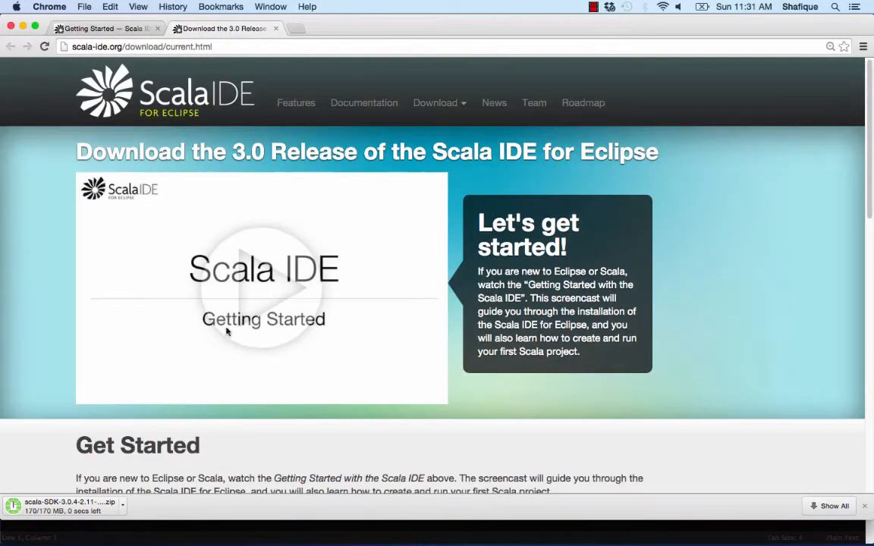
scroll("down", 3)
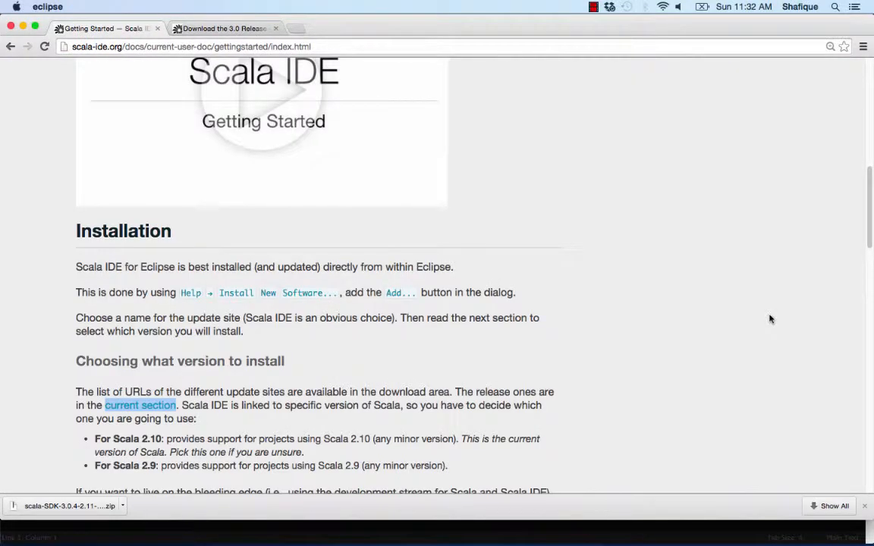
- Create a folder named workspace inside allfiles and launch Eclipse on it
scroll("down", 3)
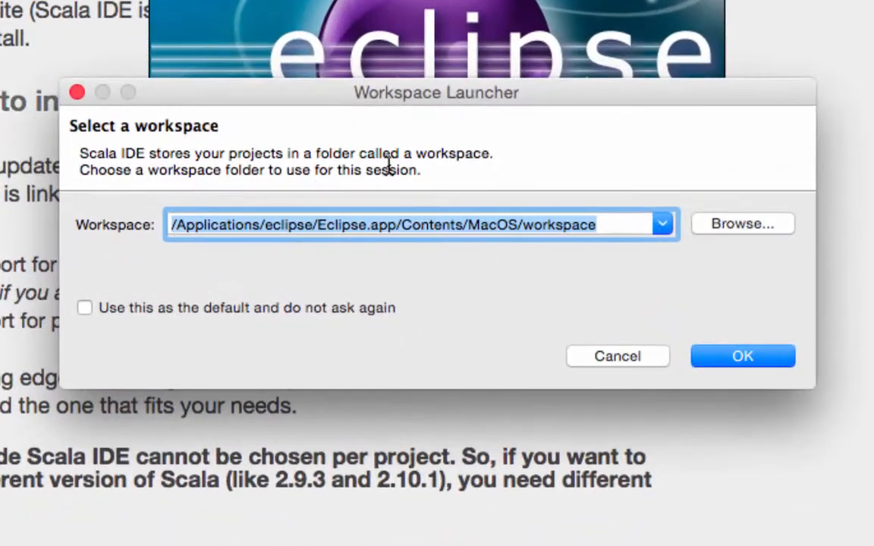
mouse_move(717, 237)
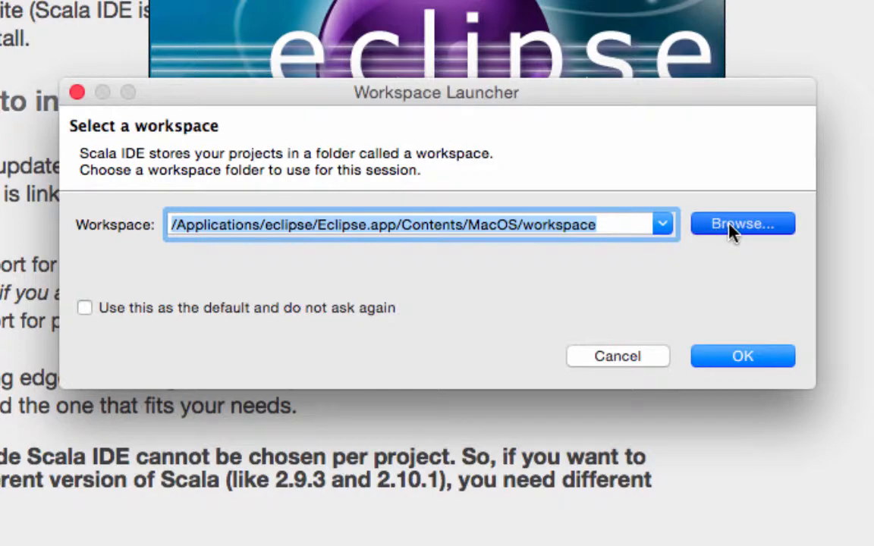
left_click(743, 224)
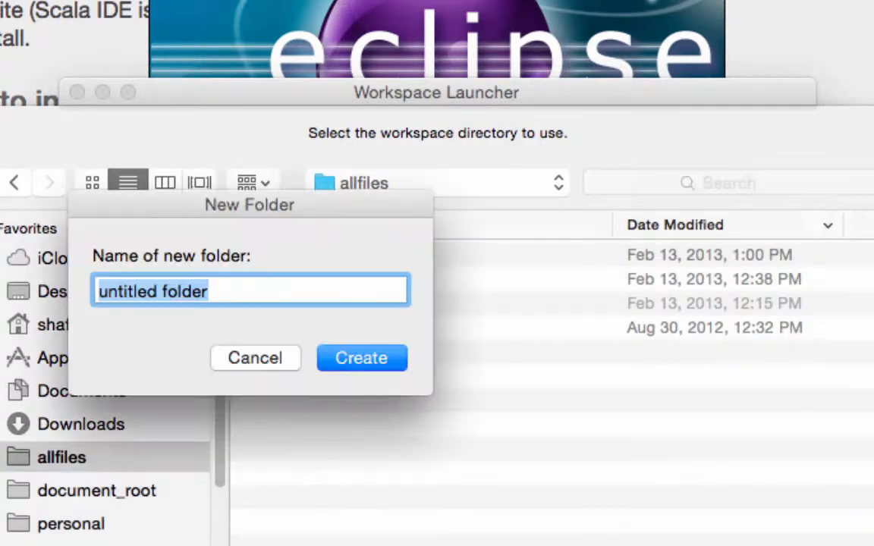
type("workspace")
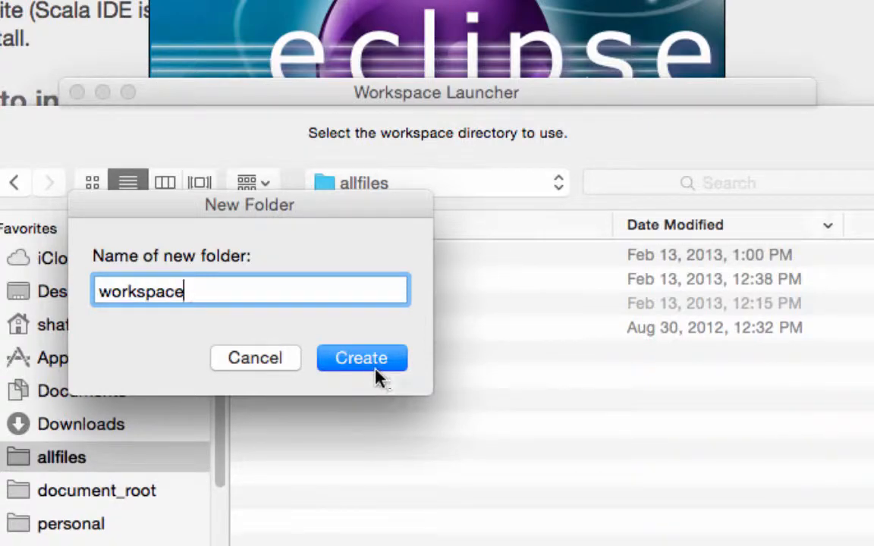
left_click(362, 357)
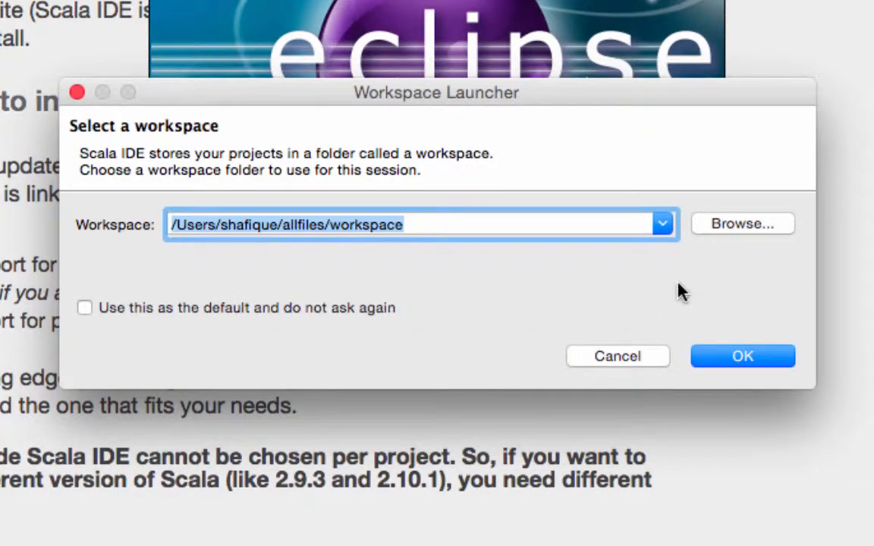
left_click(742, 356)
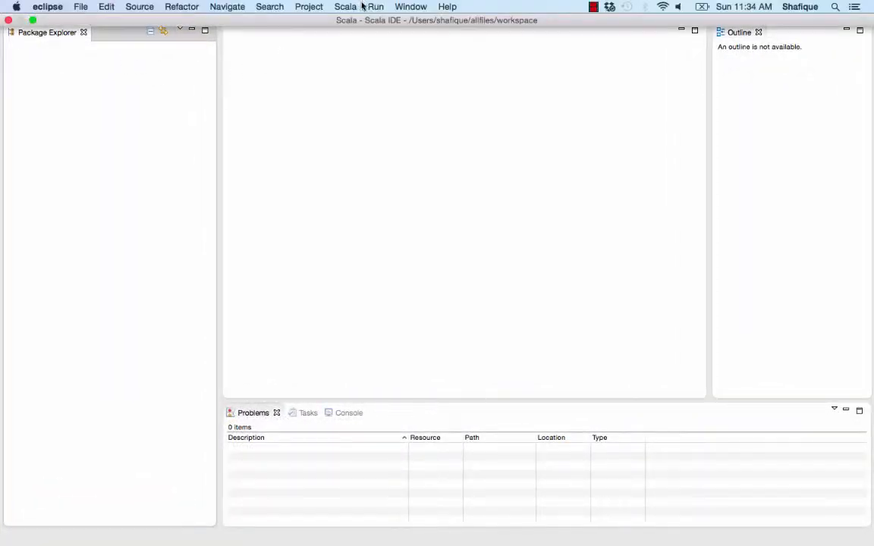
- Add the Scala IDE update site in Install New Software and mark Scala IDE for Eclipse
left_click(447, 7)
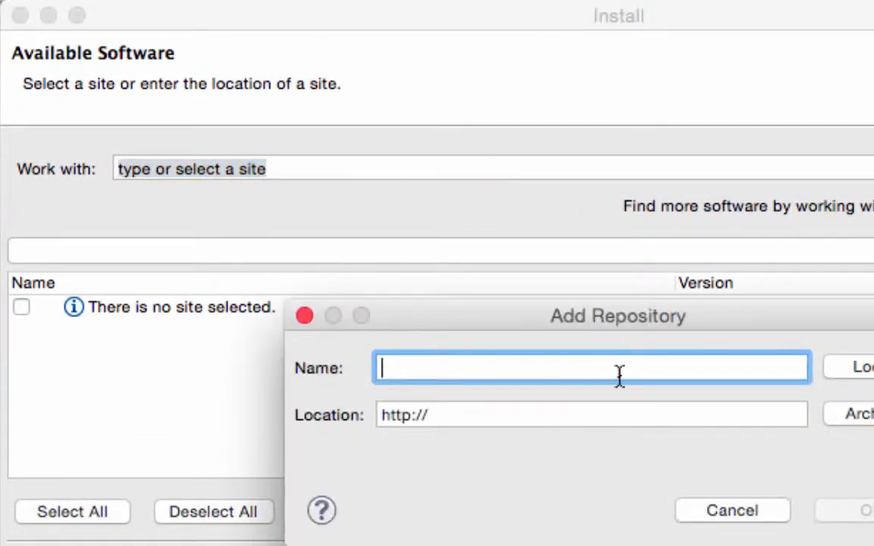
type("scala ide for eclipse")
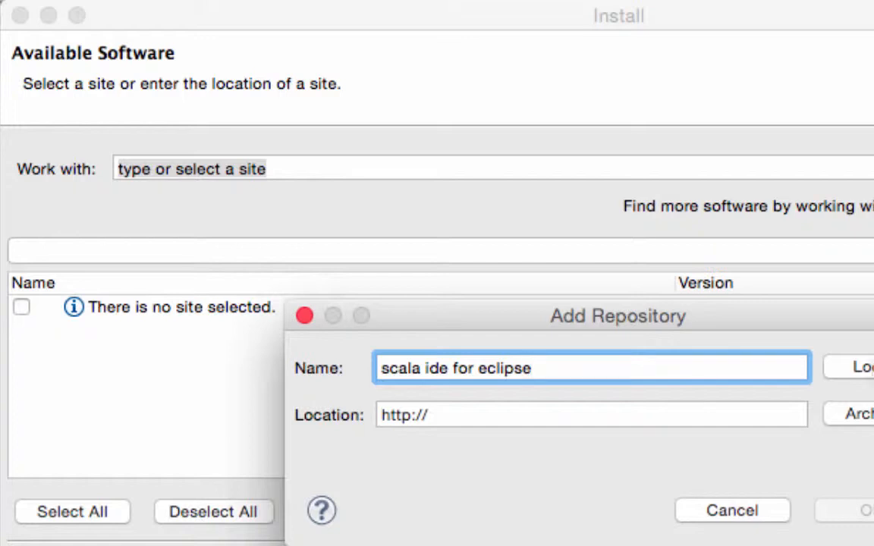
left_click(591, 414)
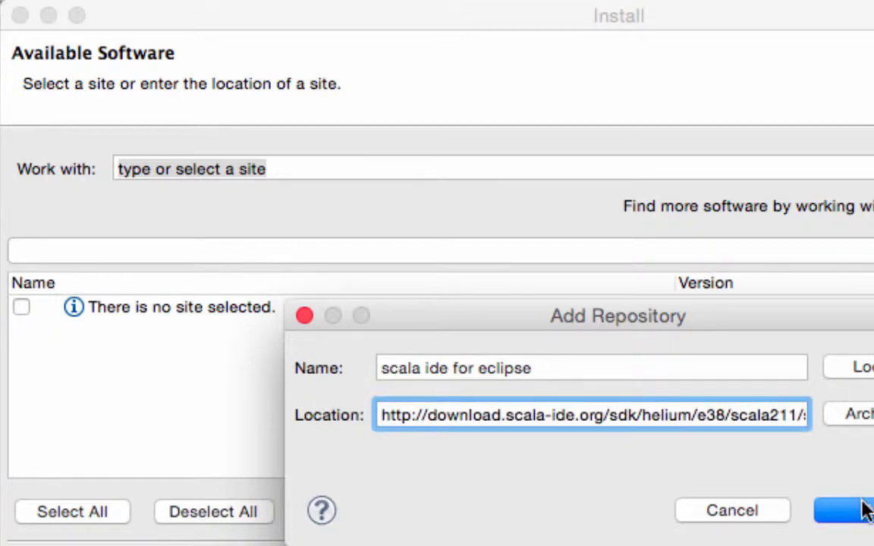
left_click(858, 510)
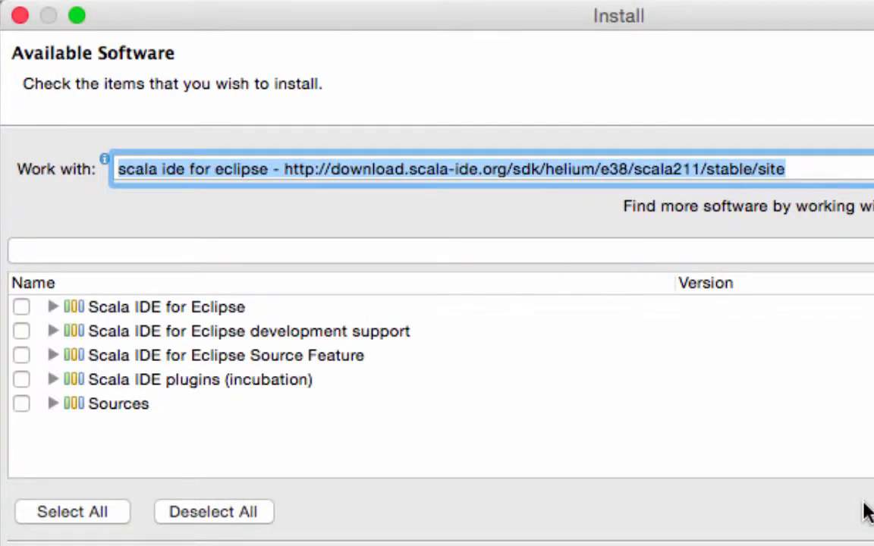
mouse_move(31, 319)
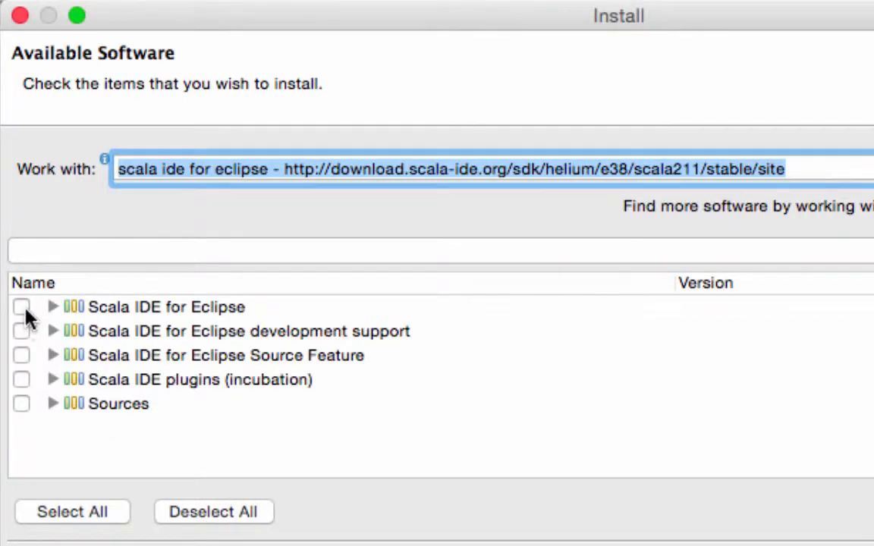
left_click(20, 307)
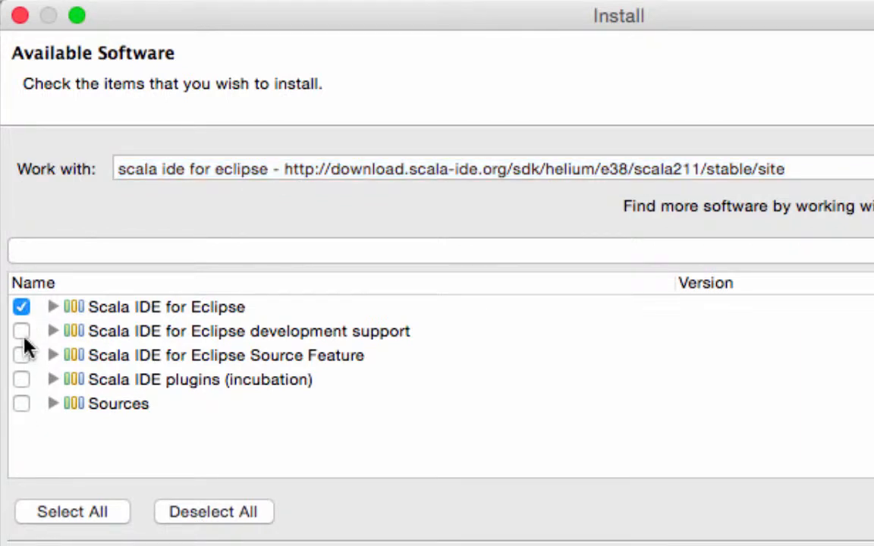
mouse_move(61, 387)
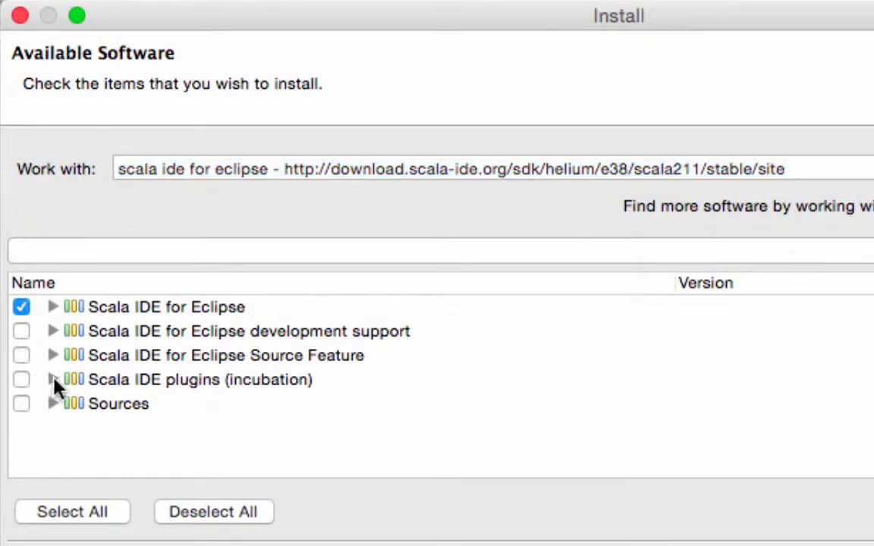
- Mark the Scala Search and ScalaTest incubation plugins and proceed through the install review
left_click(53, 380)
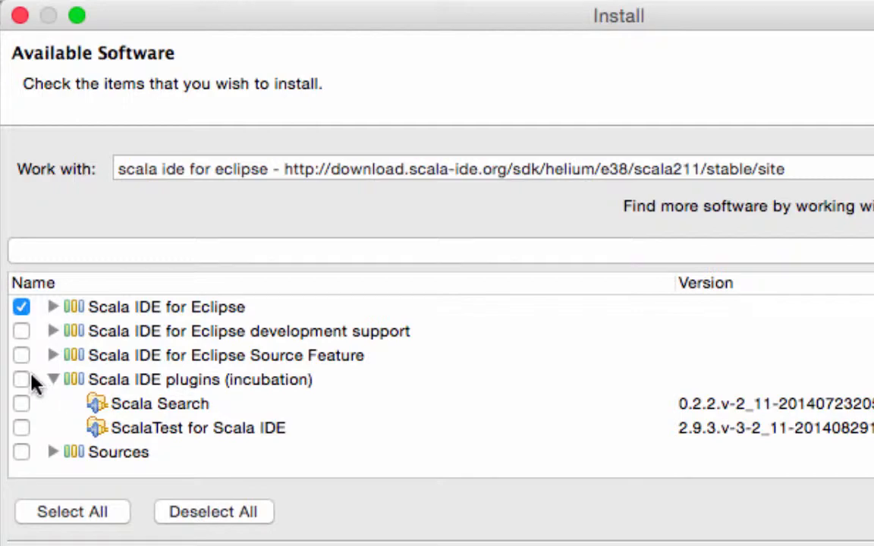
left_click(22, 380)
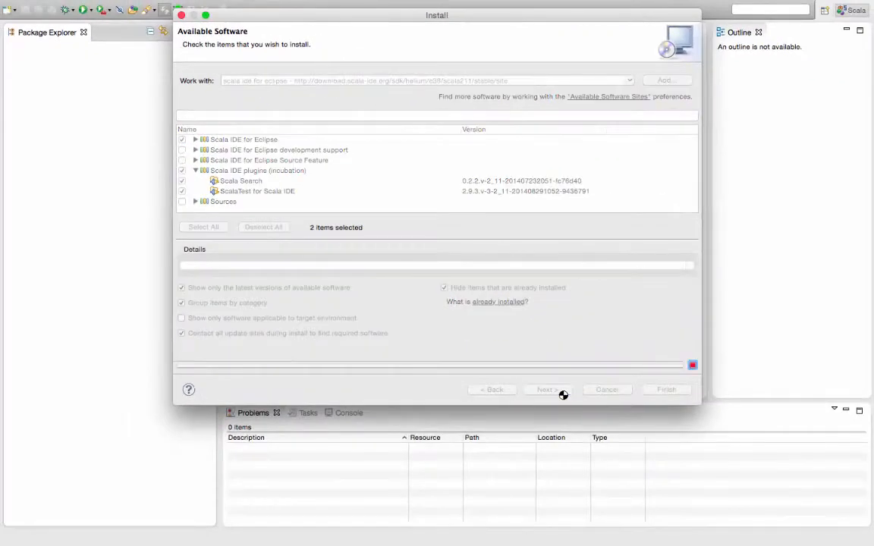
left_click(546, 390)
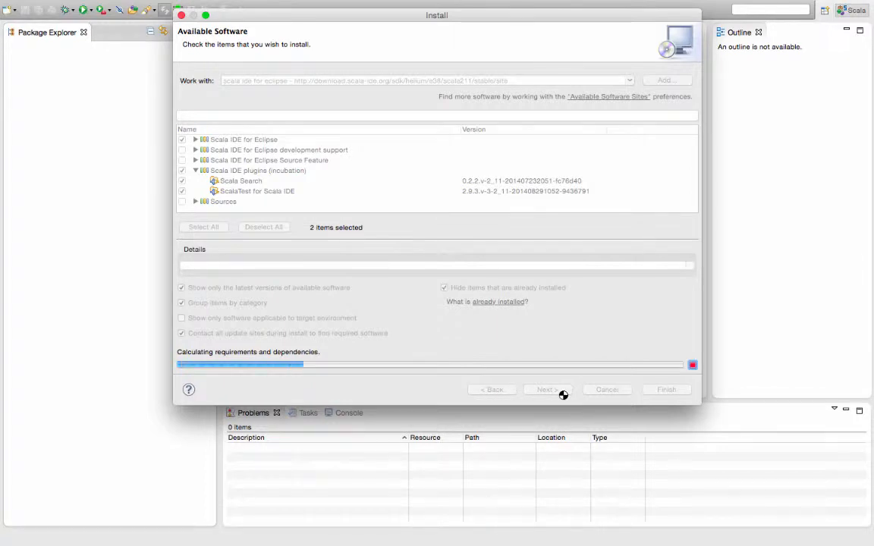
left_click(545, 389)
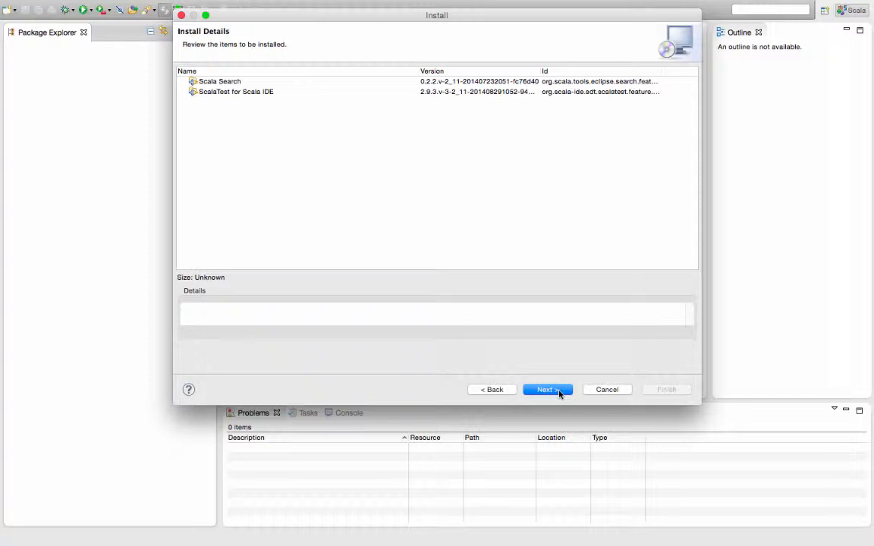
left_click(545, 390)
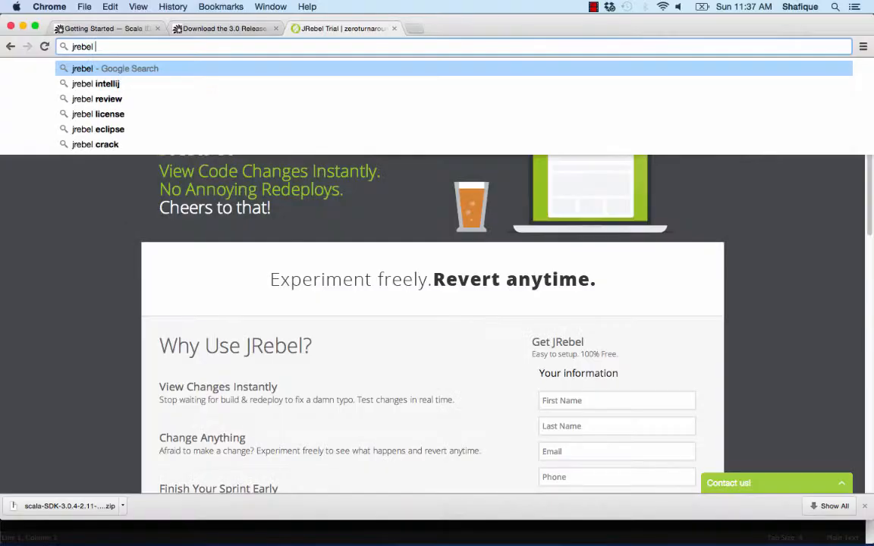
- Search jrebel eclipse and bring up the JRebel Eclipse Plugin installation guide
left_click(96, 129)
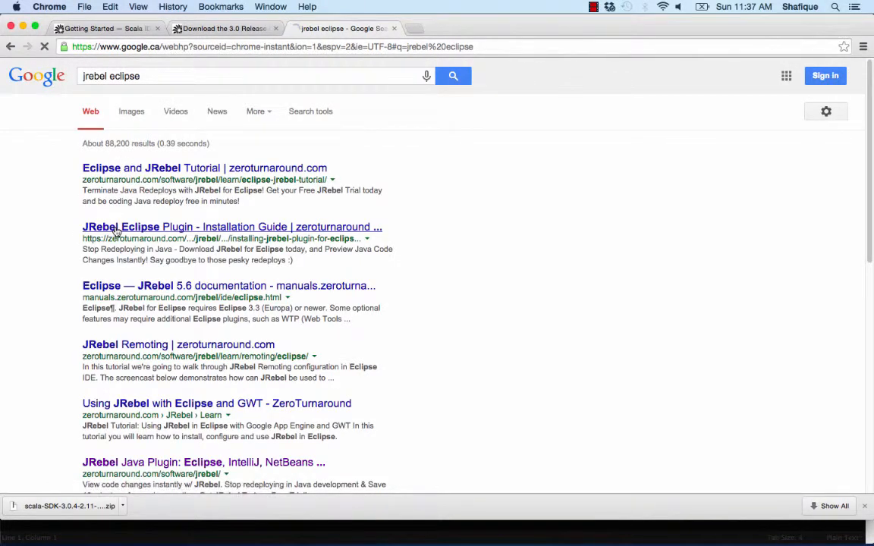
left_click(231, 227)
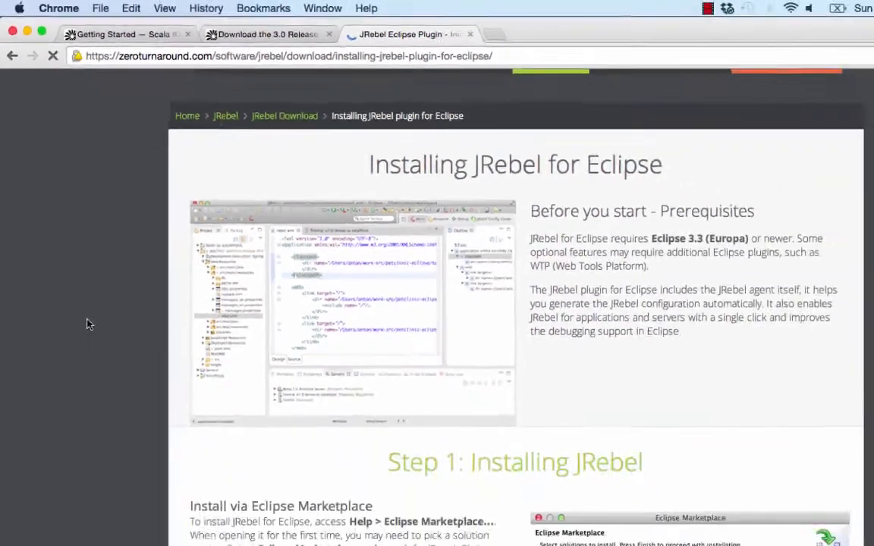
scroll("down", 3)
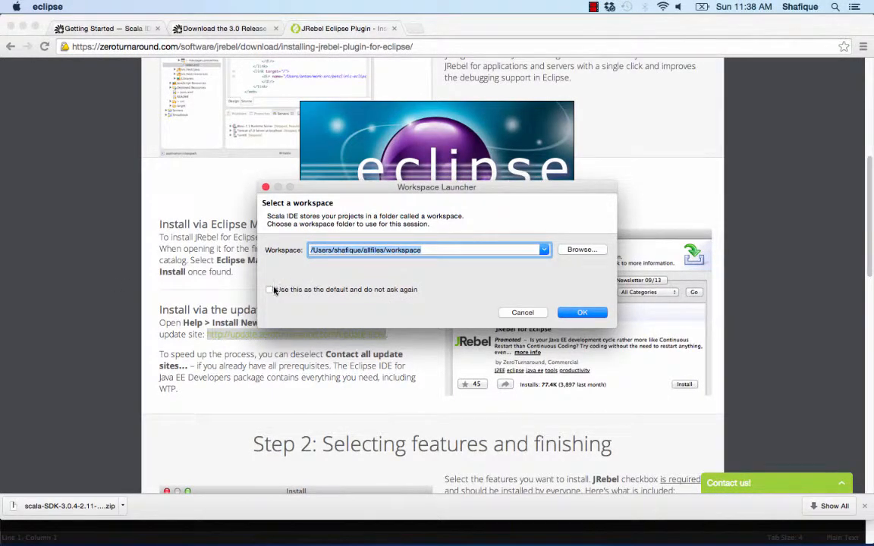
- Accept the suggested allfiles workspace to start Eclipse on an empty workbench
left_click(582, 312)
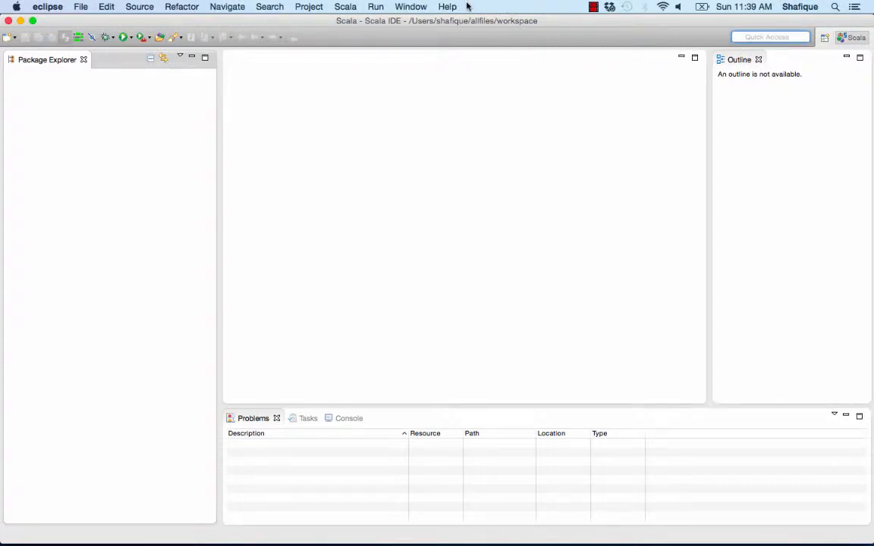
left_click(447, 6)
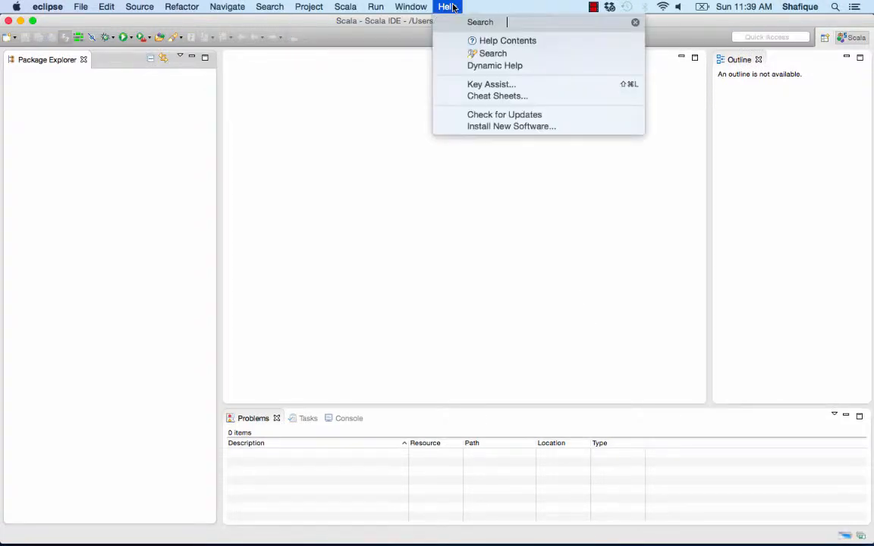
mouse_move(512, 126)
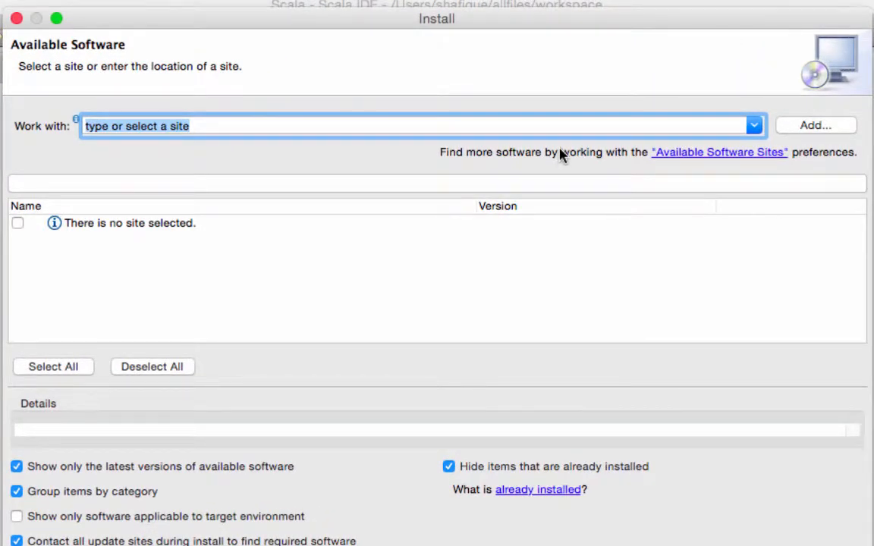
type("http://update.zeroturnaround.com/update-site/")
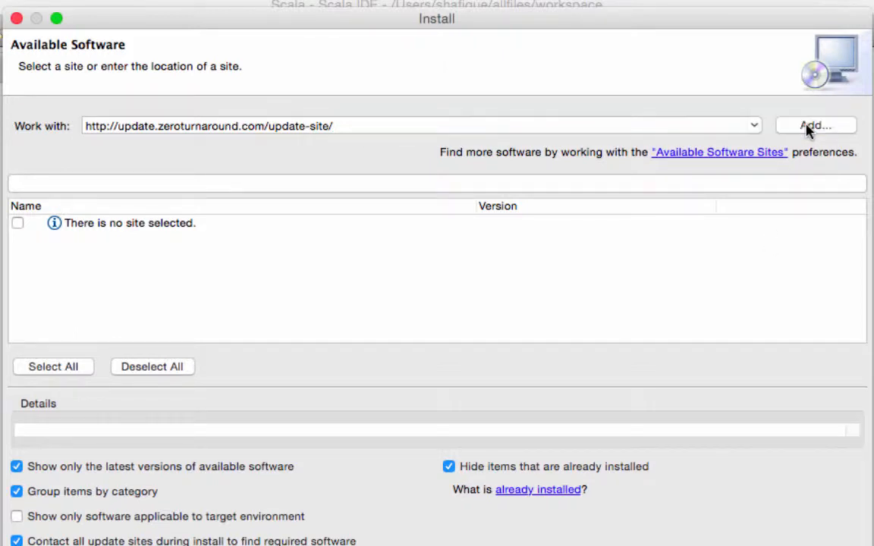
left_click(815, 125)
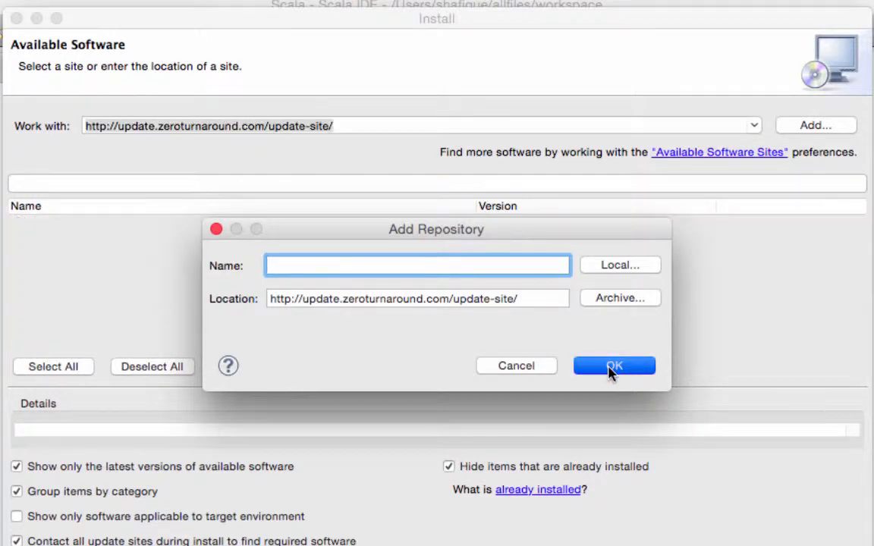
left_click(614, 366)
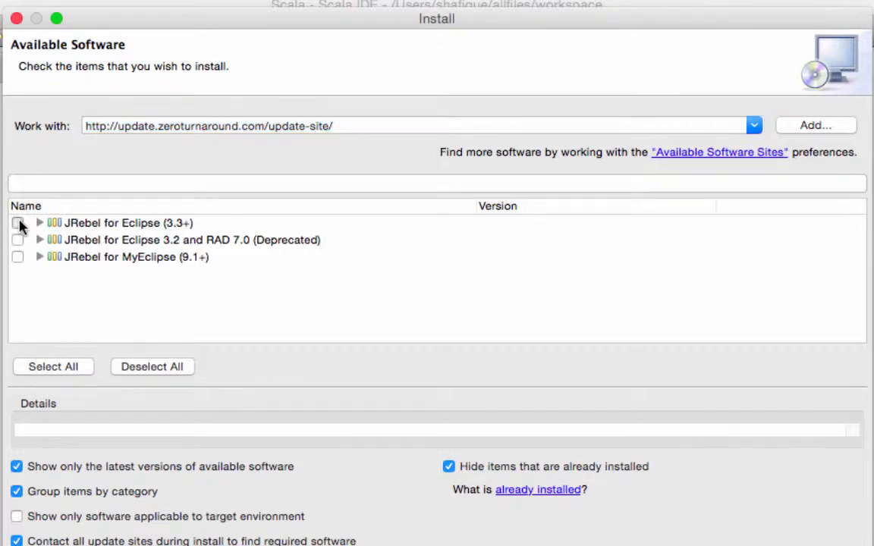
- Mark JRebel for Eclipse (3.3+), accept its license terms and start the install
left_click(18, 223)
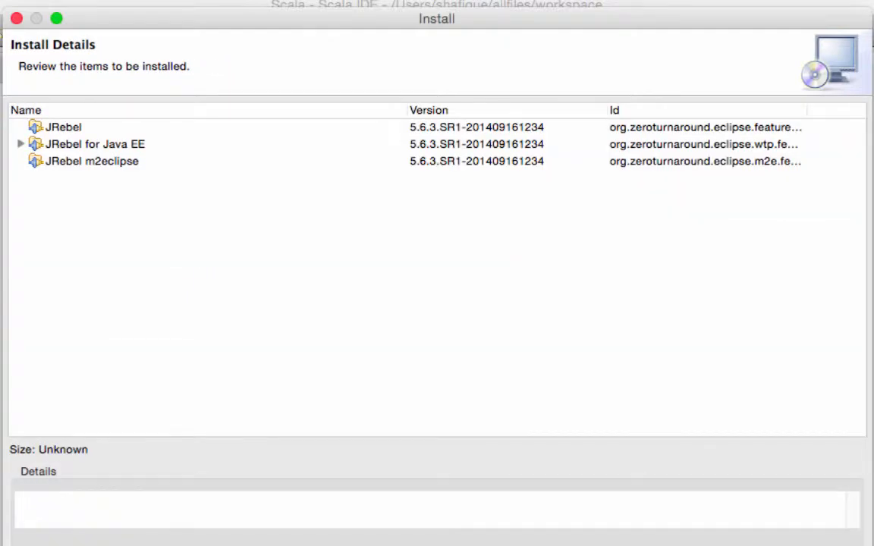
left_click(546, 403)
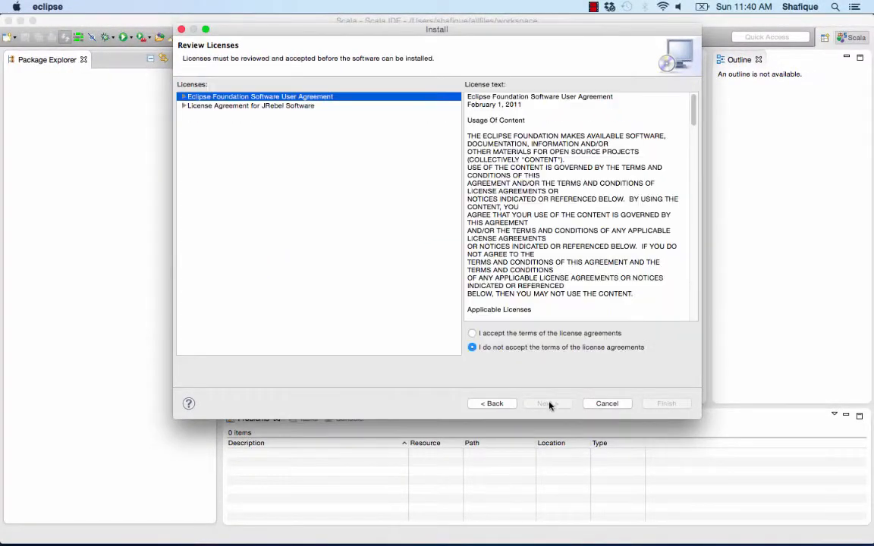
left_click(472, 333)
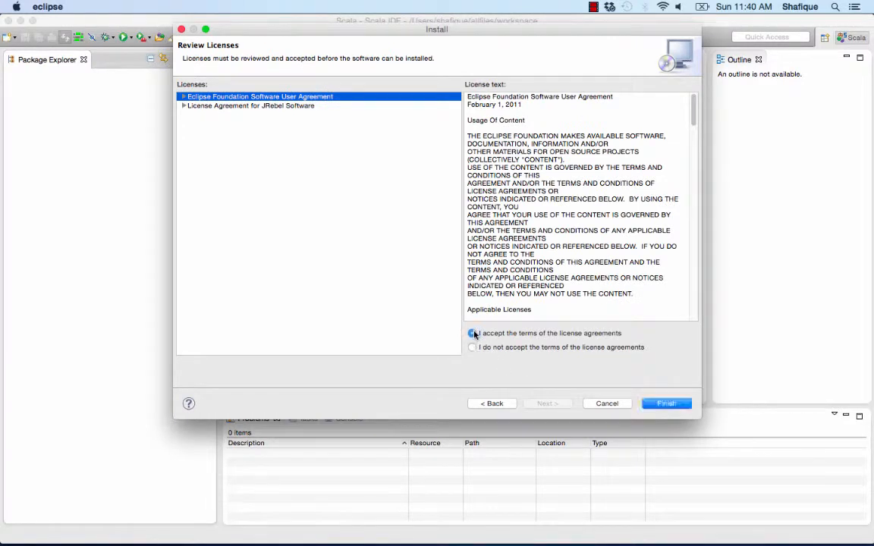
left_click(472, 333)
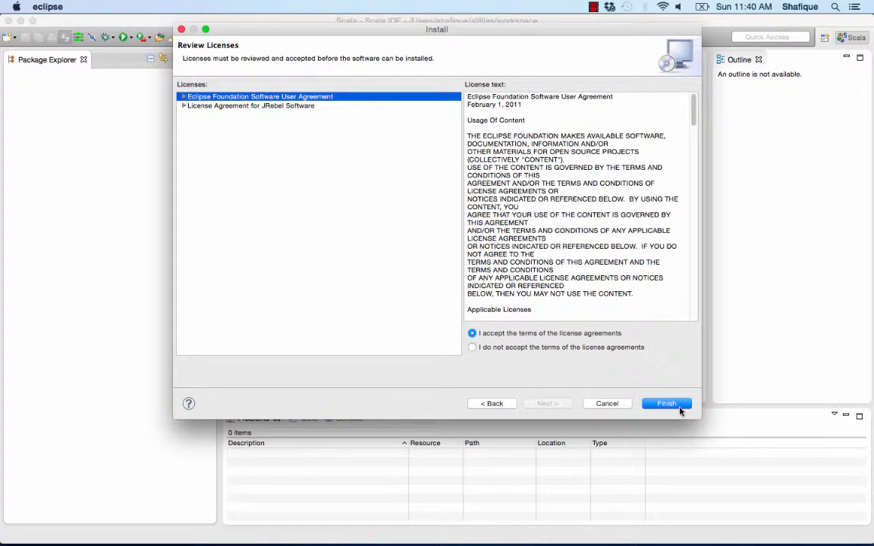
left_click(666, 403)
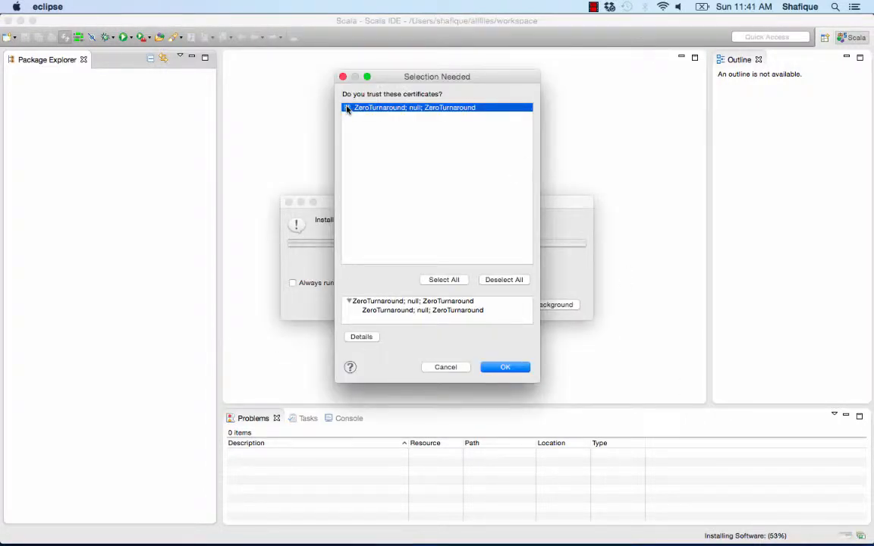
- Trust the ZeroTurnaround certificate and restart the IDE to apply JRebel
left_click(505, 368)
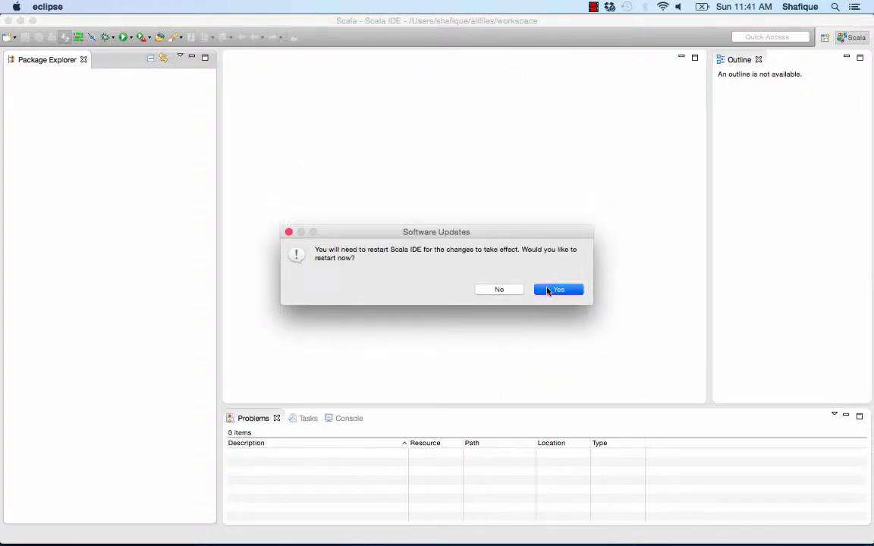
left_click(559, 290)
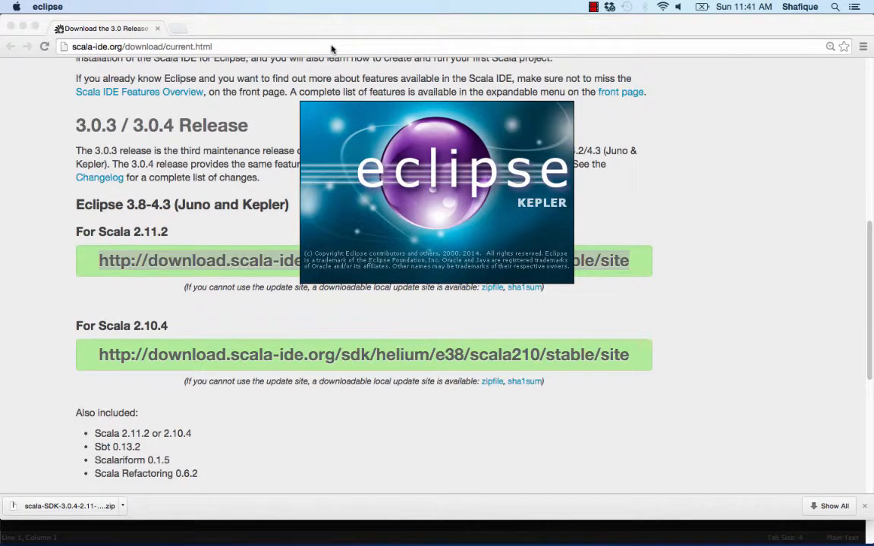
- Load liftweb.net from the address bar, then switch over to the iTerm session
type("liftweb.net")
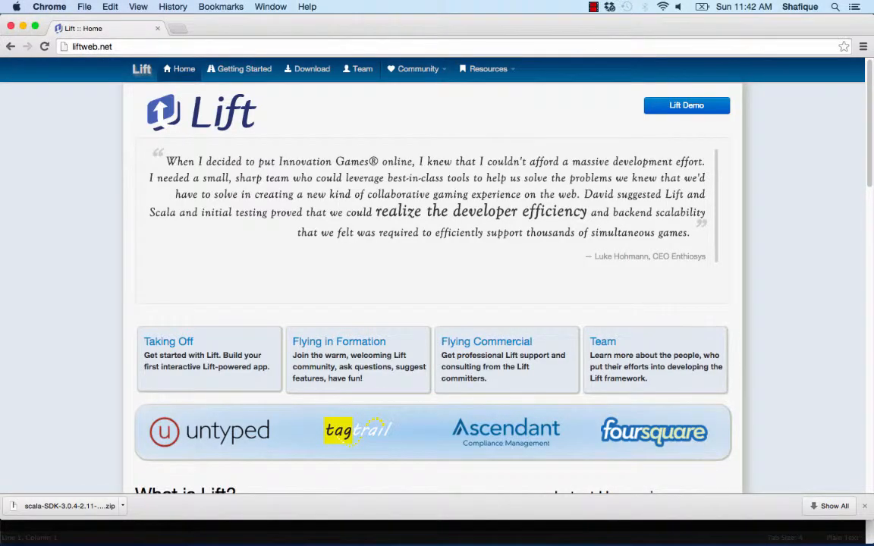
key("cmd+tab")
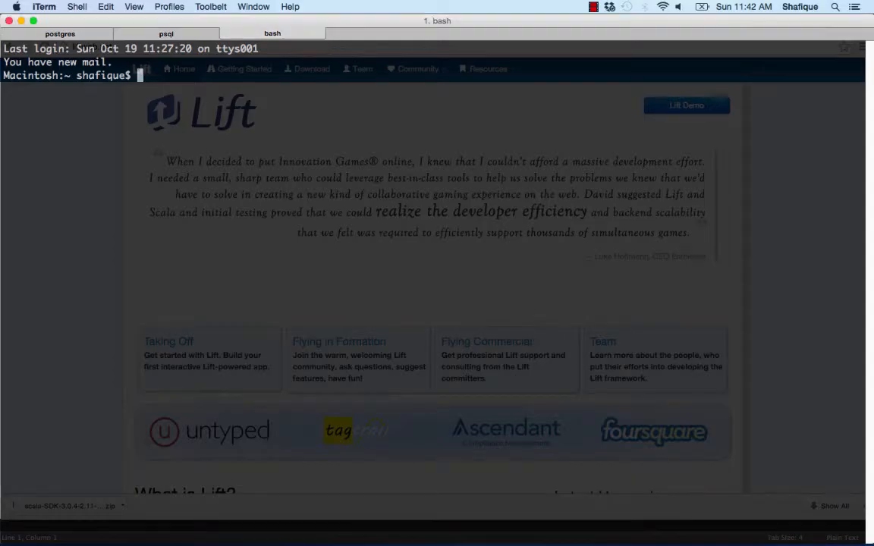
- Change into ~/allfiles, make a liftprojects directory and cd into it
type("cd ~/allfiles/")
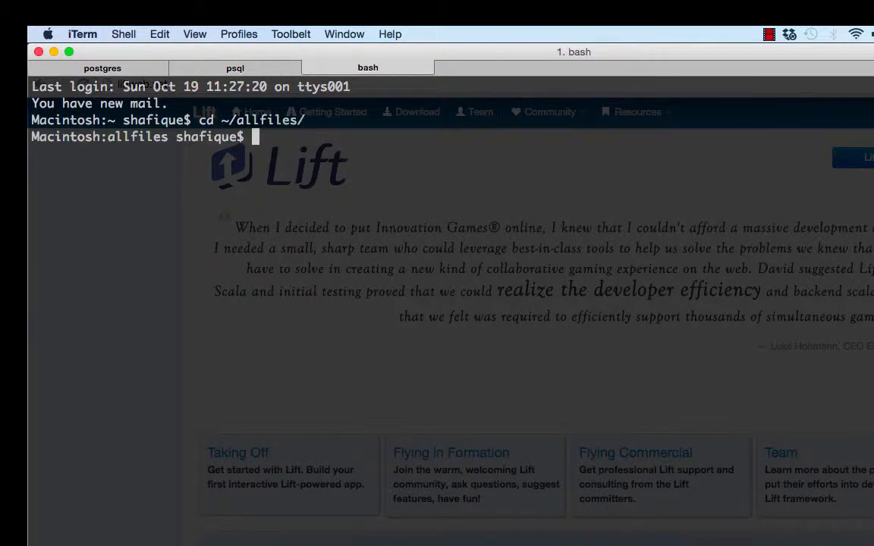
type("mkd")
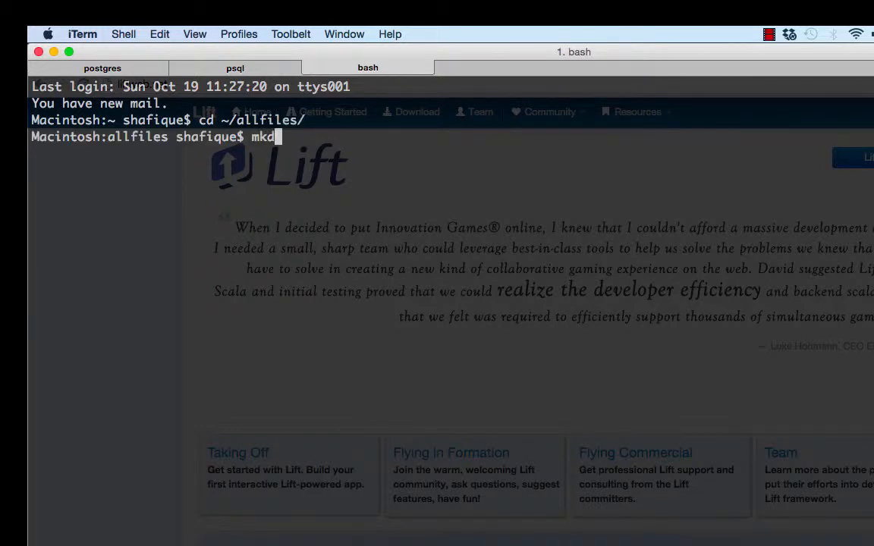
type("ir lift")
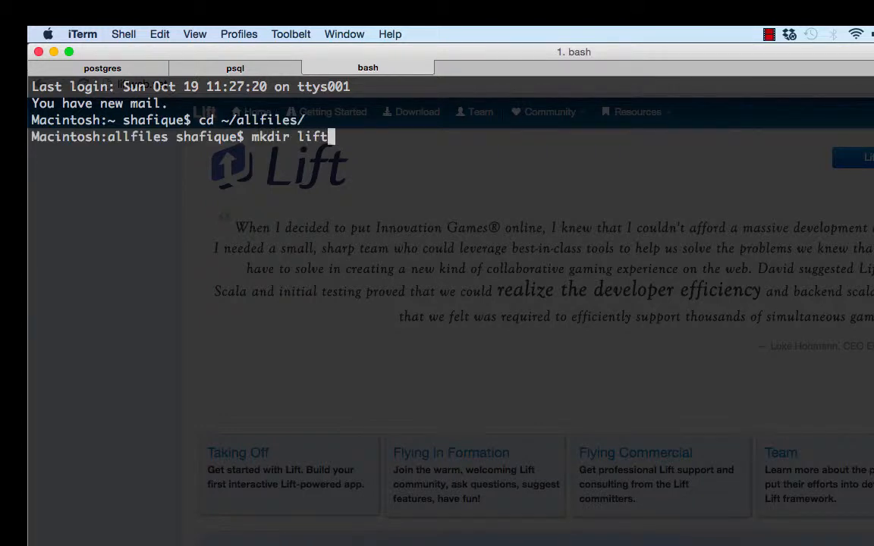
type("projects")
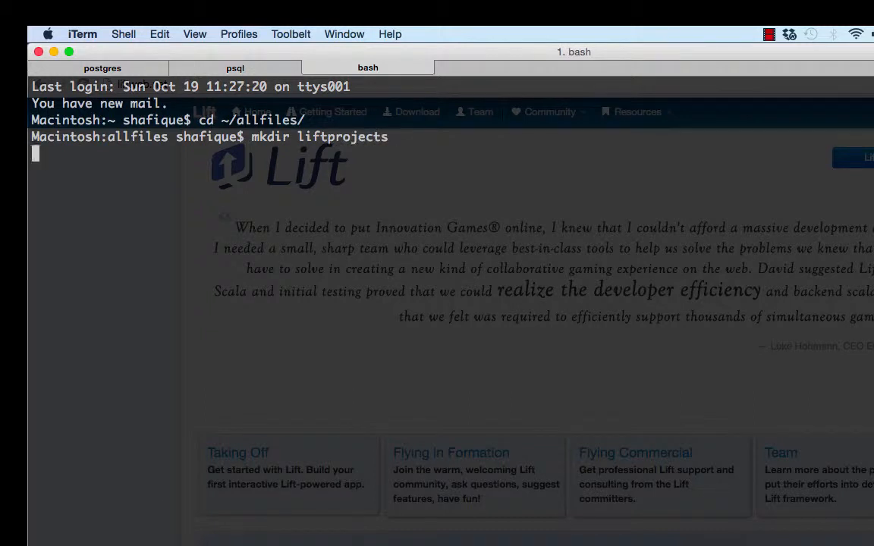
type("cd liftprojects/")
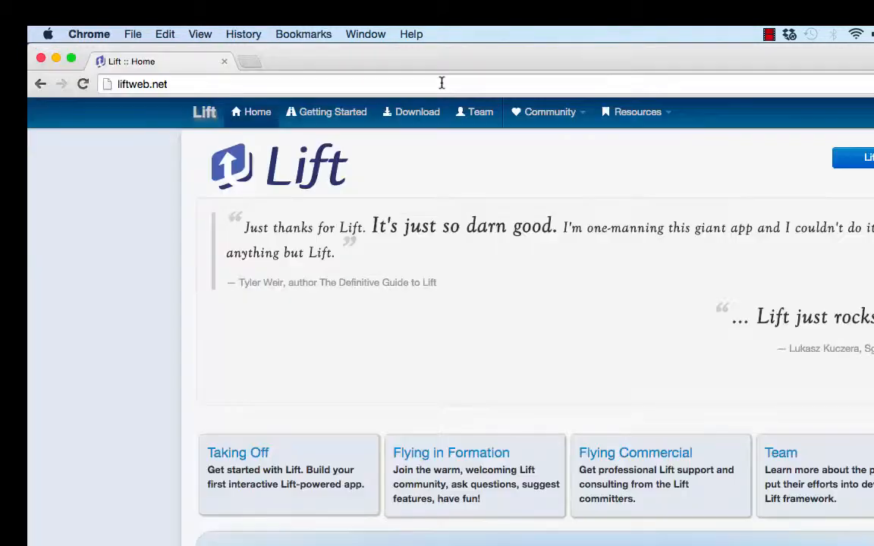
- Navigate to Lift's Download page for the 2.6-M4 zip, then return to the terminal
scroll("down", 3)
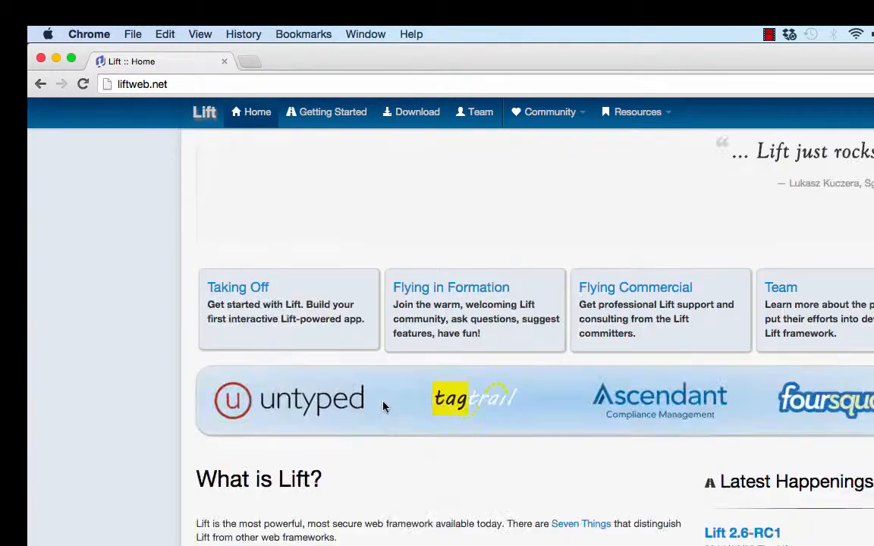
scroll("down", 3)
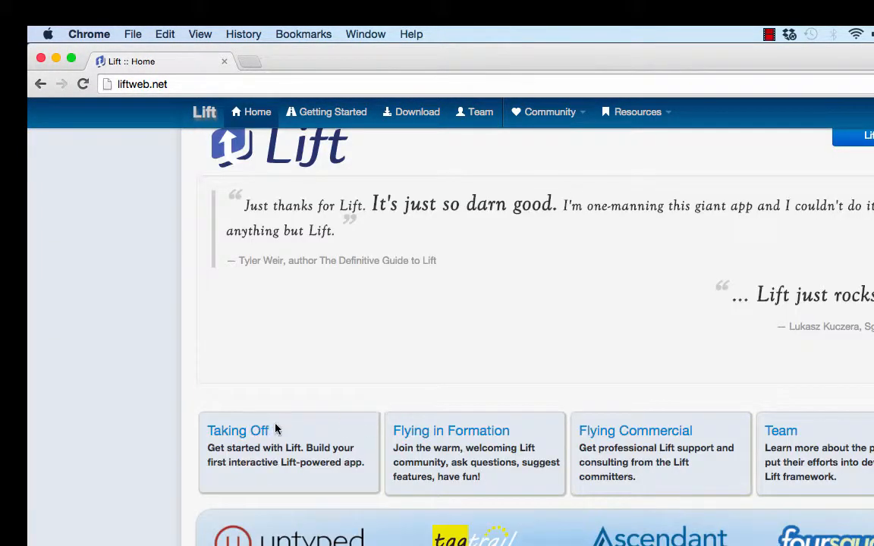
mouse_move(237, 430)
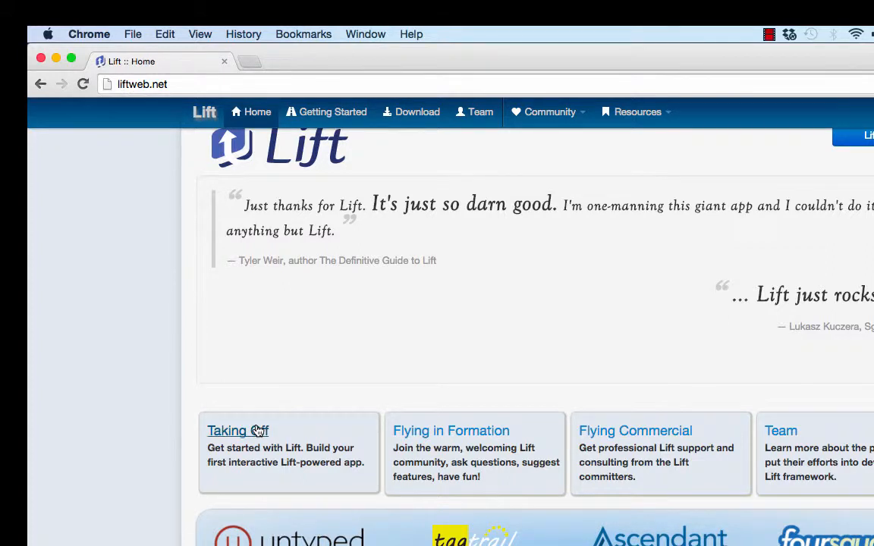
left_click(416, 112)
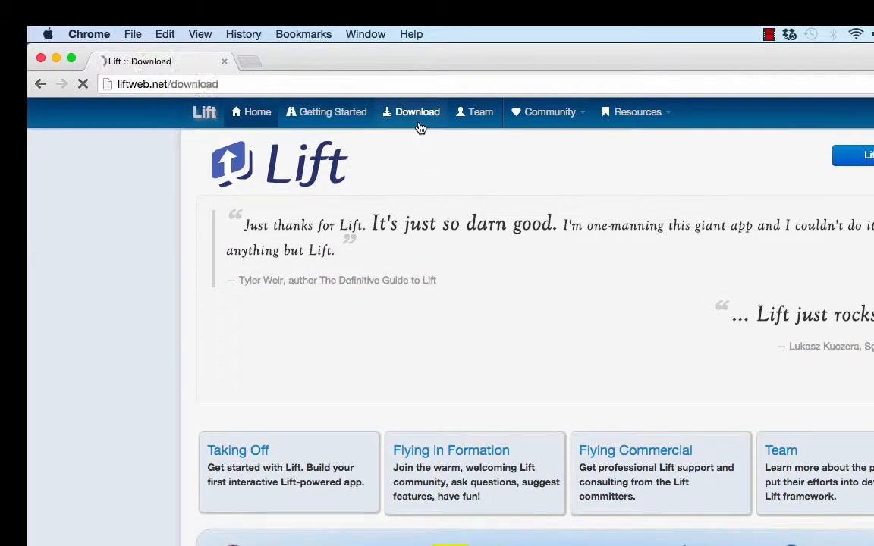
left_click(416, 111)
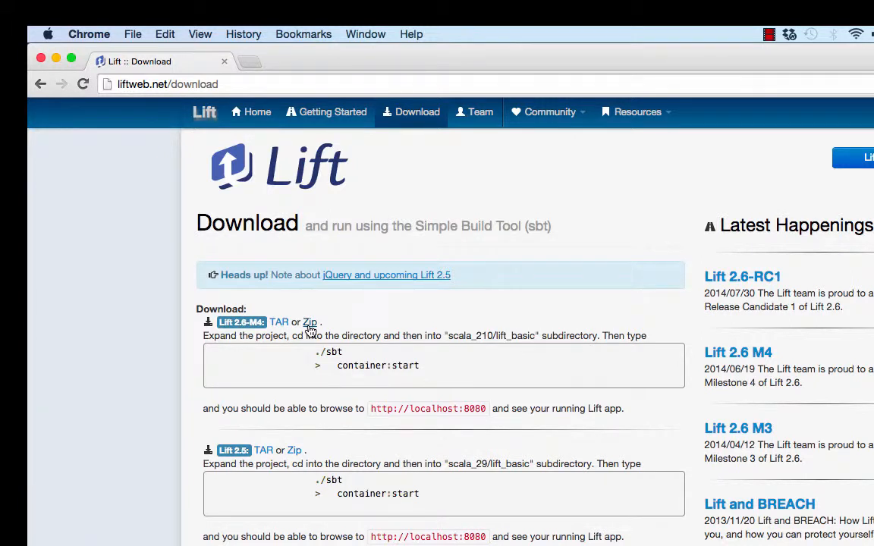
key("cmd+tab")
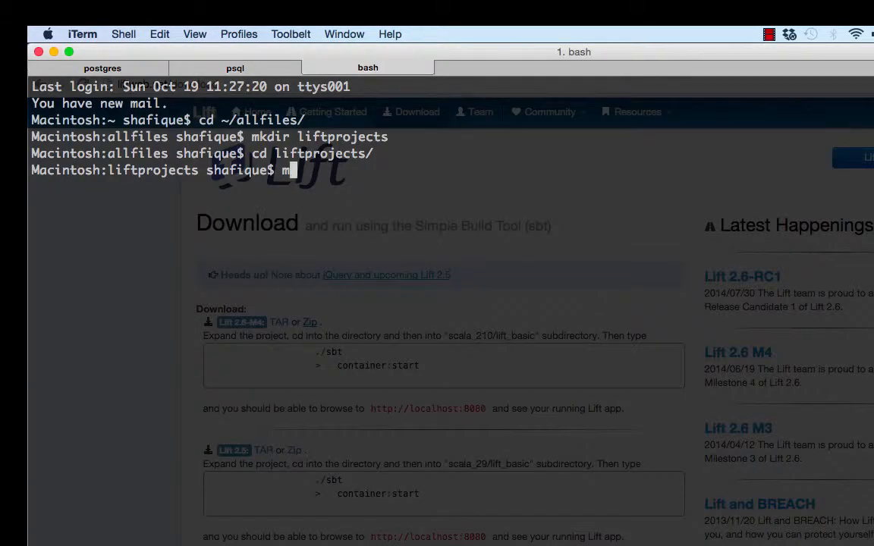
- Move lift-lift_26_sbt-12783aa.zip from ~/Downloads into liftprojects and list it
type("v ~/Do")
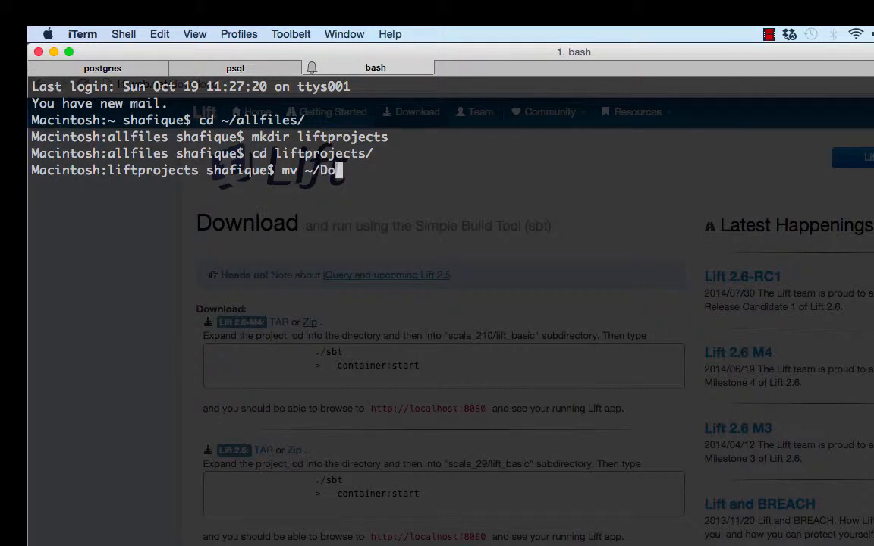
type("wnloads/")
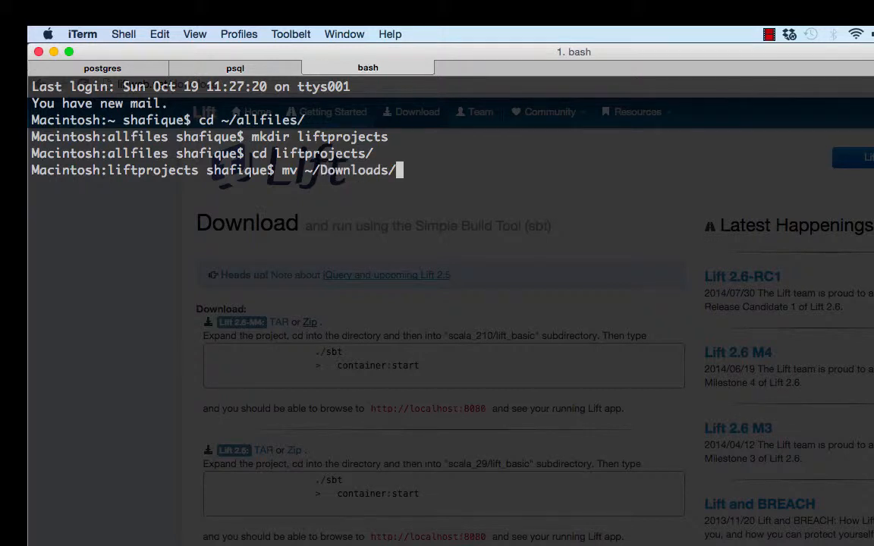
type("lift-lift_26_sbt-12783aa.zip ./")
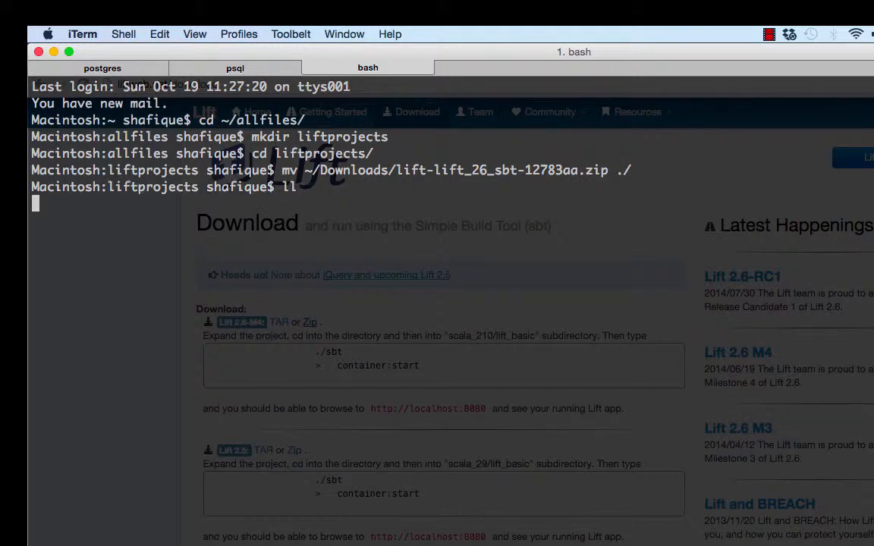
type("ls")
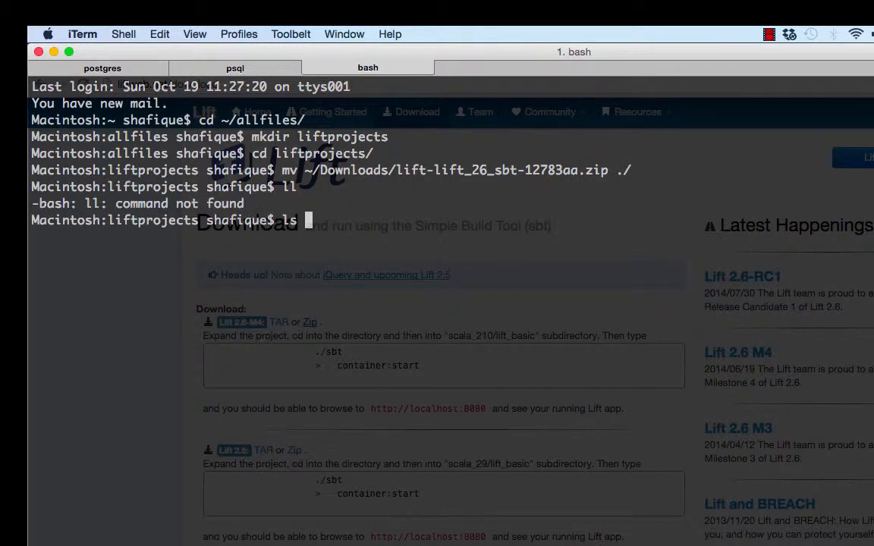
- Reload ~/.profile and prepare the unzip command for lift-lift_26_sbt-12783aa.zip
type("sou")
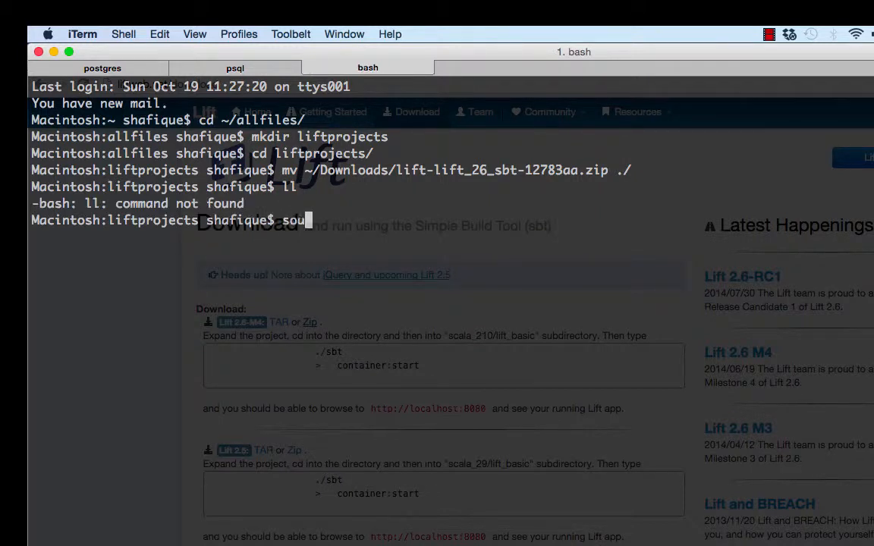
type("rce")
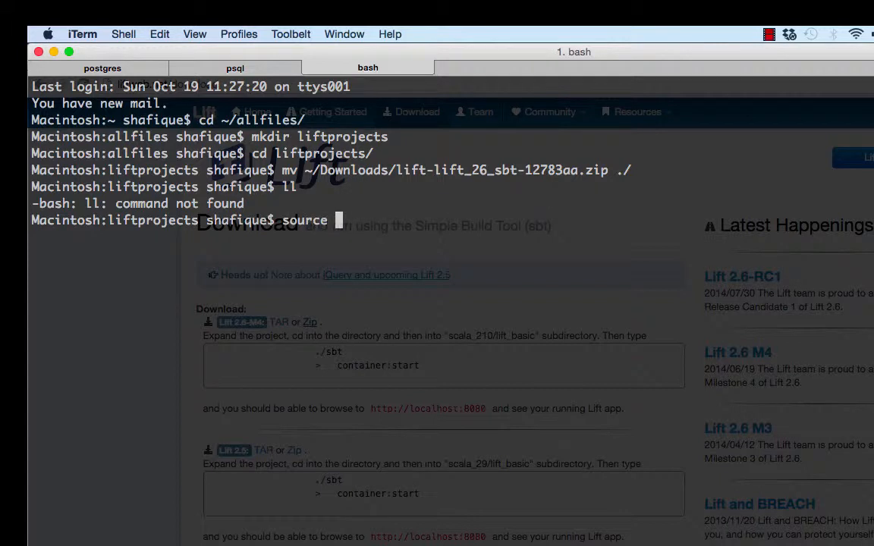
type("~/.profile")
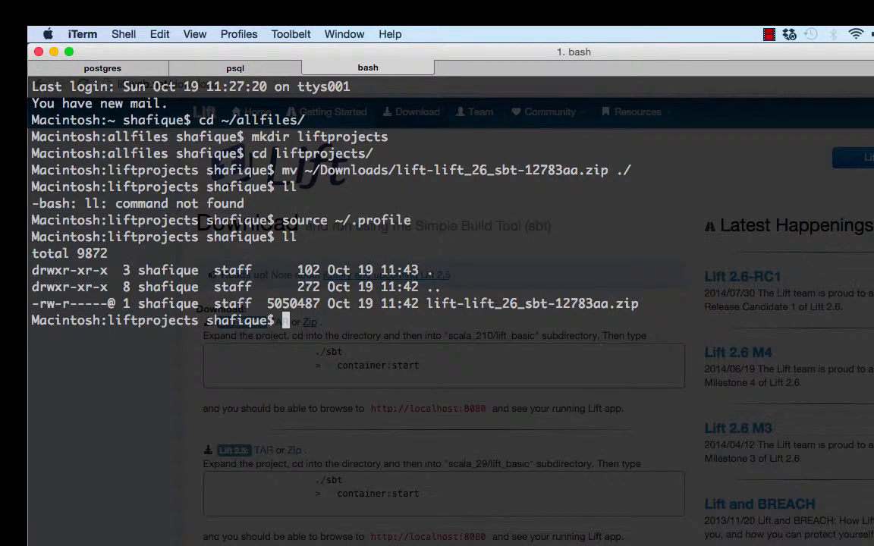
type("unz")
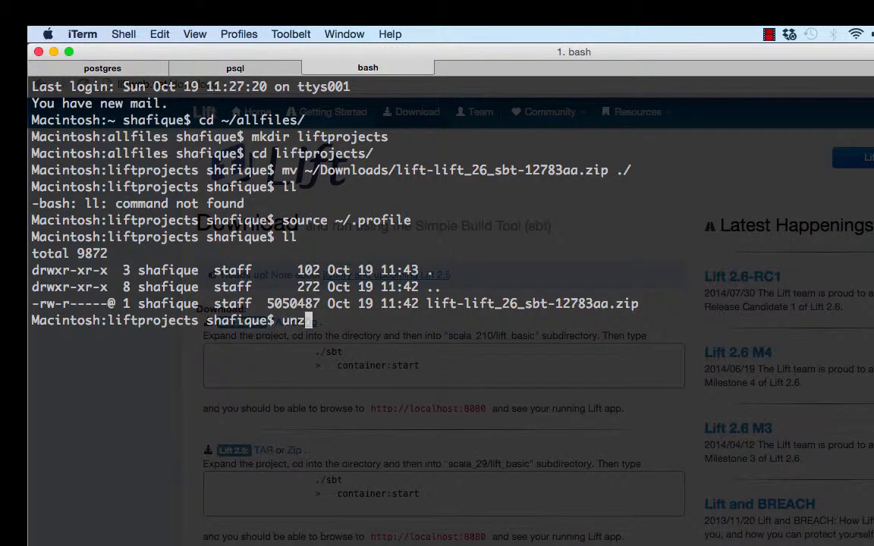
type("ipi")
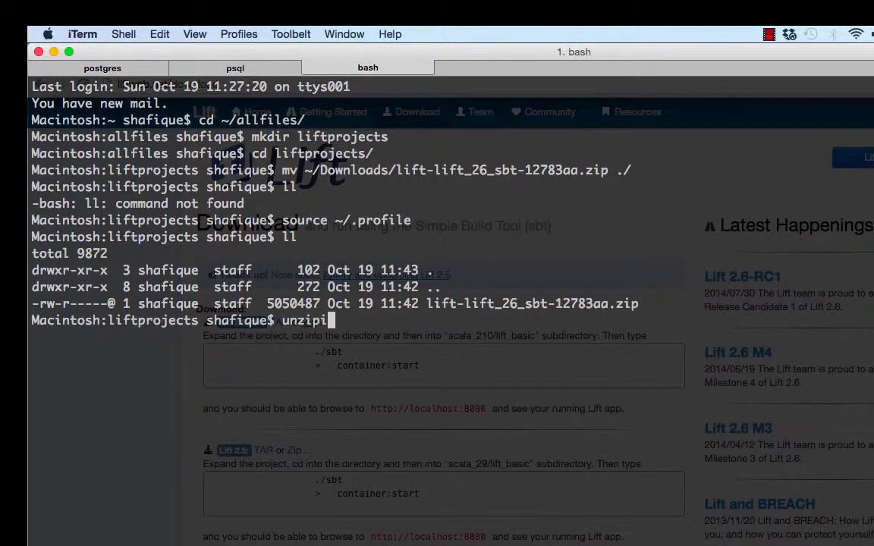
type("lift-lift_26_sbt-12783aa.zip")
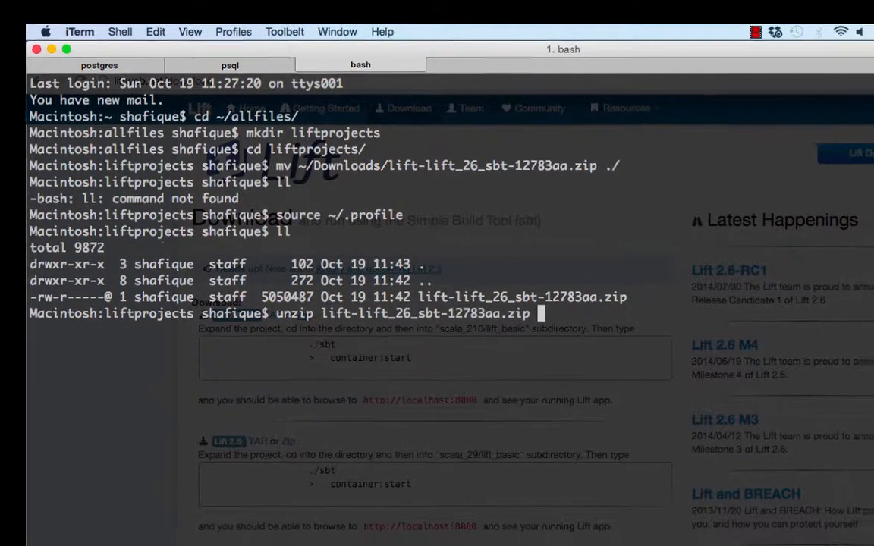
- Unzip the archive, rename lift-lift_26_sbt-12783aa to myproject_repo and cd into it
key("Return")
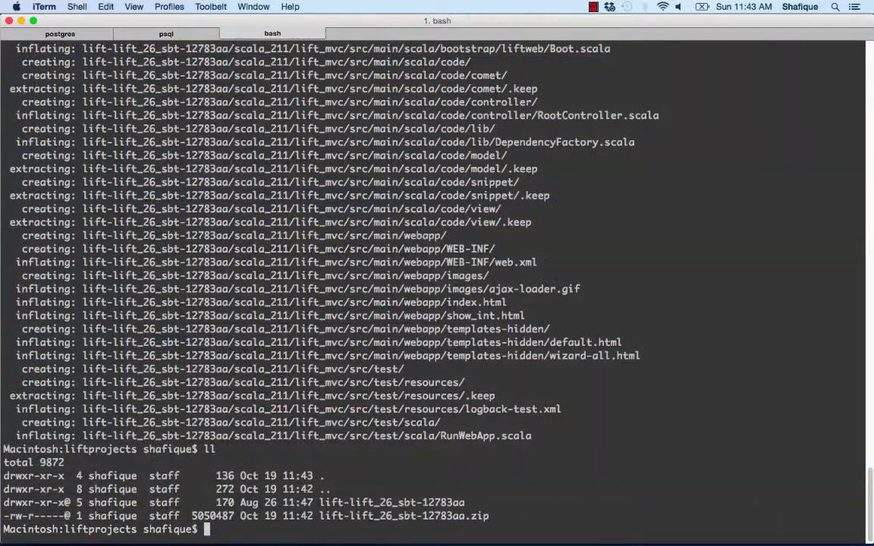
type("m")
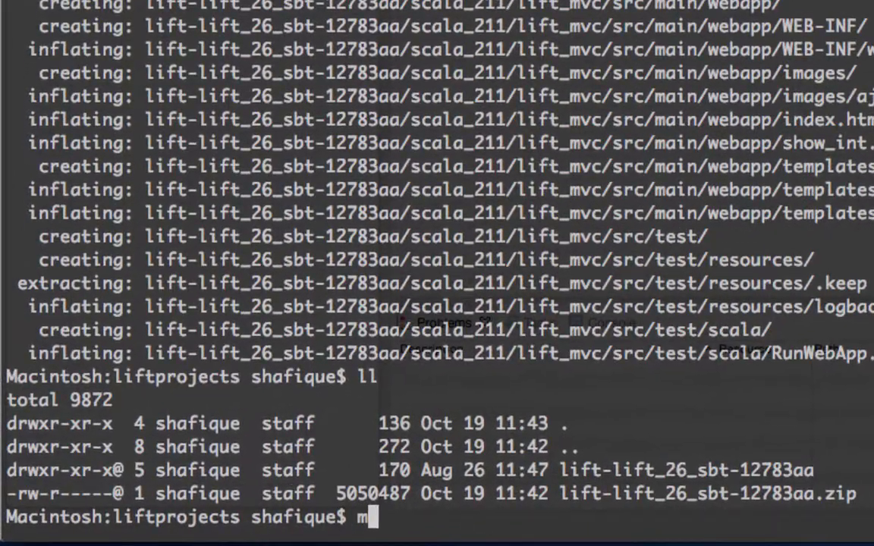
type("v lift-lift_26_sbt-12783aa")
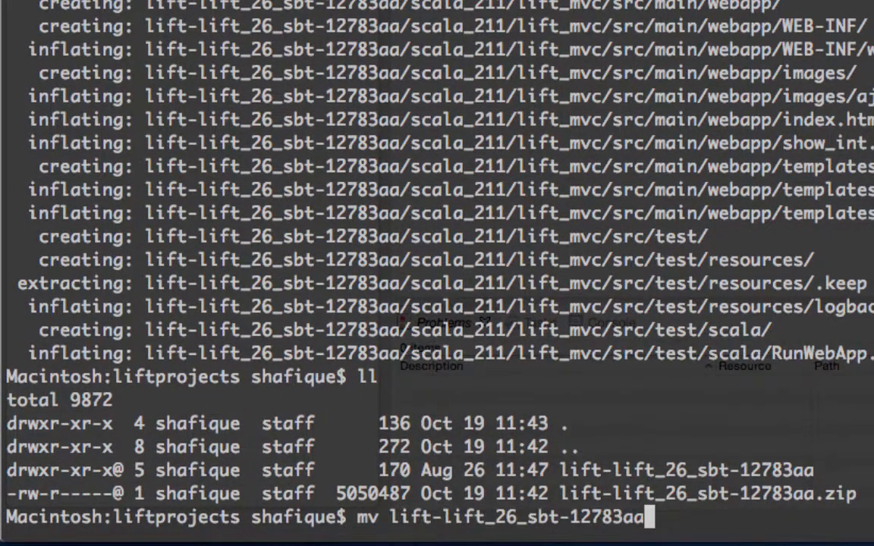
type("my")
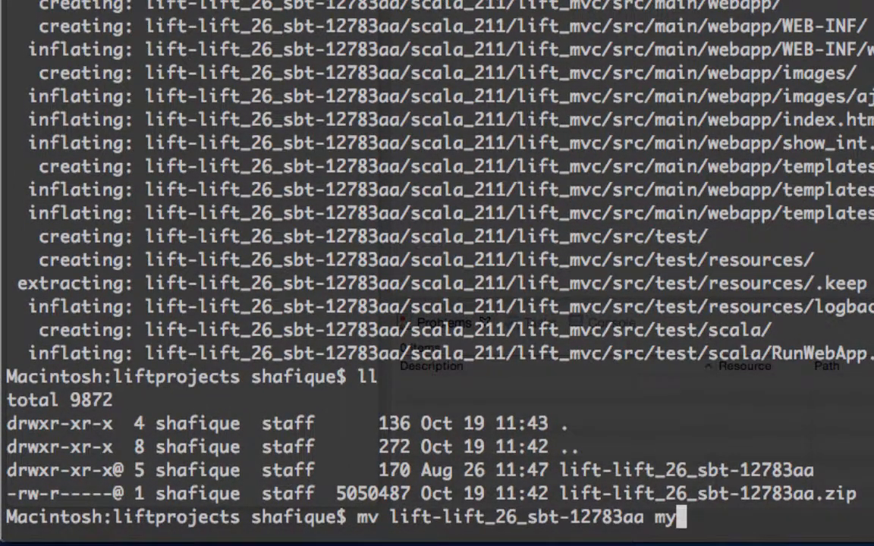
type("project_repo")
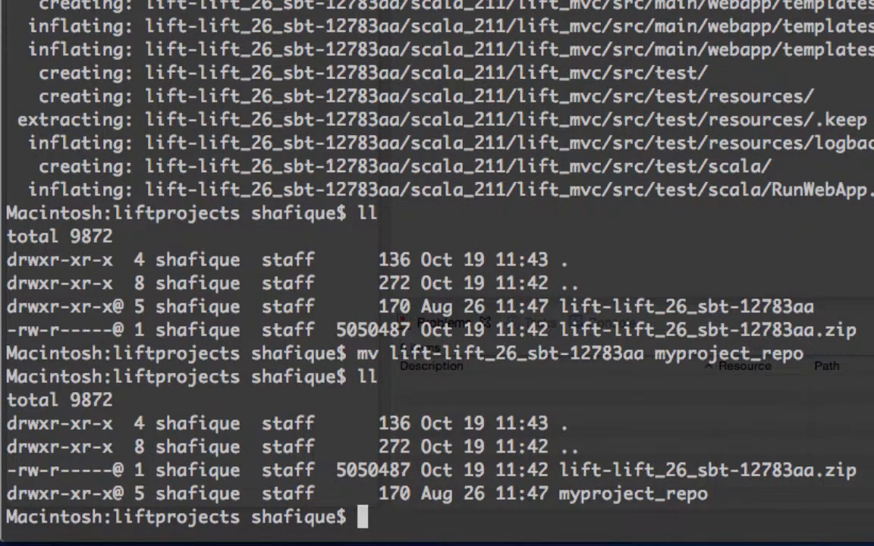
type("cd")
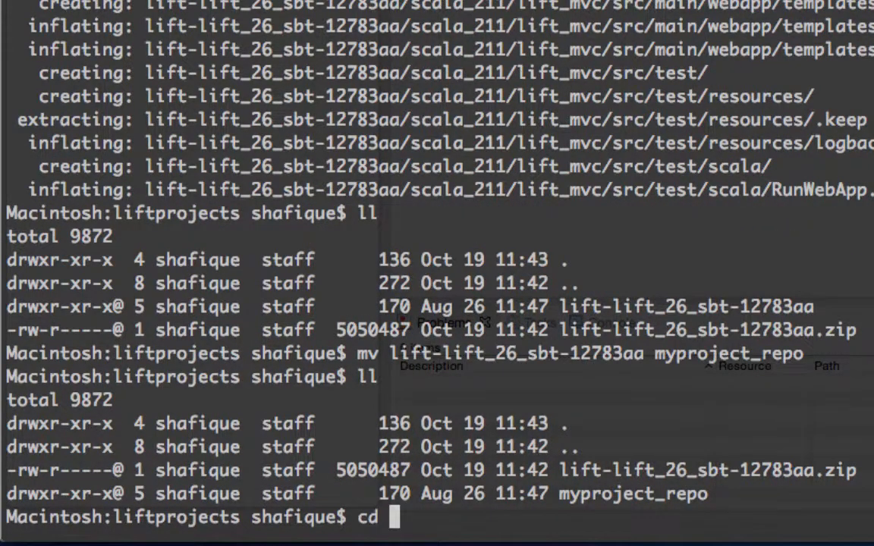
type("myproject_repo/")
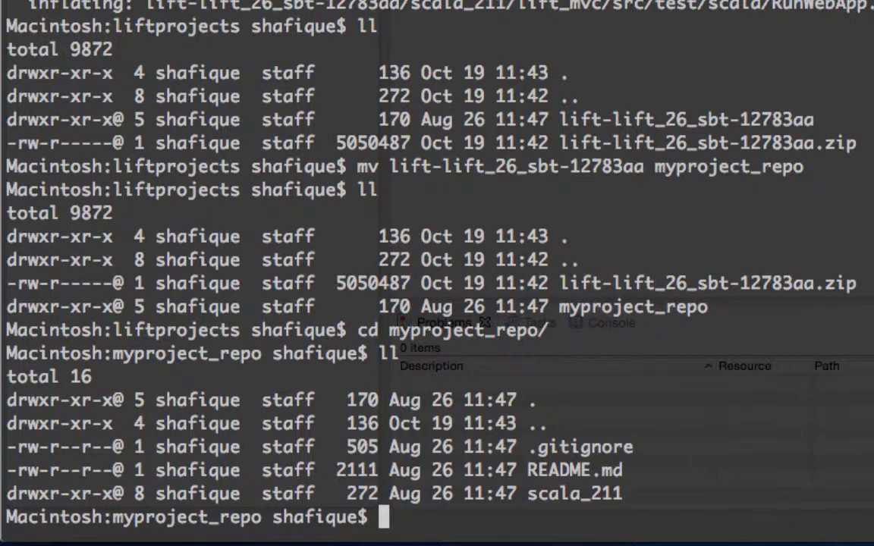
- Run git init in myproject_repo and change into its scala_211 folder
type("cd scala_211/")
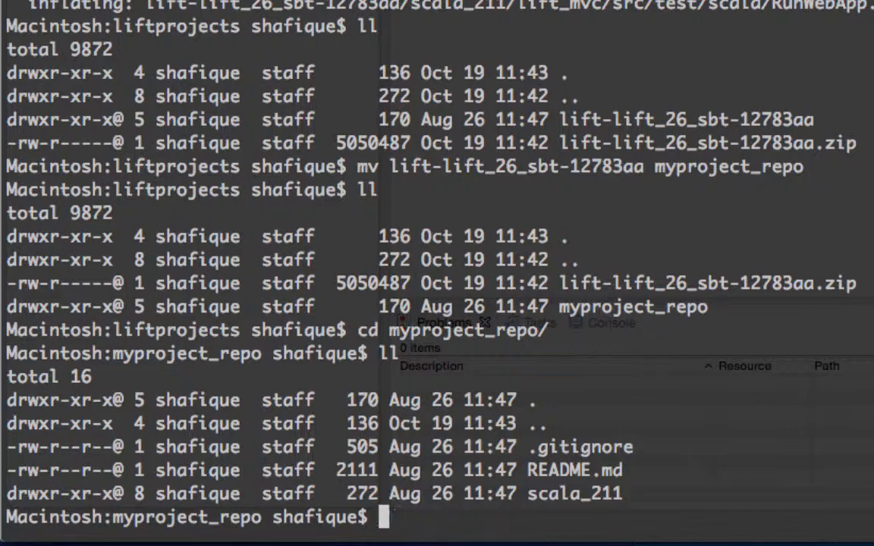
type("git ini")
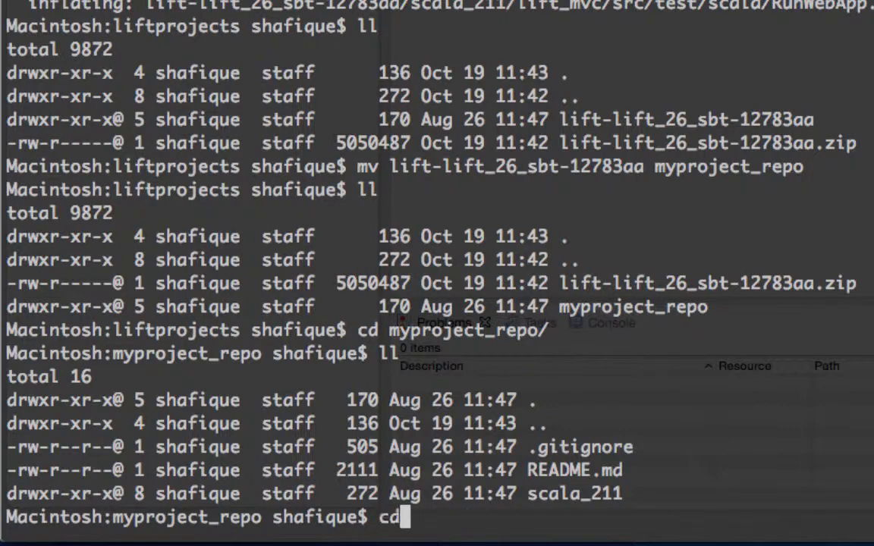
type("scala_211/")
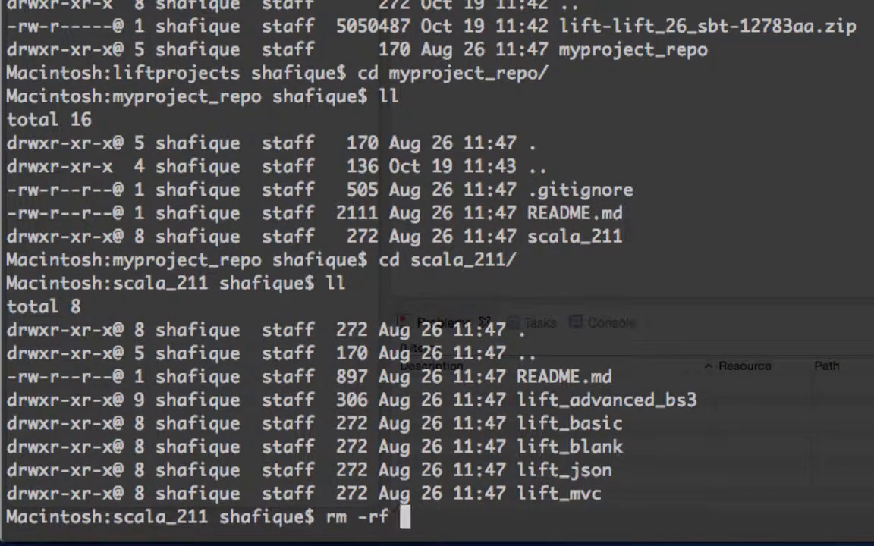
- Remove the lift_basic, lift_blank, lift_json and lift_mvc sample projects with rm -rf
type("lift_basic/")
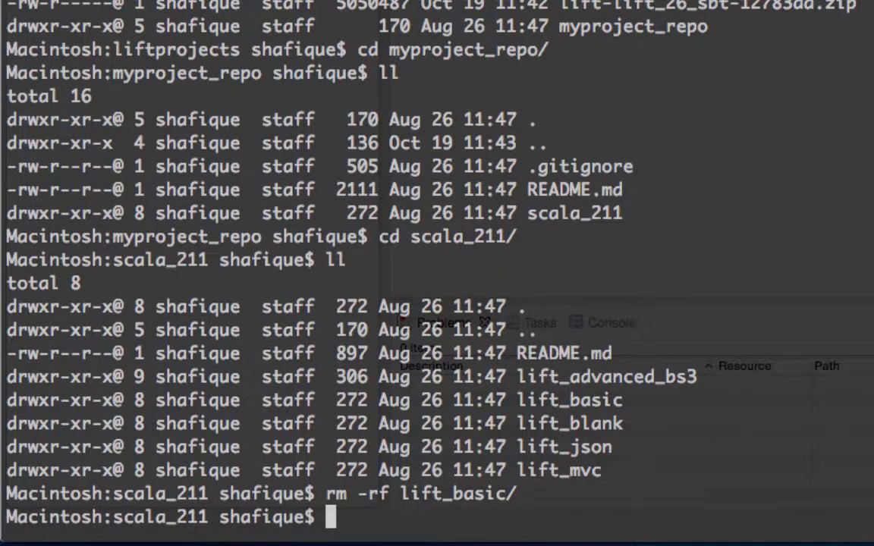
type("rm -rf li")
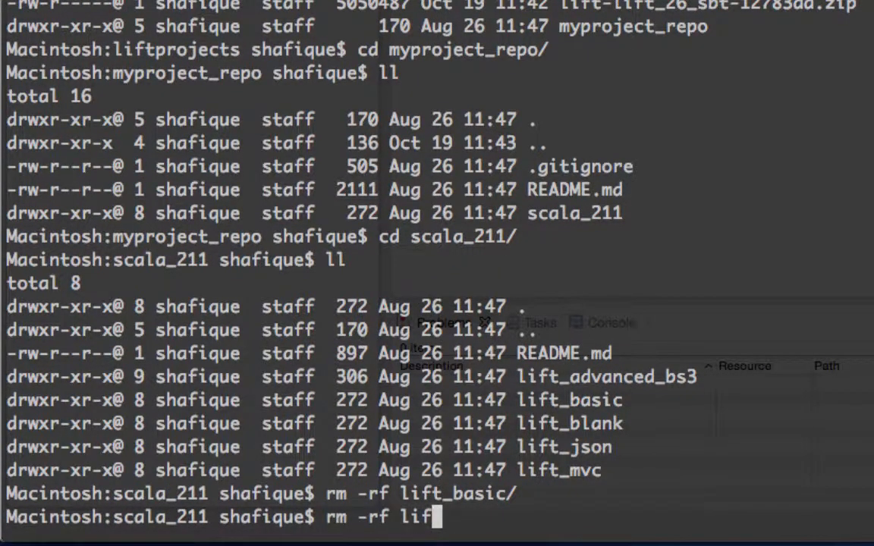
type("f")
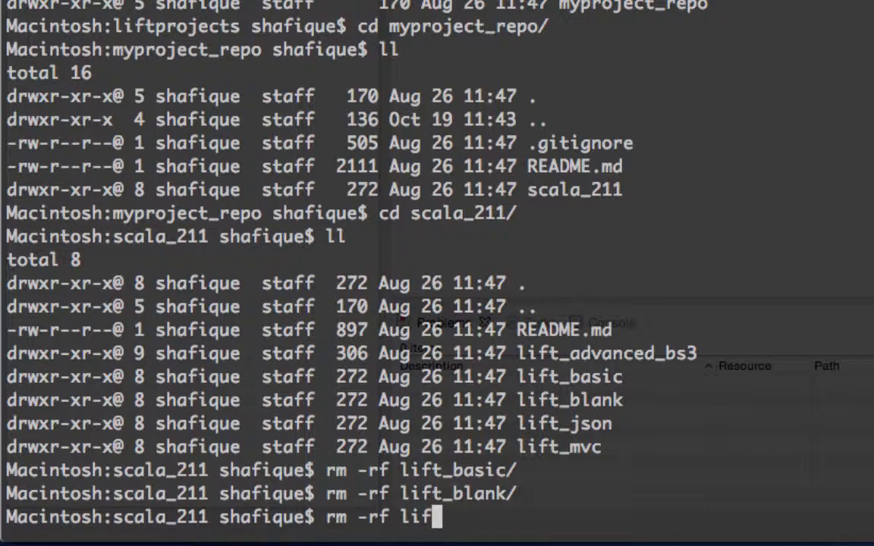
type("t_json/")
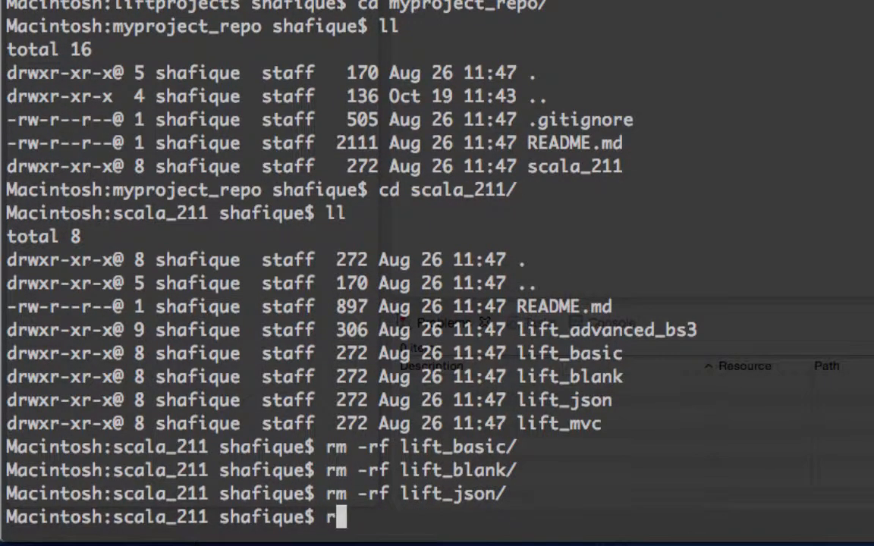
type("m -rf")
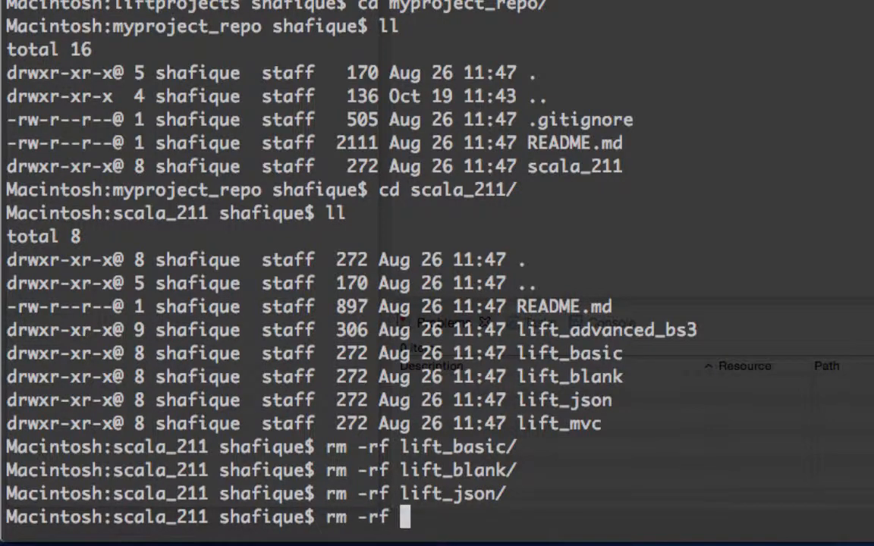
type("lift_mvc/")
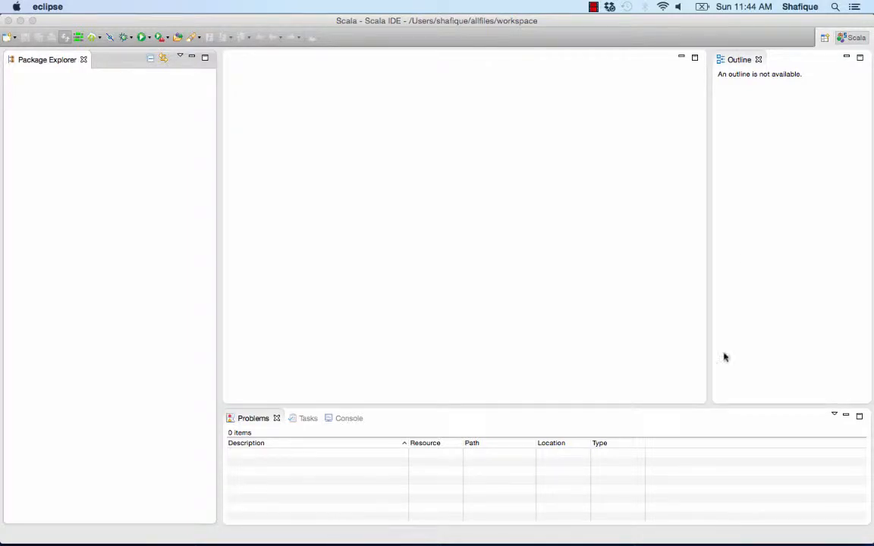
mouse_move(736, 256)
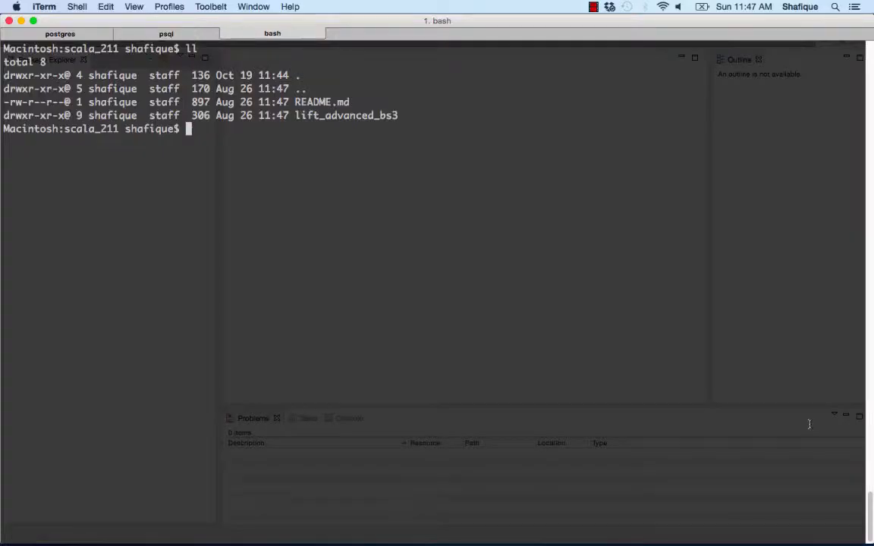
- Confirm pwd, rename lift_advanced_bs3/ to myproject/ and cd into myproject
key("Return")
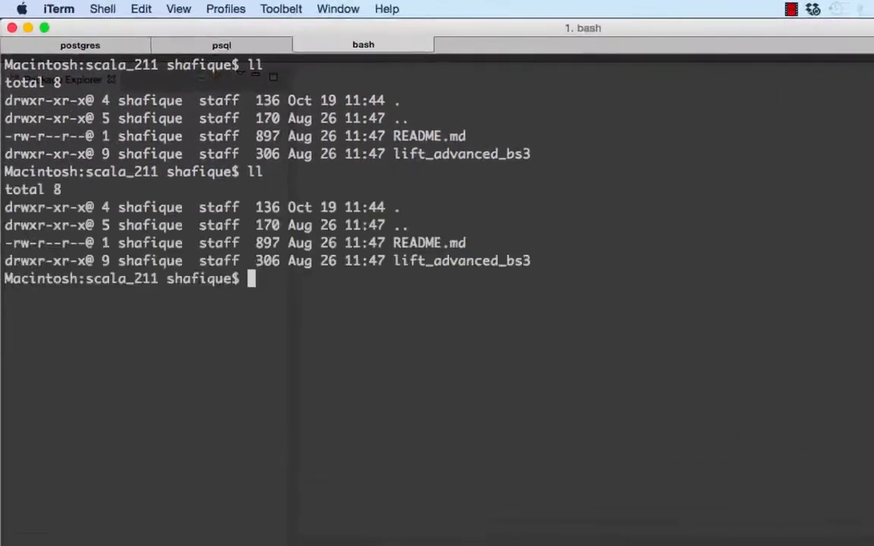
type("m")
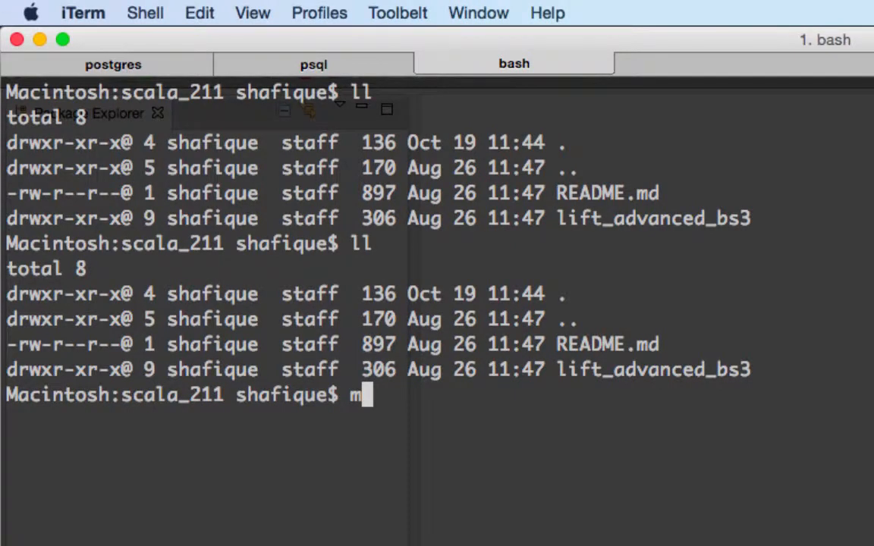
type("owd")
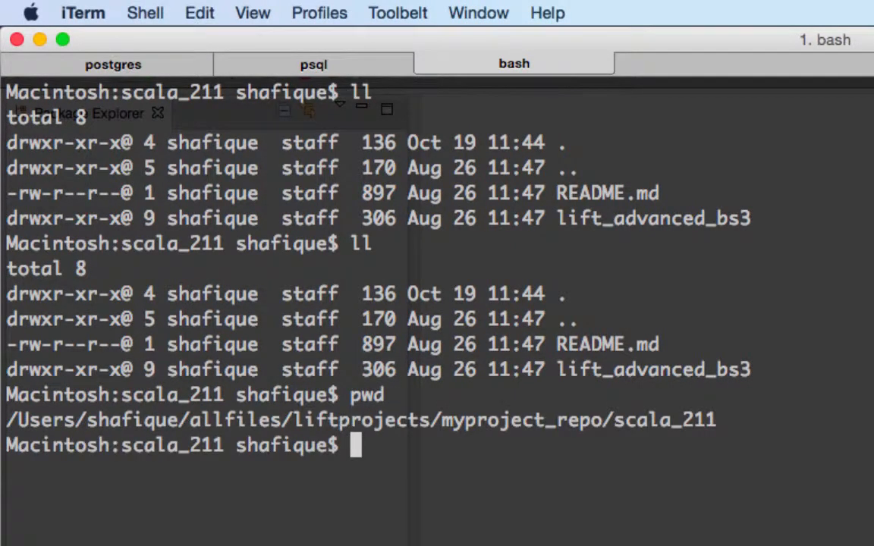
type("mr")
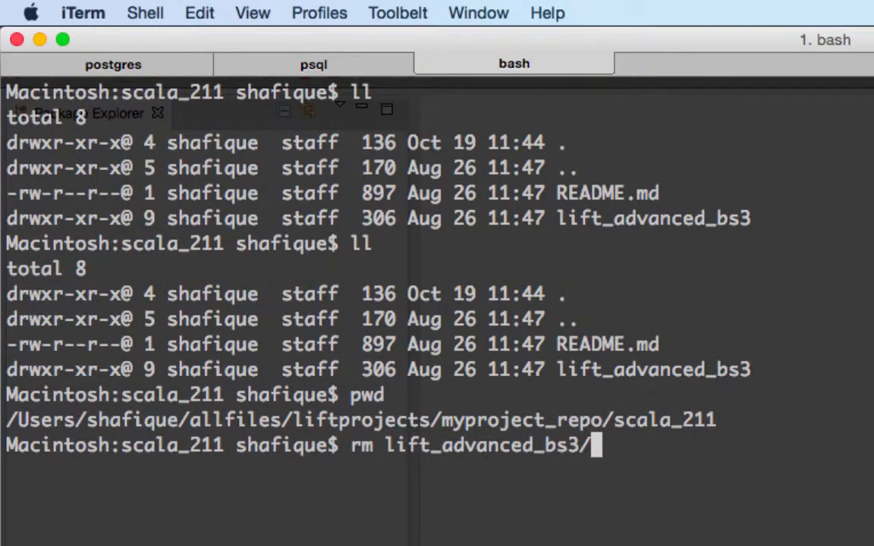
type("mypro")
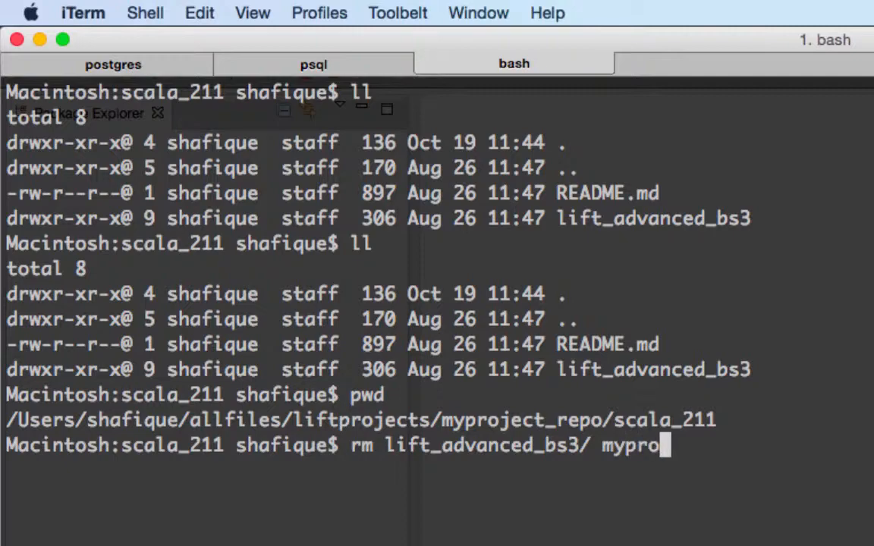
type("ject/")
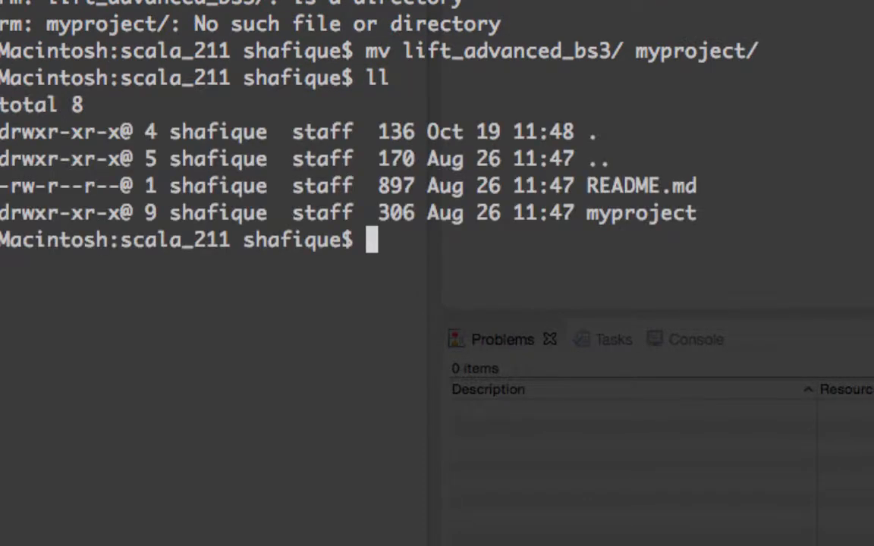
type("cd my")
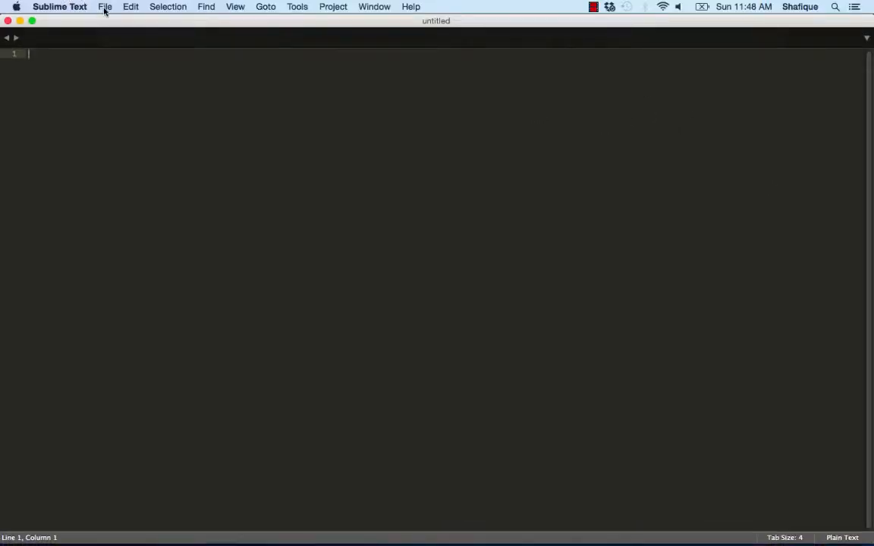
- Open the myproject_repo folder as a Sublime Text project via File > Open
left_click(105, 6)
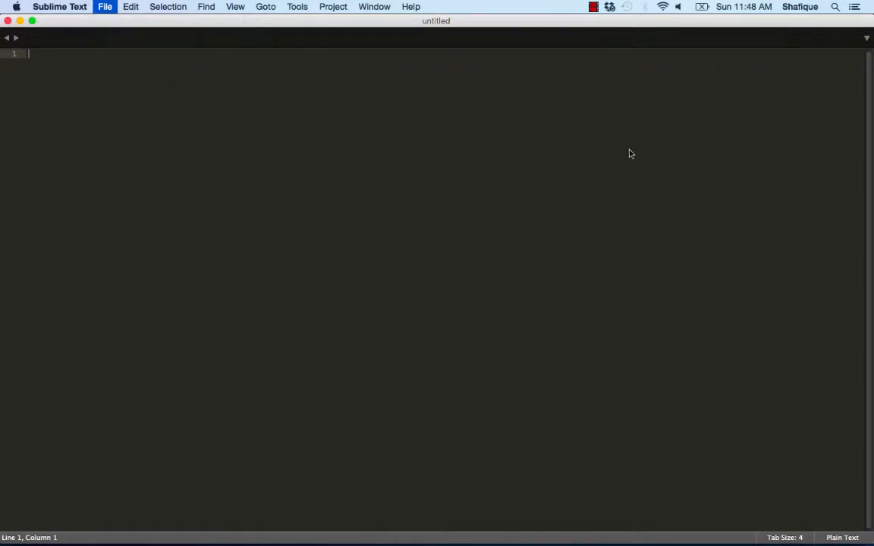
left_click(104, 6)
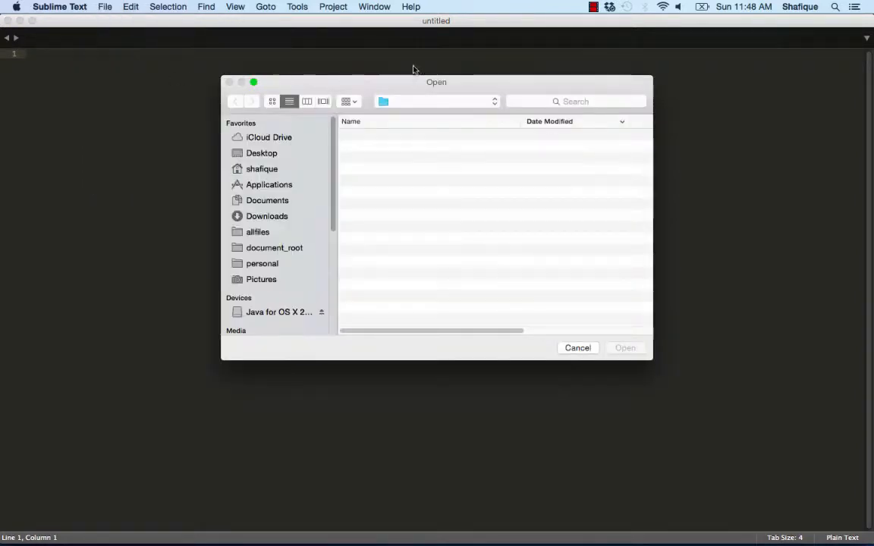
left_click(436, 101)
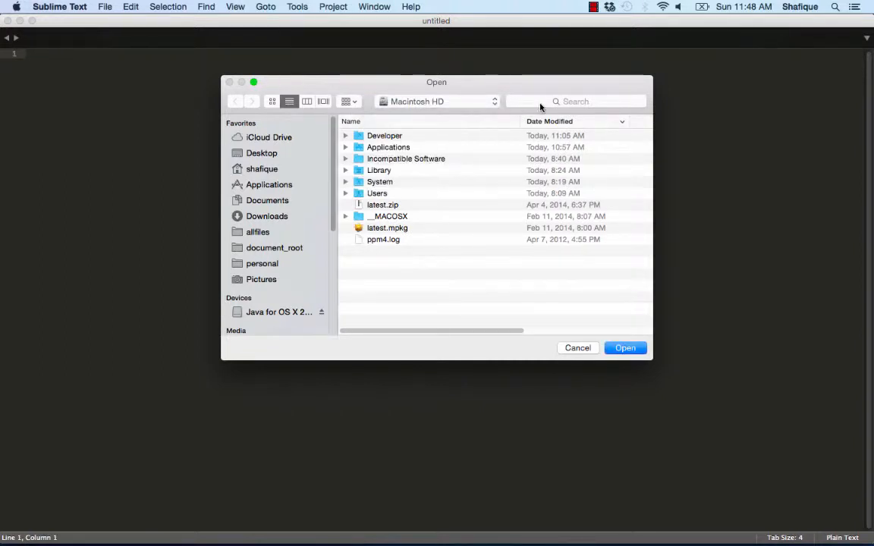
type("myproject")
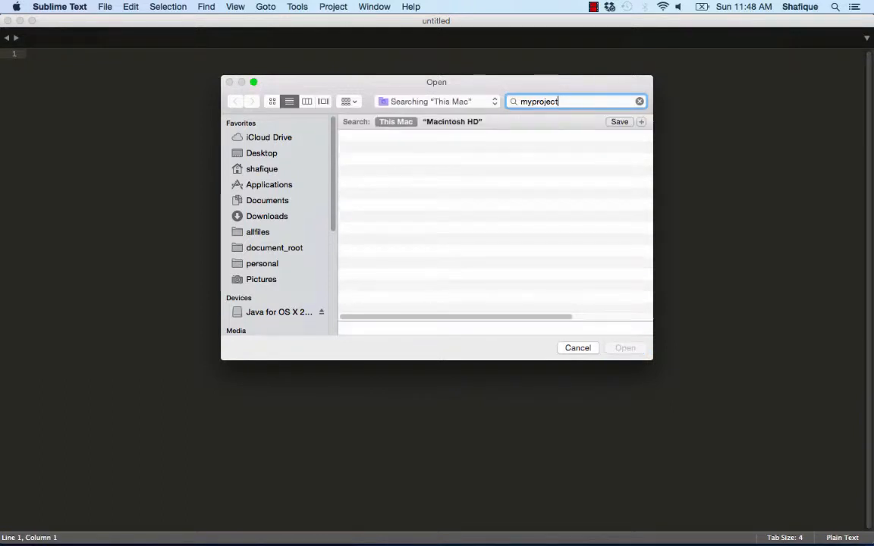
type("_repo")
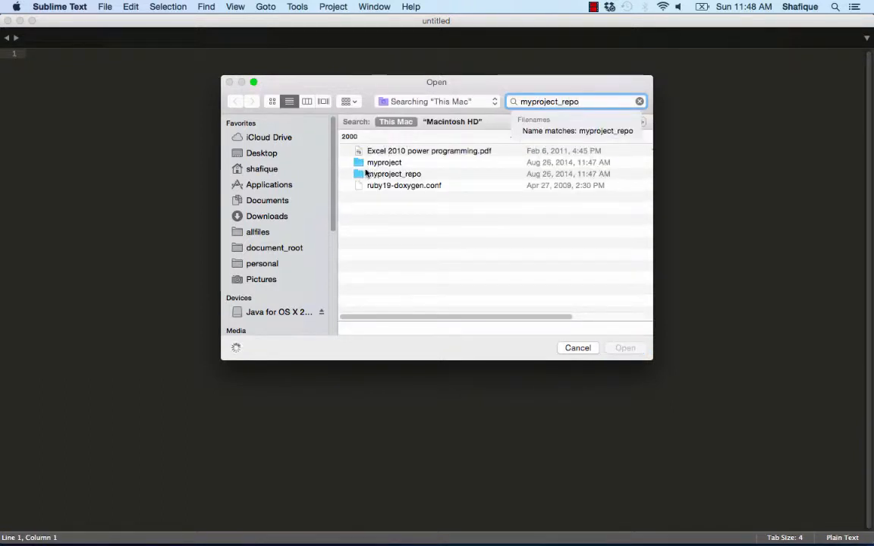
left_click(394, 174)
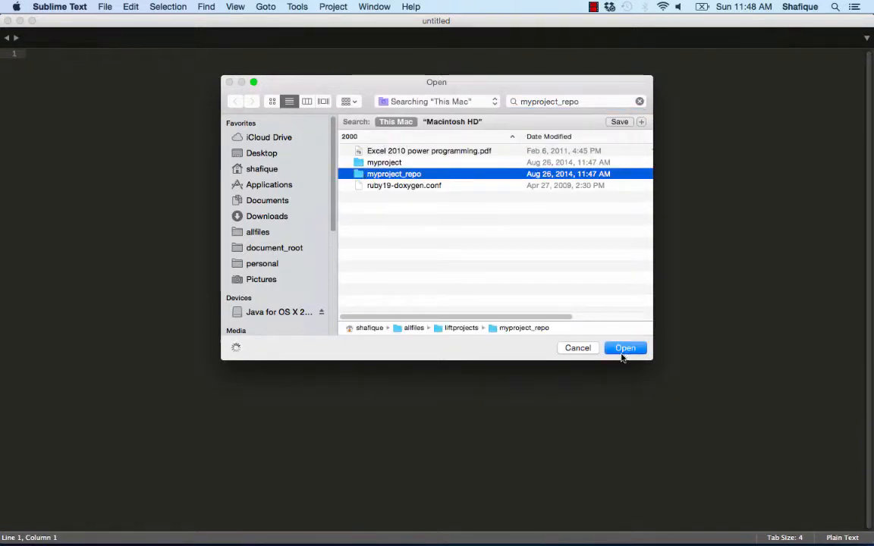
left_click(625, 347)
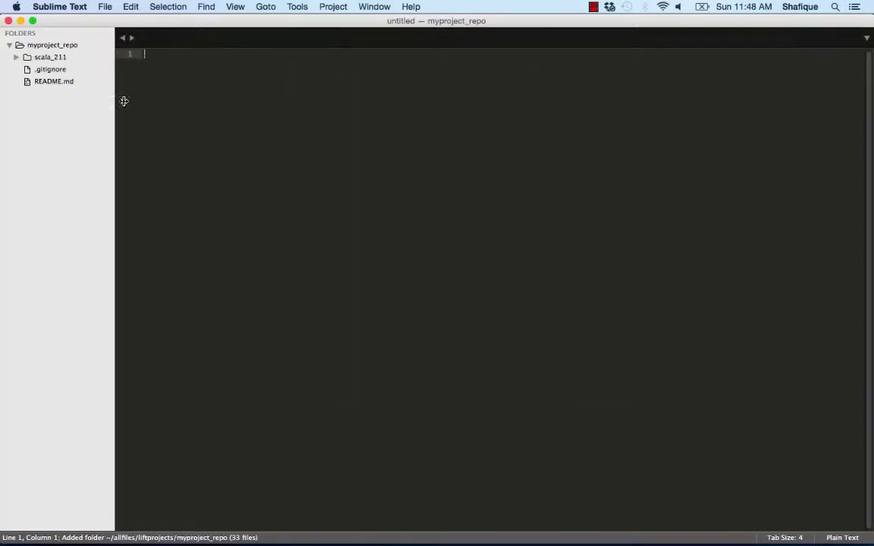
- Expand scala_211 > myproject in the sidebar and display build.sbt
left_click(16, 57)
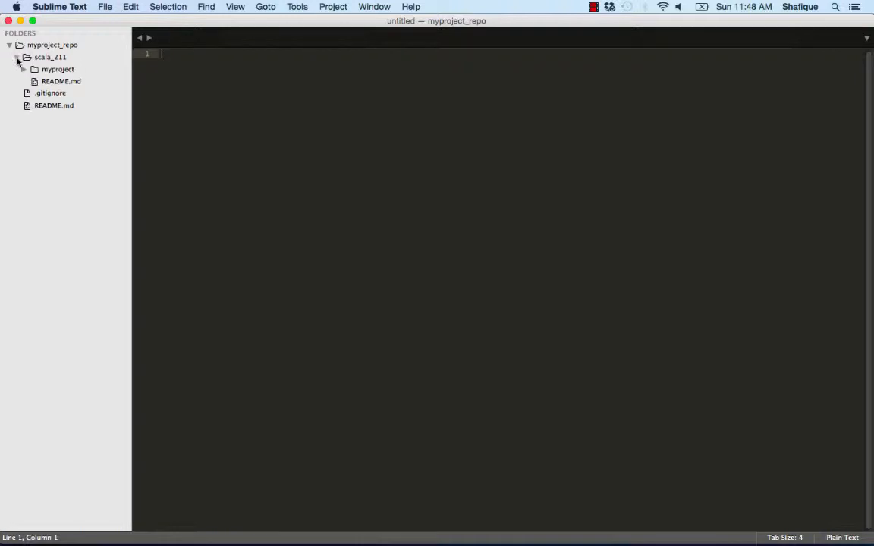
left_click(24, 69)
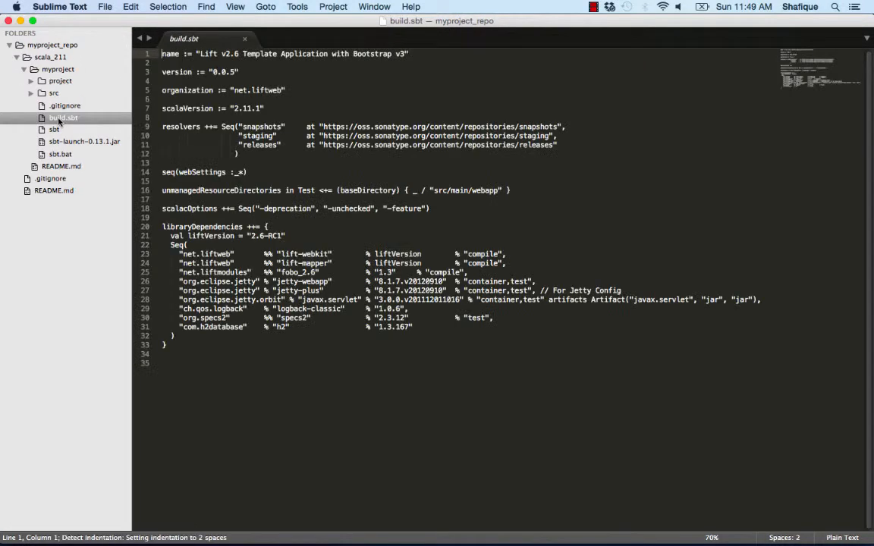
left_click(54, 129)
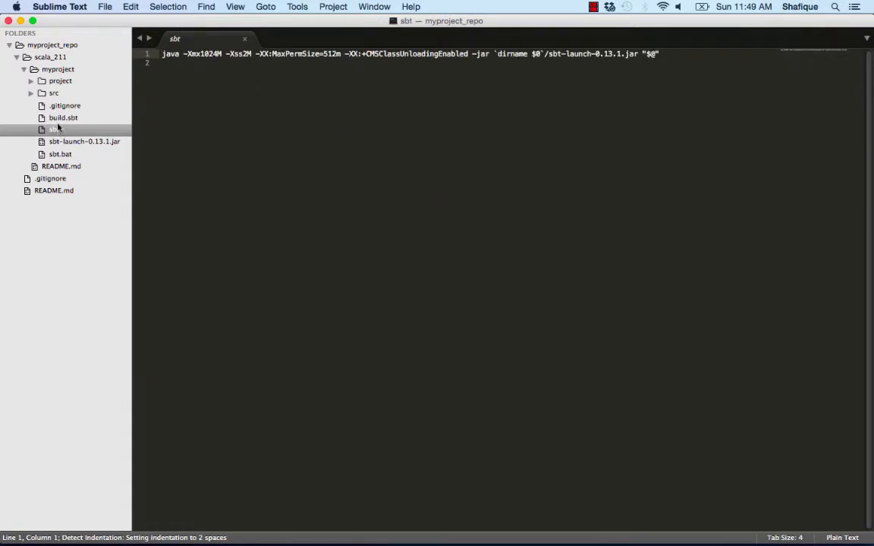
left_click(63, 118)
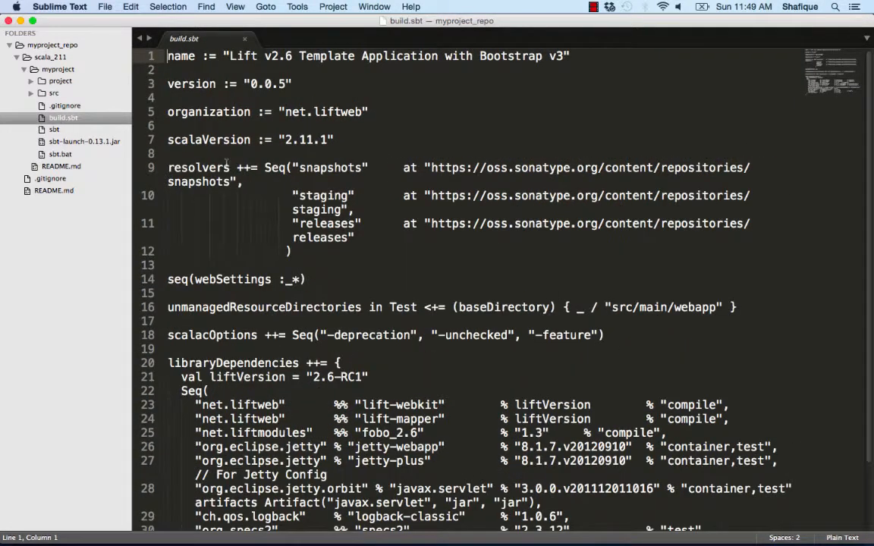
- Insert a scanDirectories := Nil line after the webSettings line in build.sbt
left_click(332, 223)
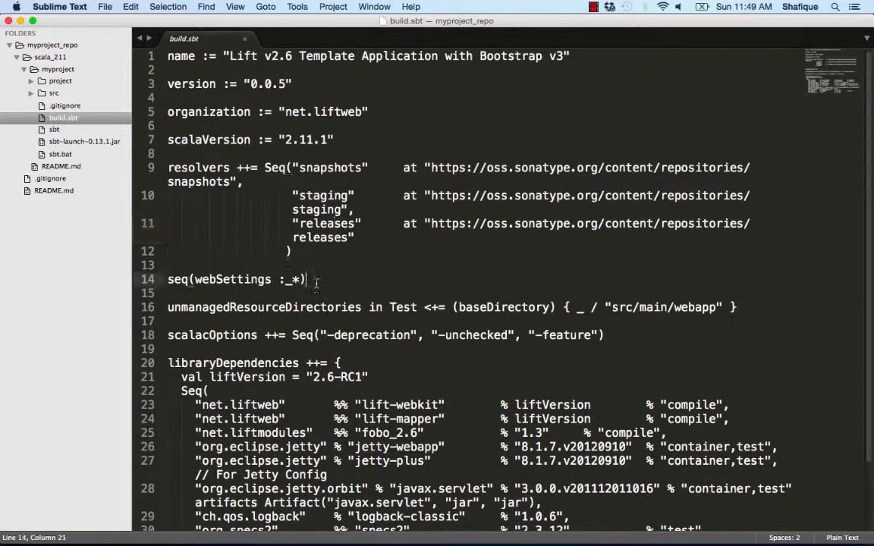
type("s")
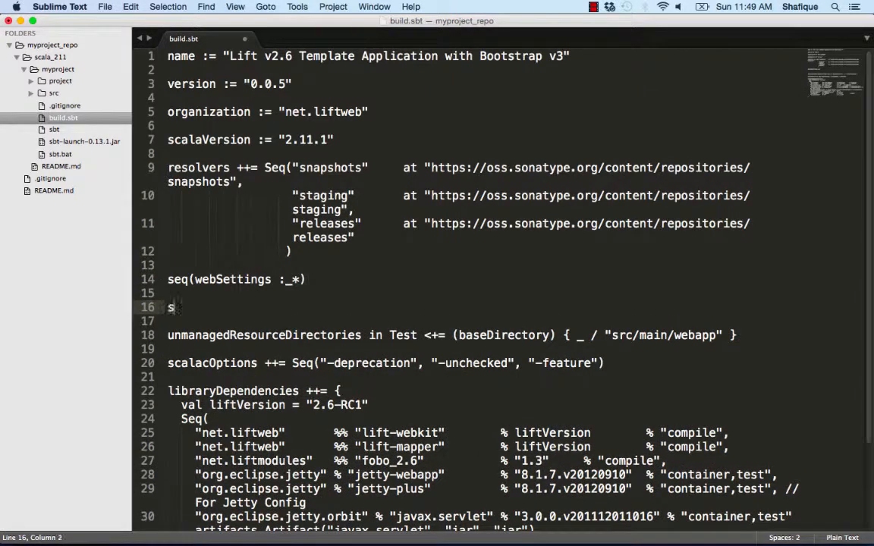
type("canDir")
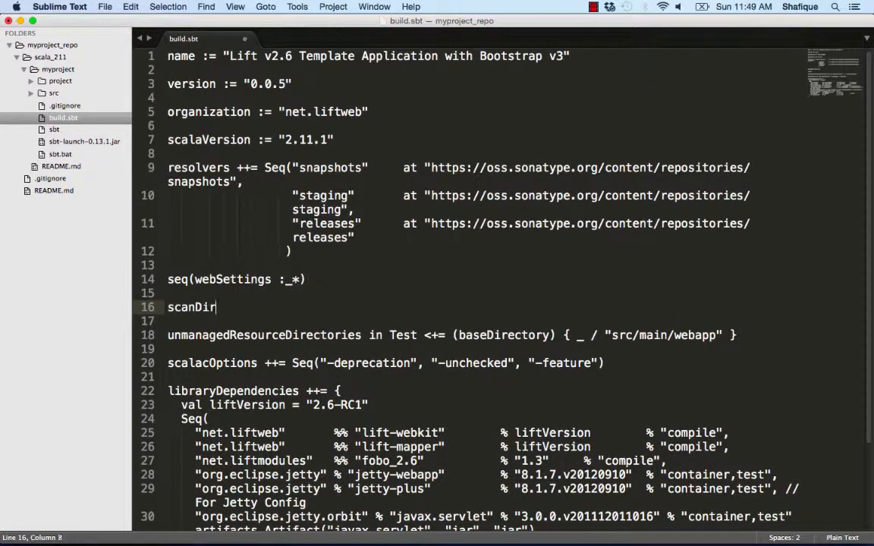
type("ectories")
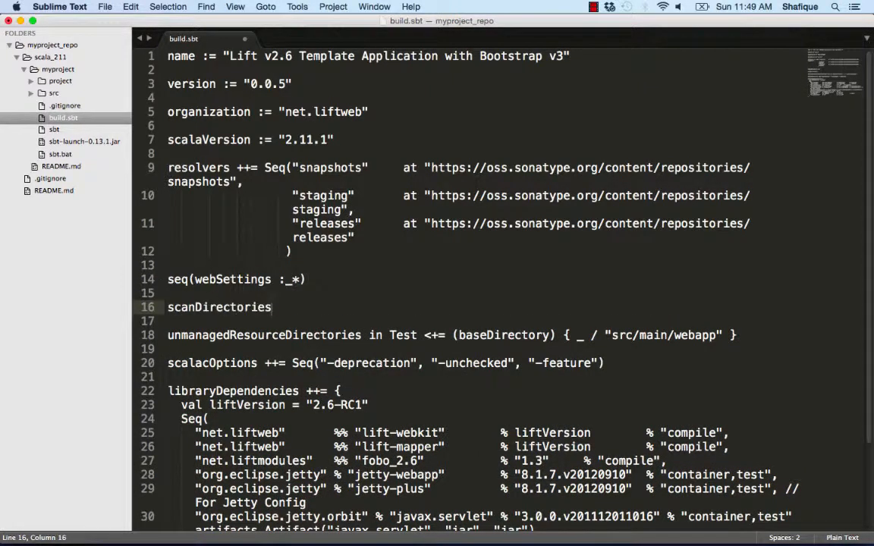
type(":= Nil")
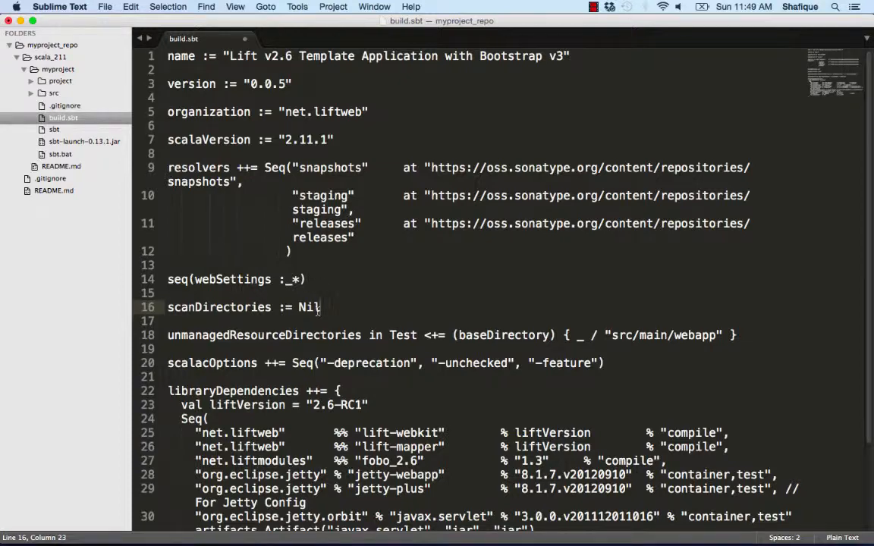
scroll("down", 3)
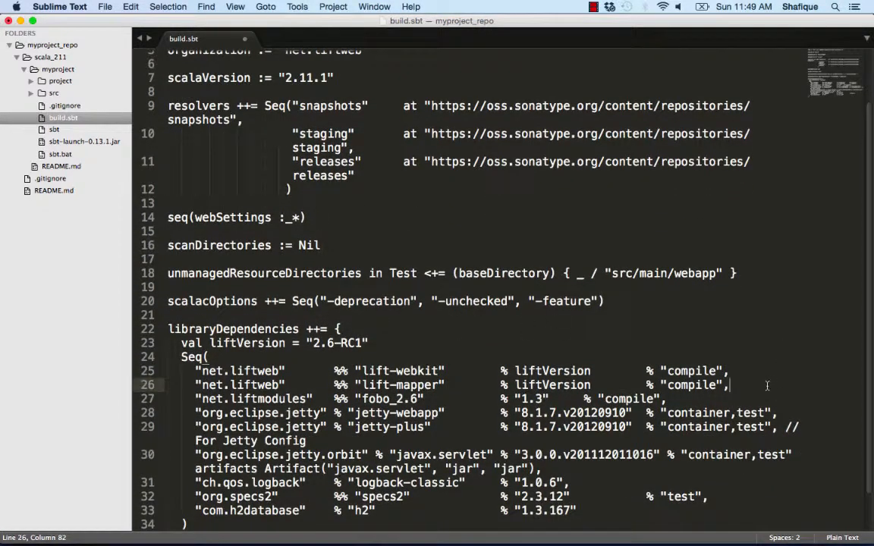
- Duplicate the lift-mapper dependency line and rewrite it as a postgresql dependency
key("enter")
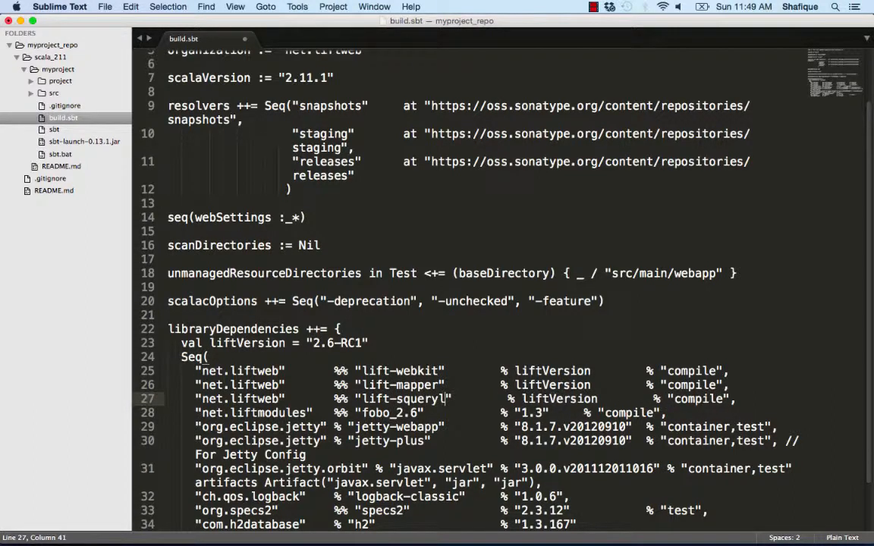
type("-record")
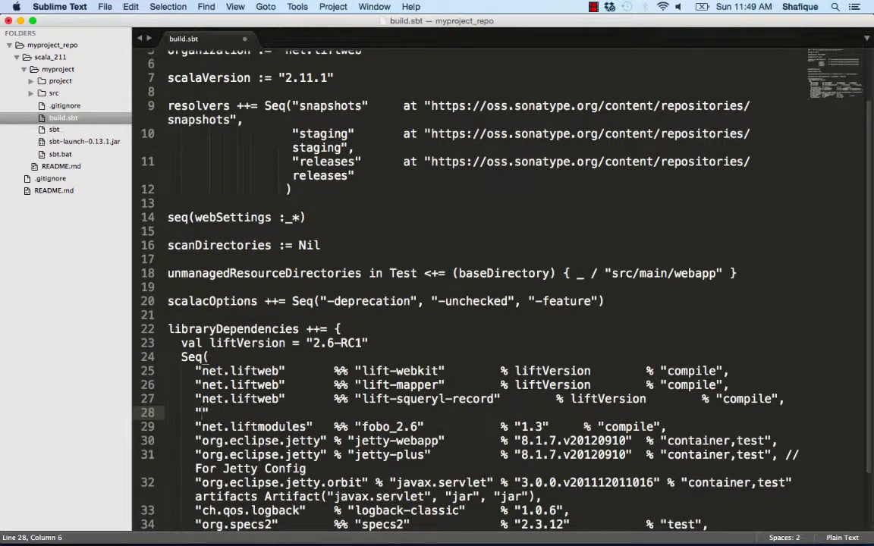
type("postgresql")
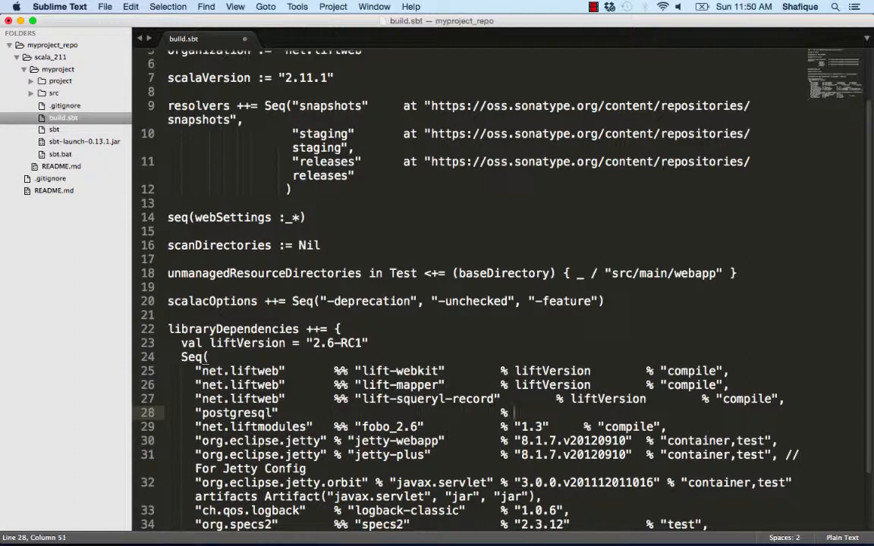
type("\"")
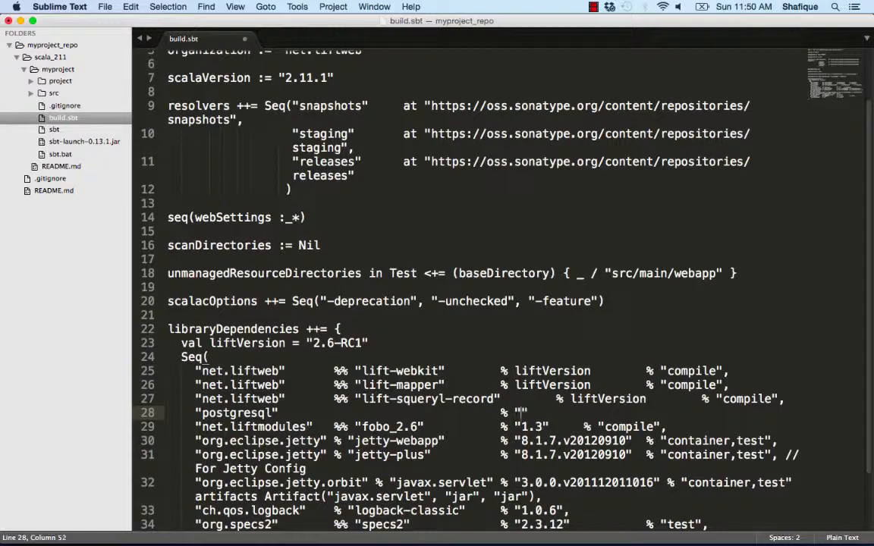
type("postgresql")
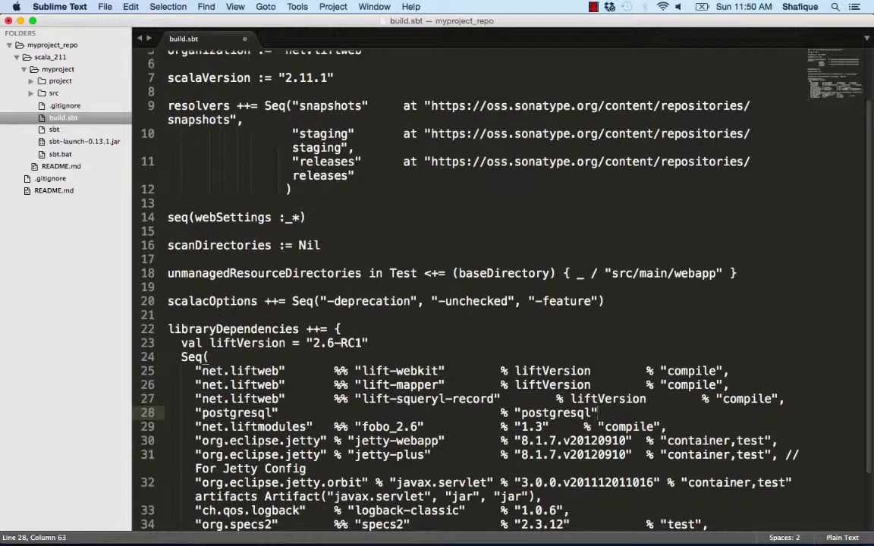
type("$")
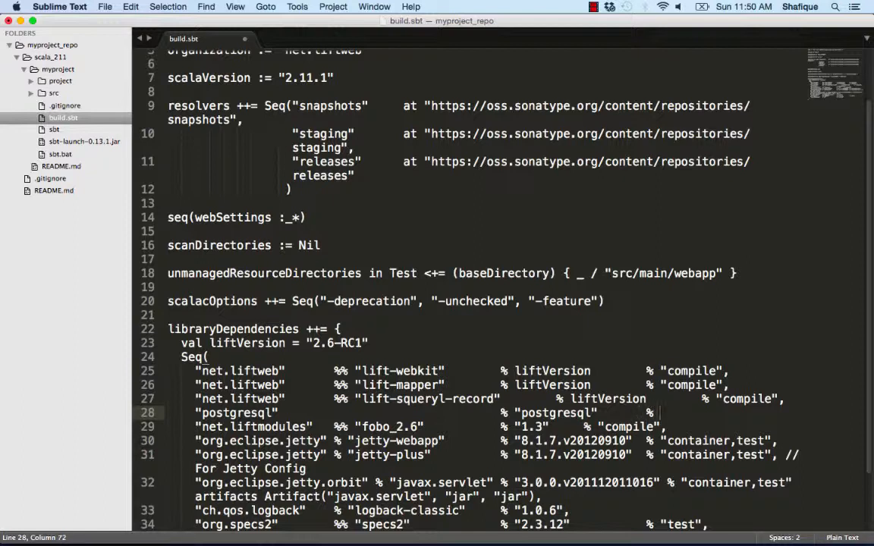
- Set the postgresql dependency version string to "9.1-901.jdbc4"
type("\"\"")
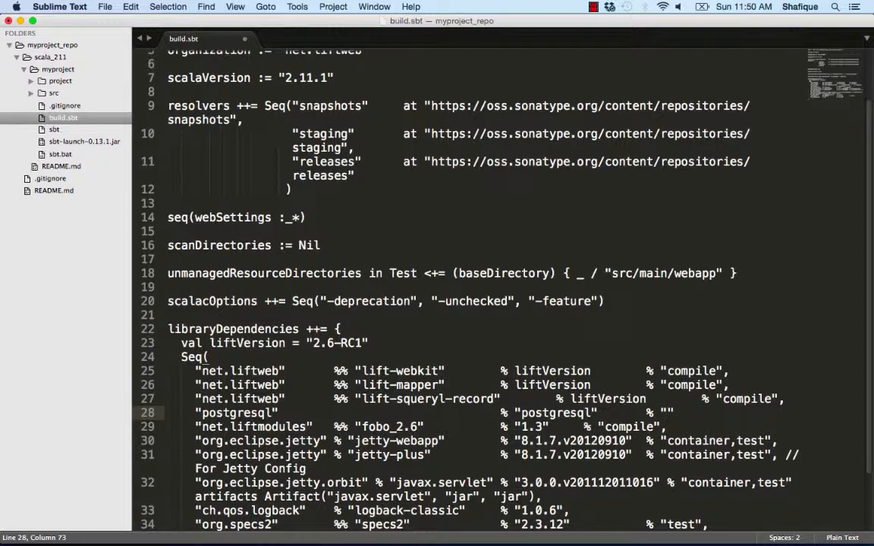
type("9.1")
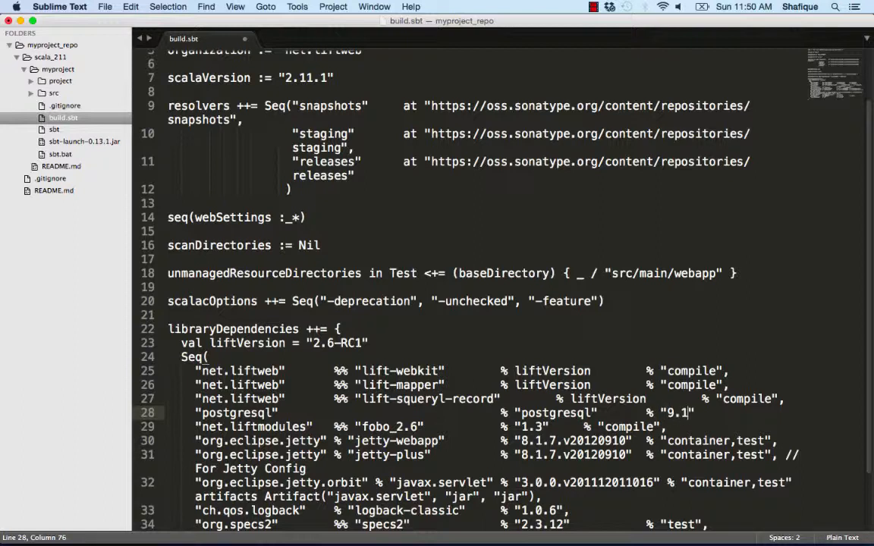
type("-")
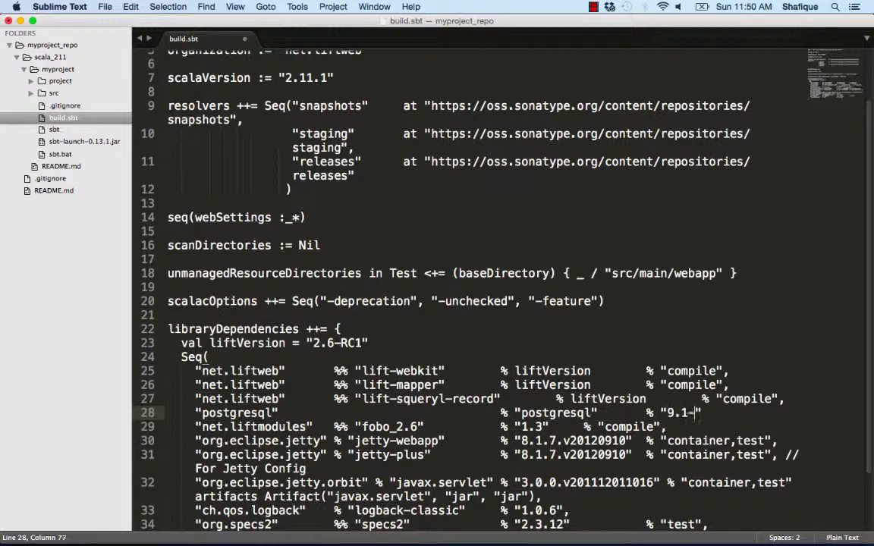
type("901.")
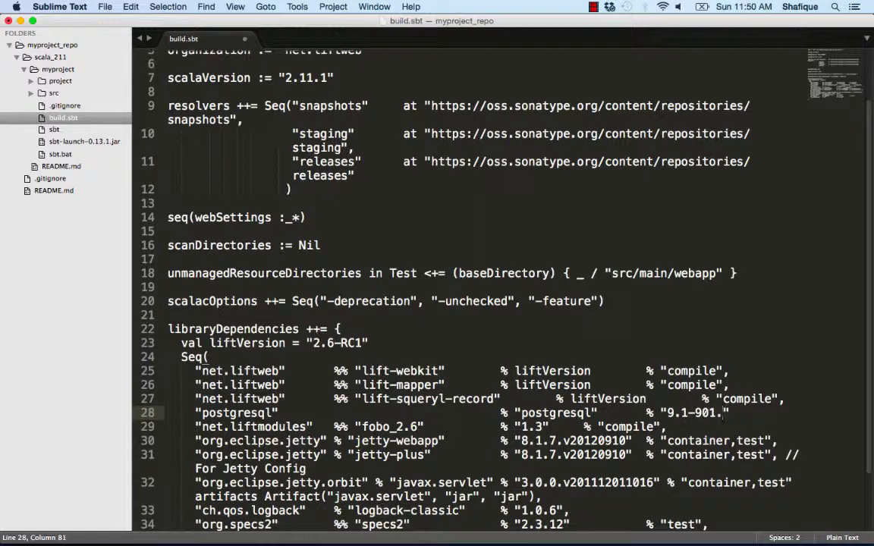
type("jdb")
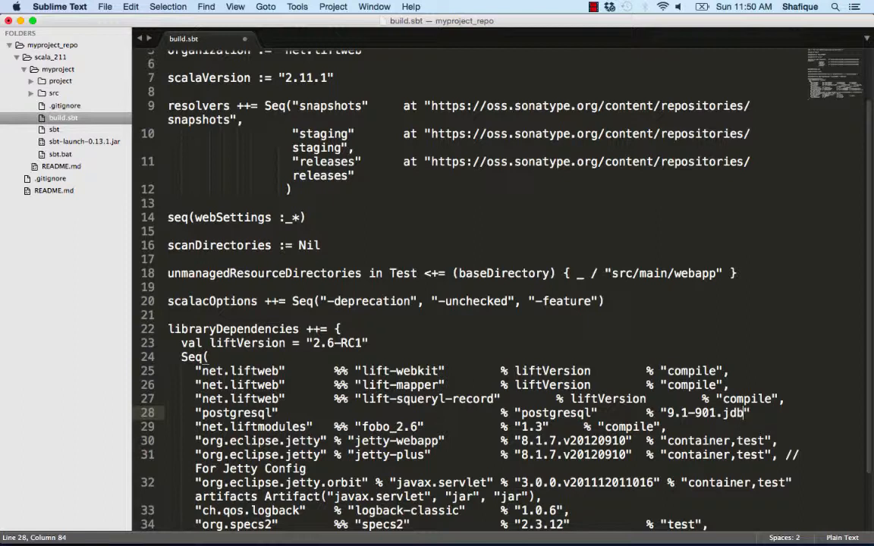
type("c4\",")
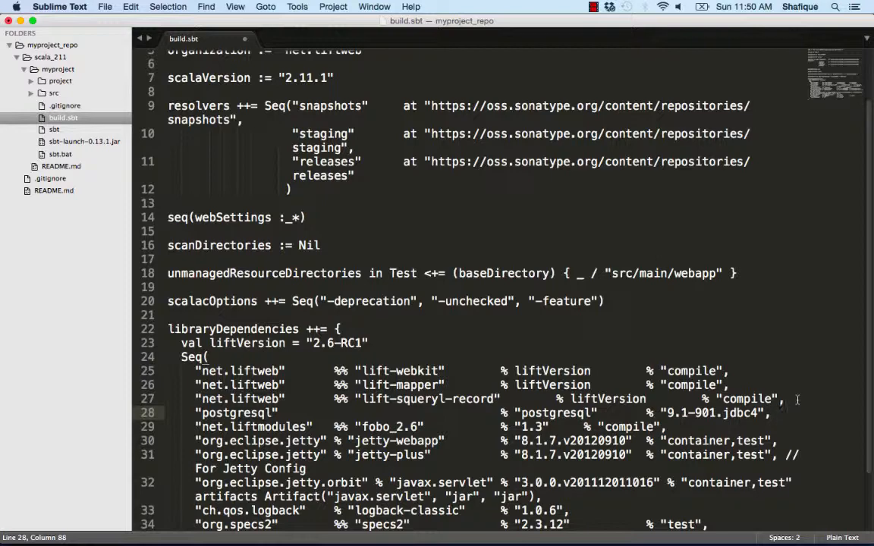
scroll("down", 3)
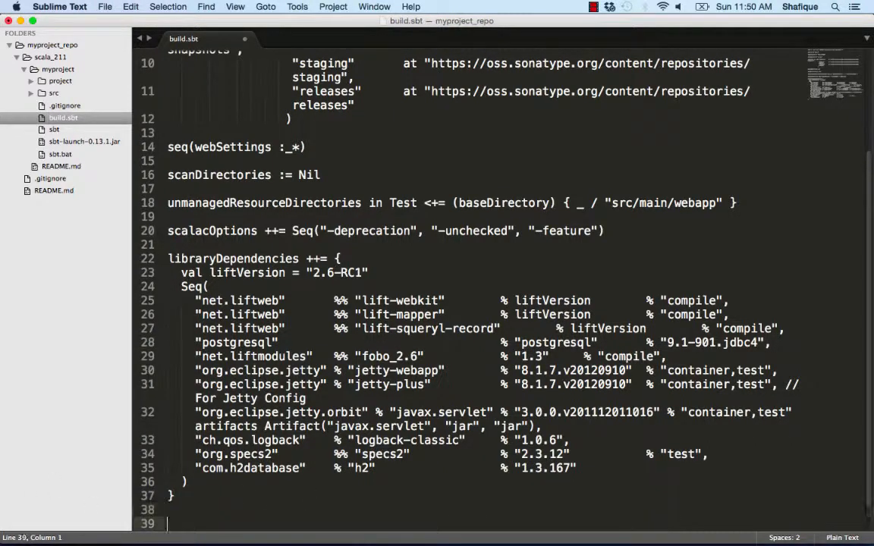
- Add port in container.Configuration := 9096 at the end of build.sbt and save
type("port in conta")
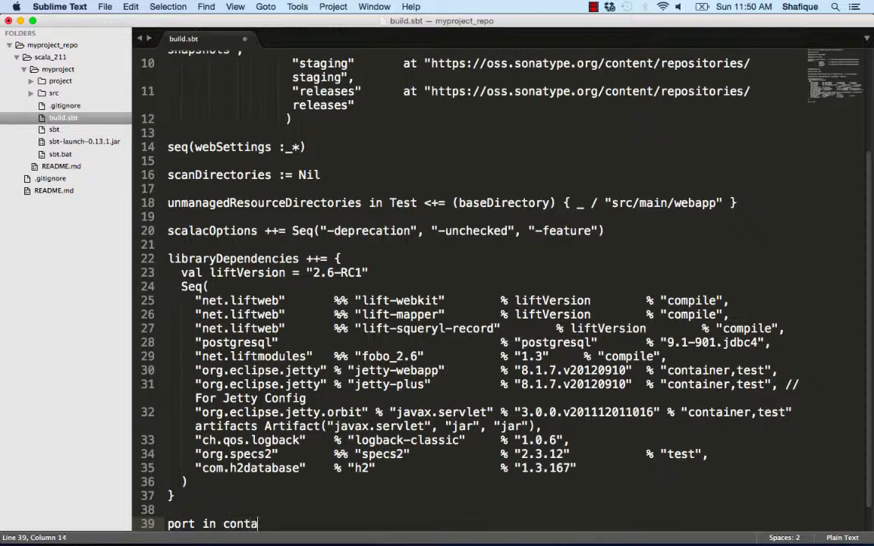
type("iner")
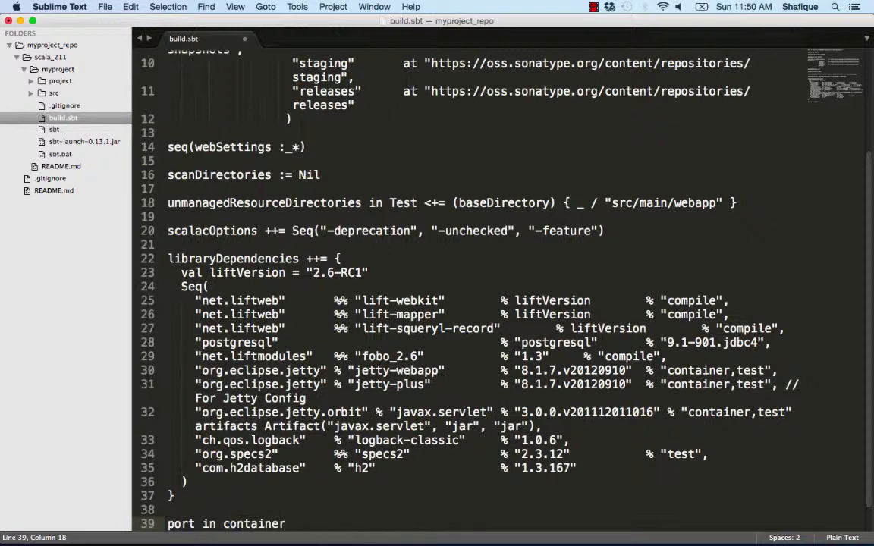
type(".Confi")
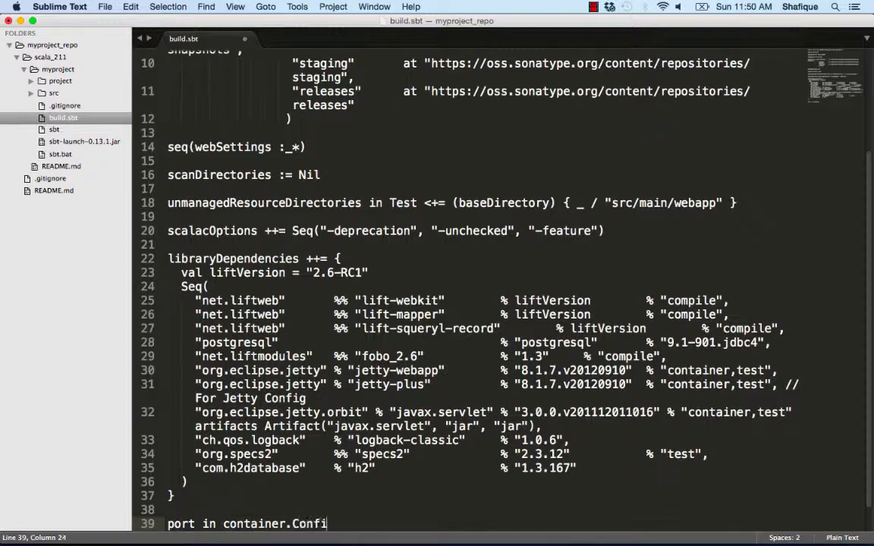
type("guration")
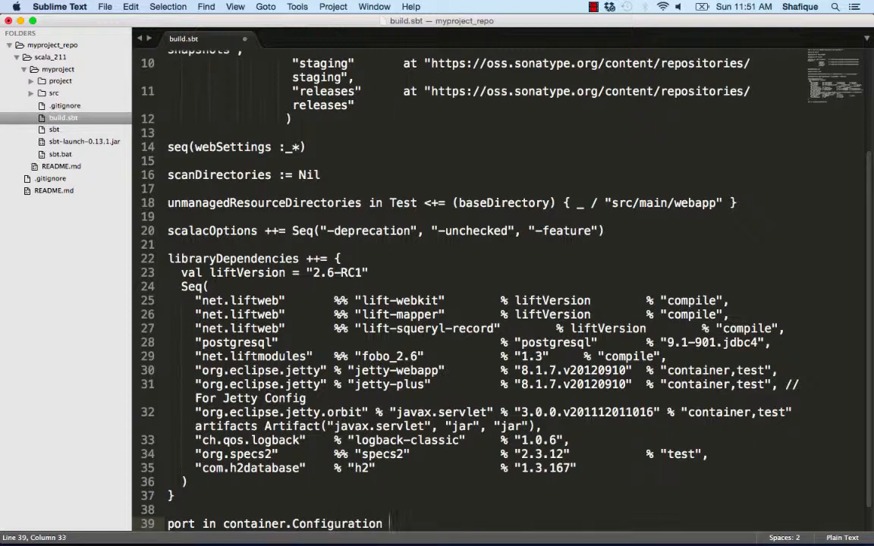
type(":= 9")
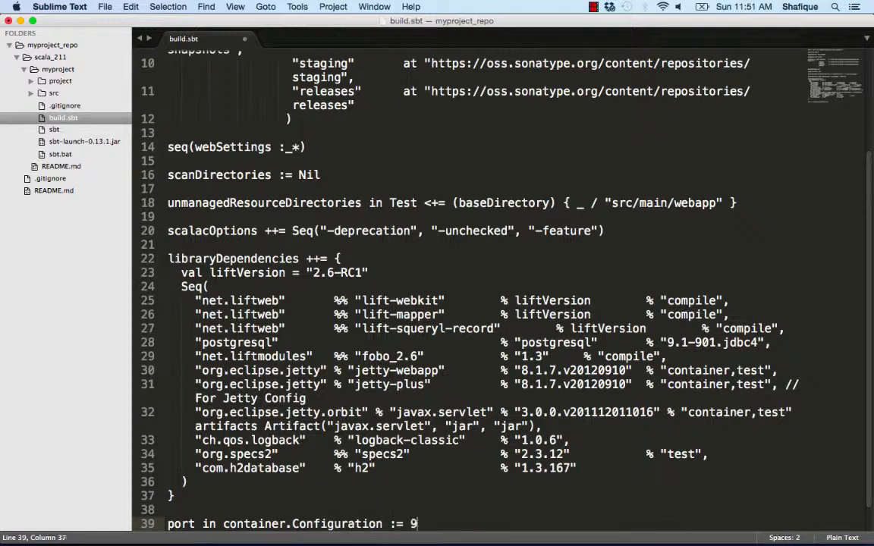
type("096")
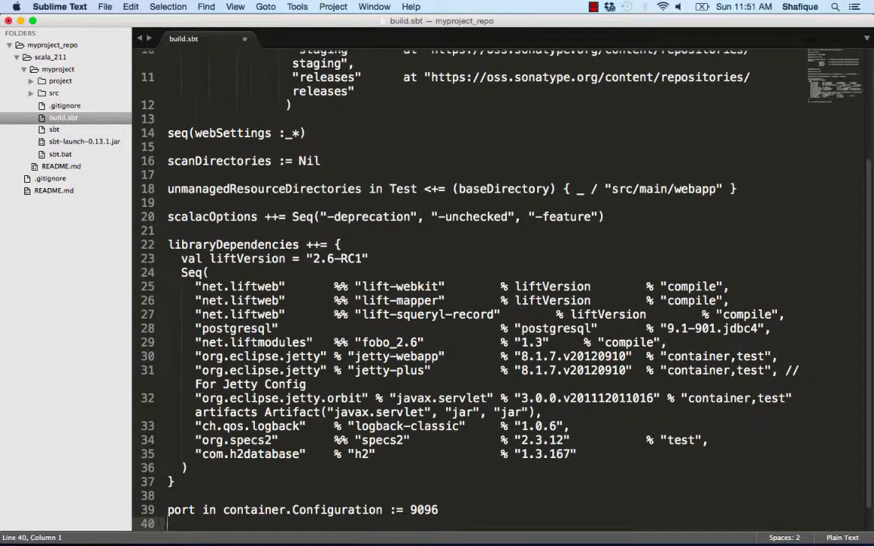
key("cmd+s")
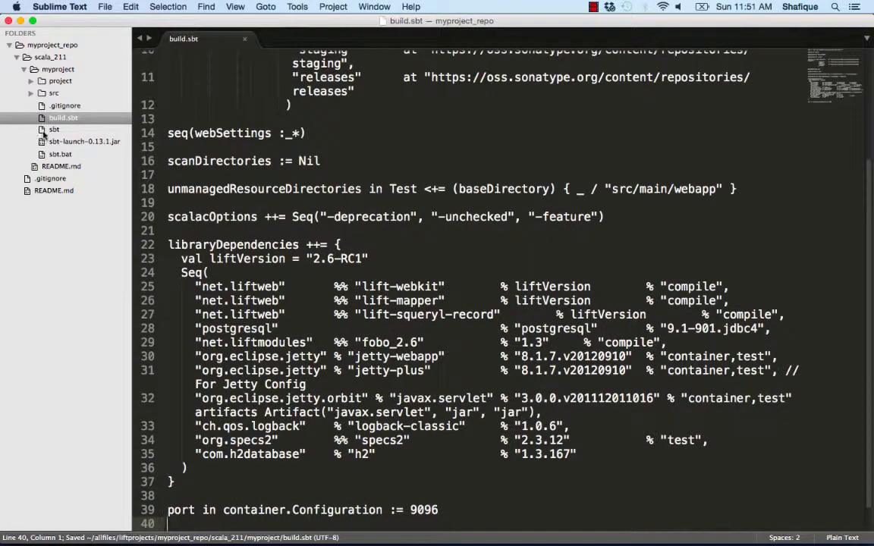
- Add -Dfile.encoding=UTF8 to the java command in the sbt launcher script
left_click(54, 129)
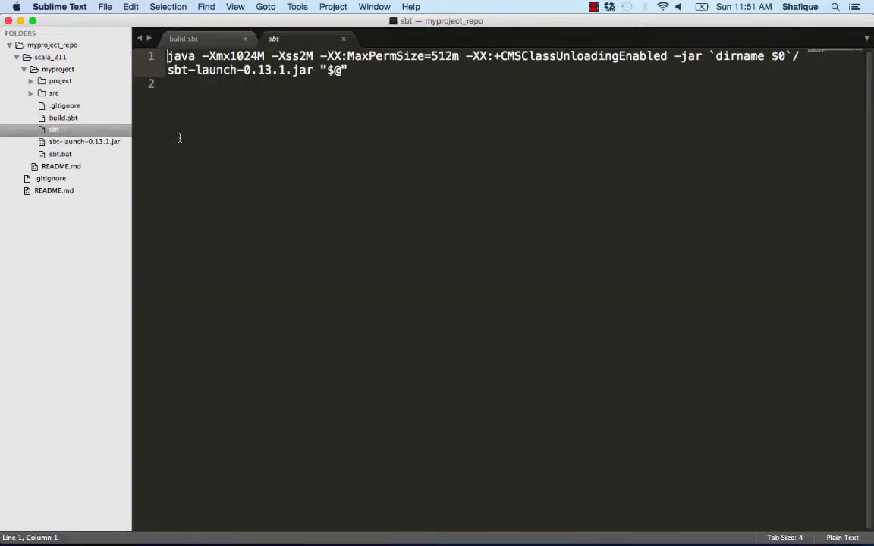
mouse_move(465, 99)
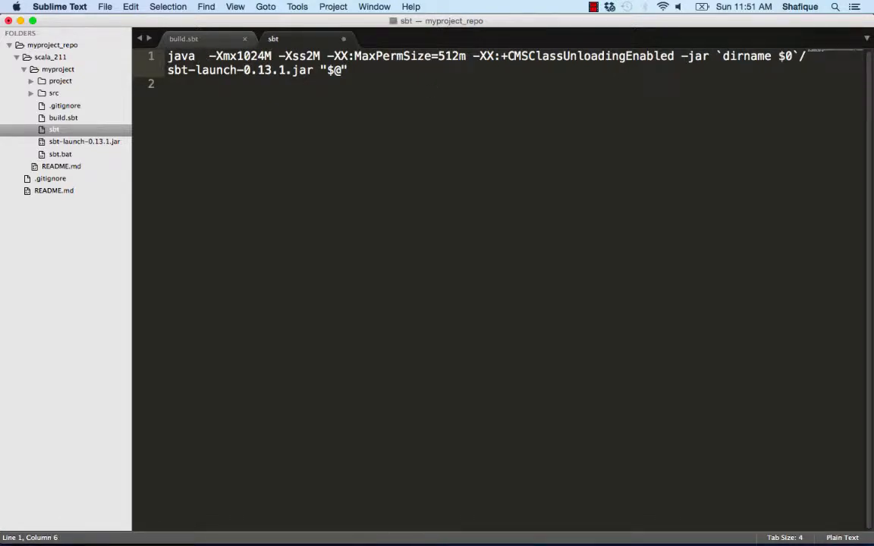
type("-Dfile.")
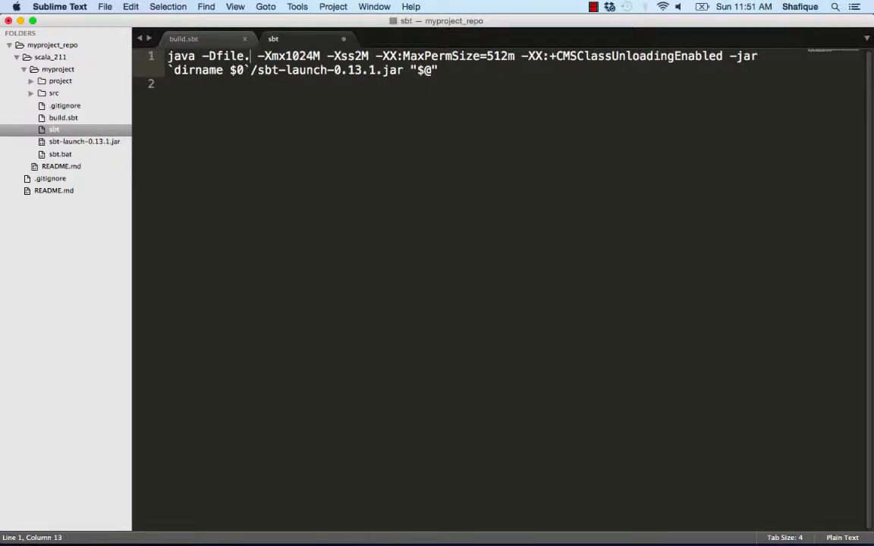
type("encoding")
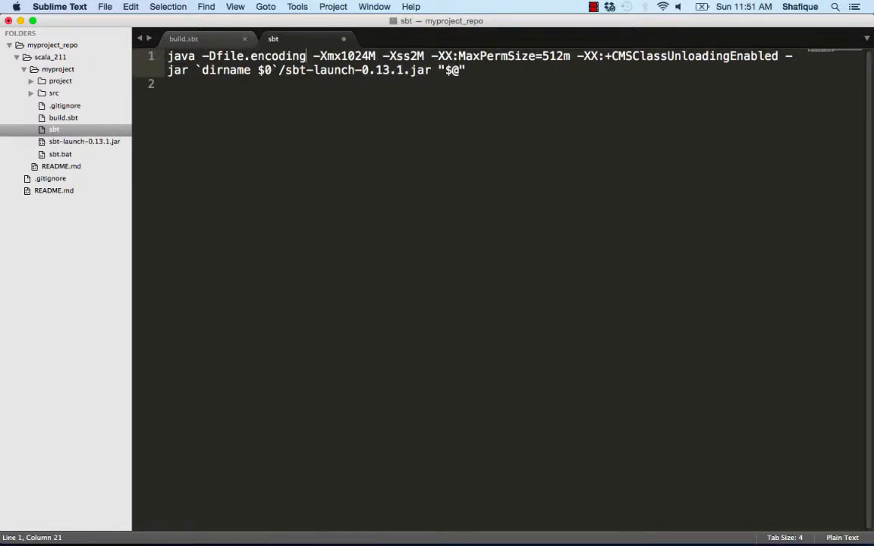
type("=")
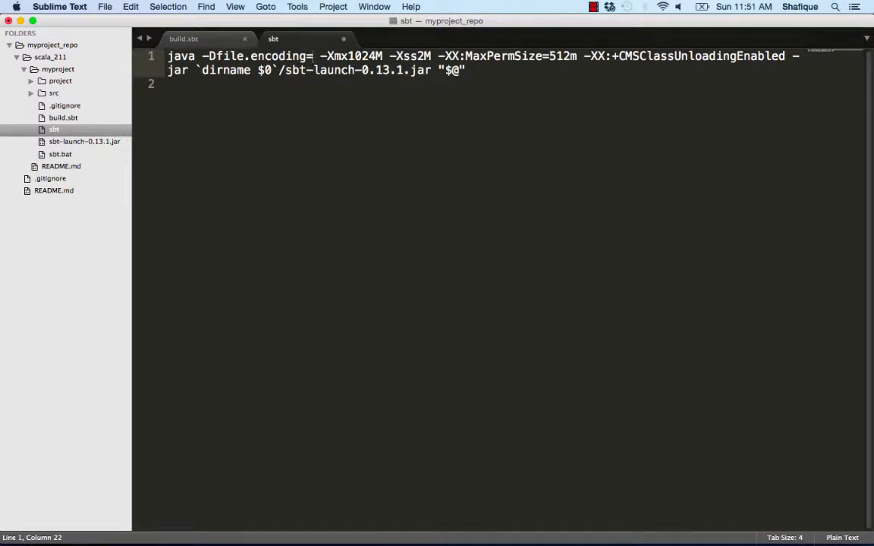
type("TF")
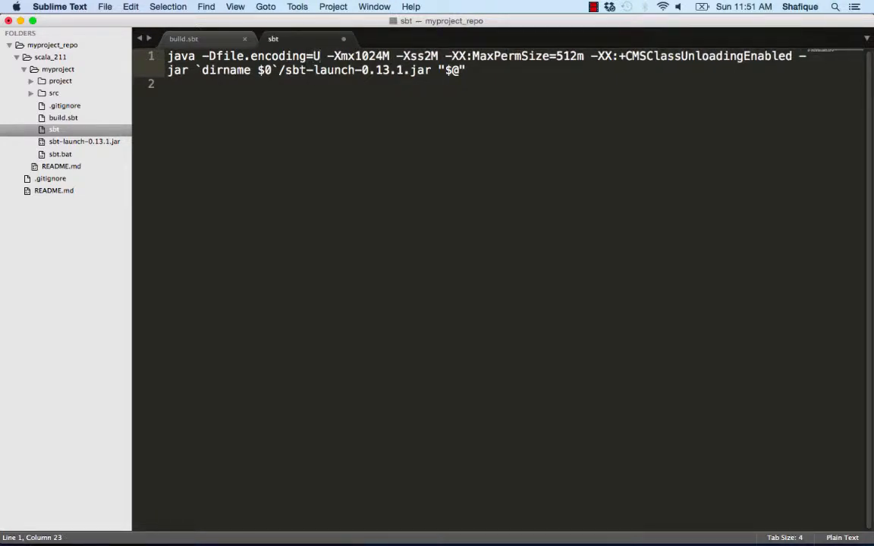
type("TF8")
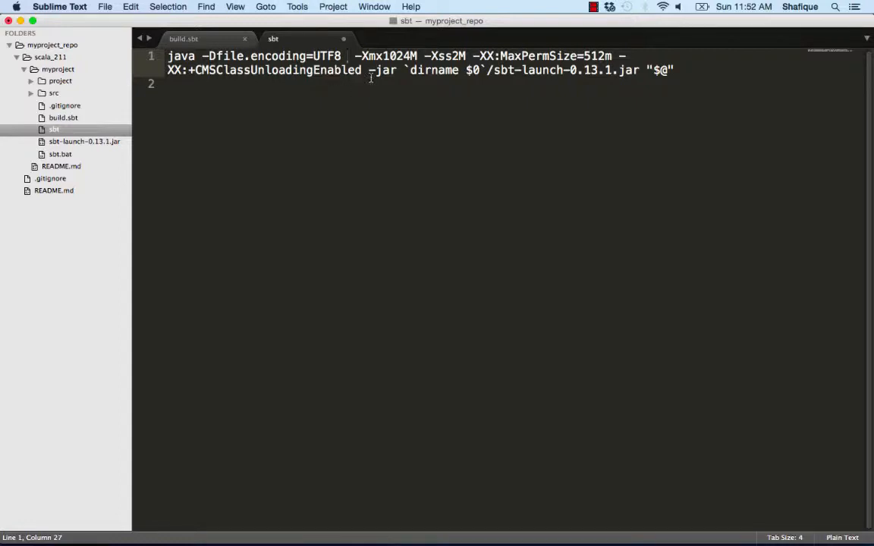
- Add -Drebel.lift_plugin=true to the sbt script's java command
type("-D")
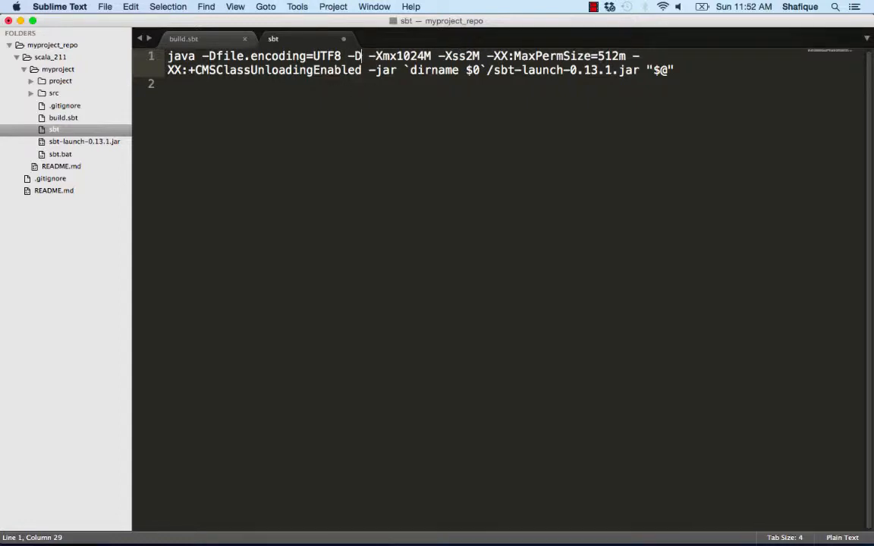
type("rebel")
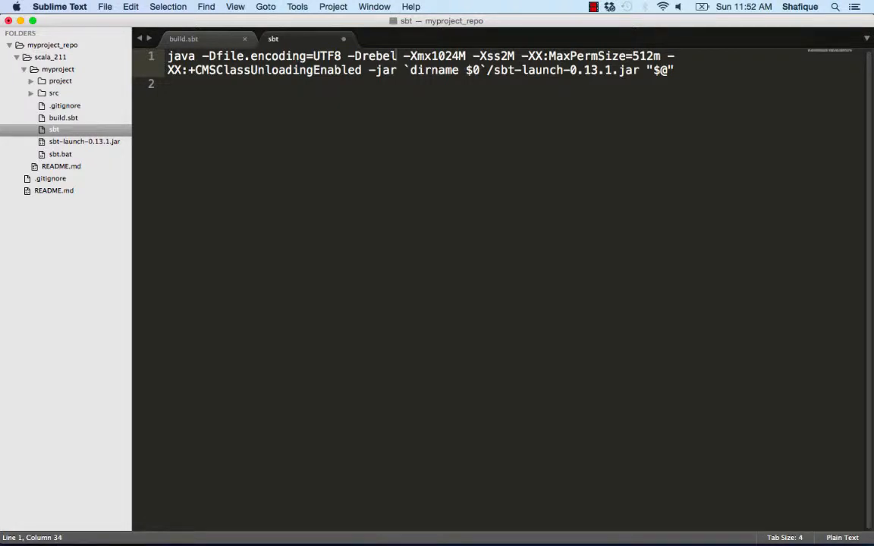
type(".lift_plugin")
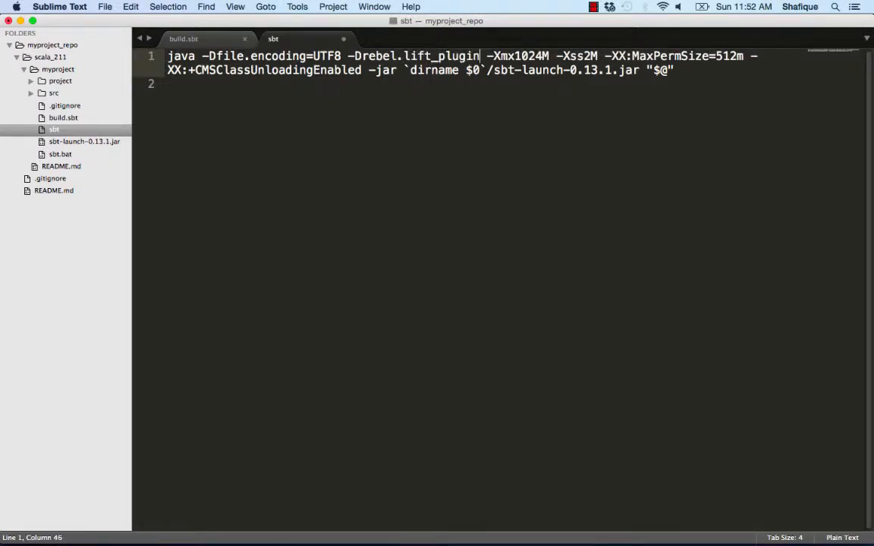
type("=t")
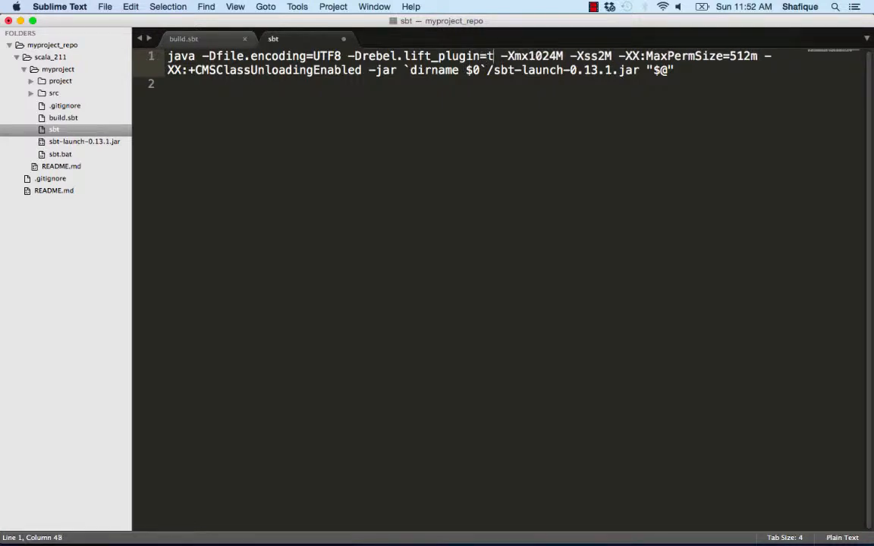
type("rue")
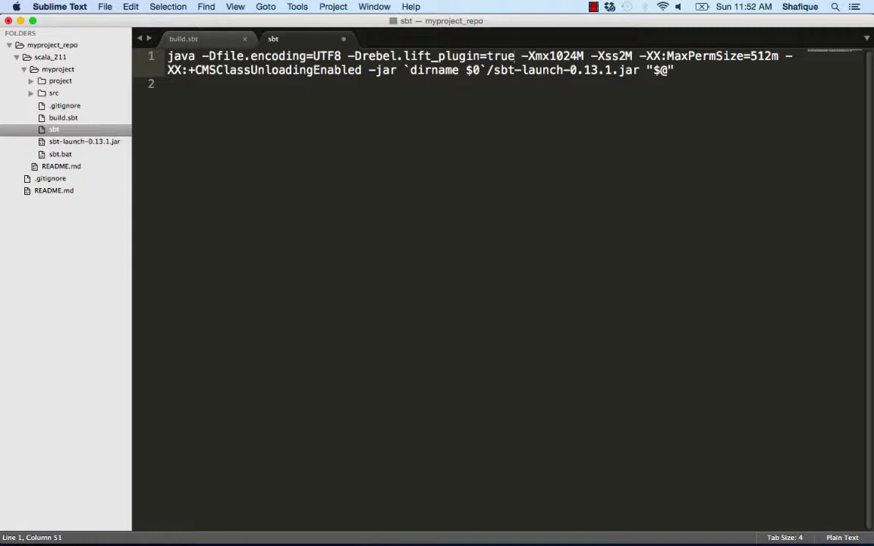
- Insert -server -noverify and a -javaagent: option after the UTF8 encoding flag
left_click(432, 55)
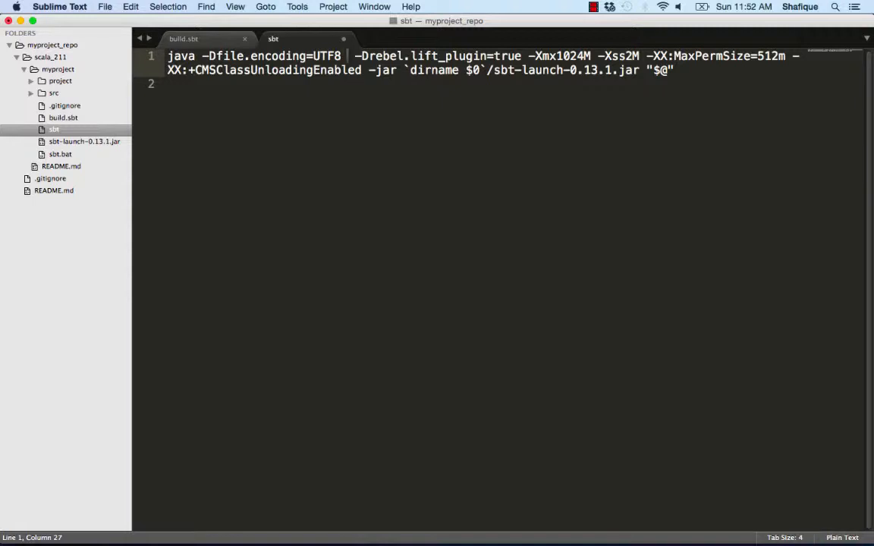
type("-server -nove")
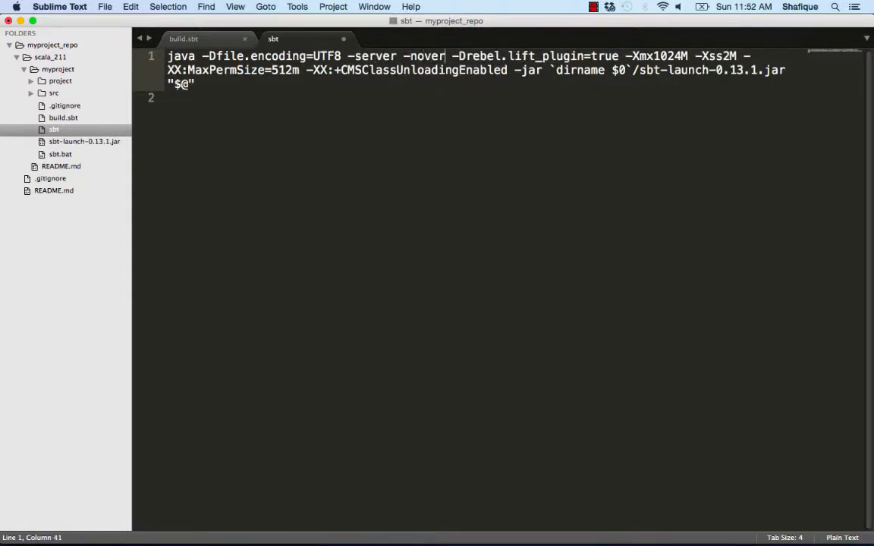
type("rif")
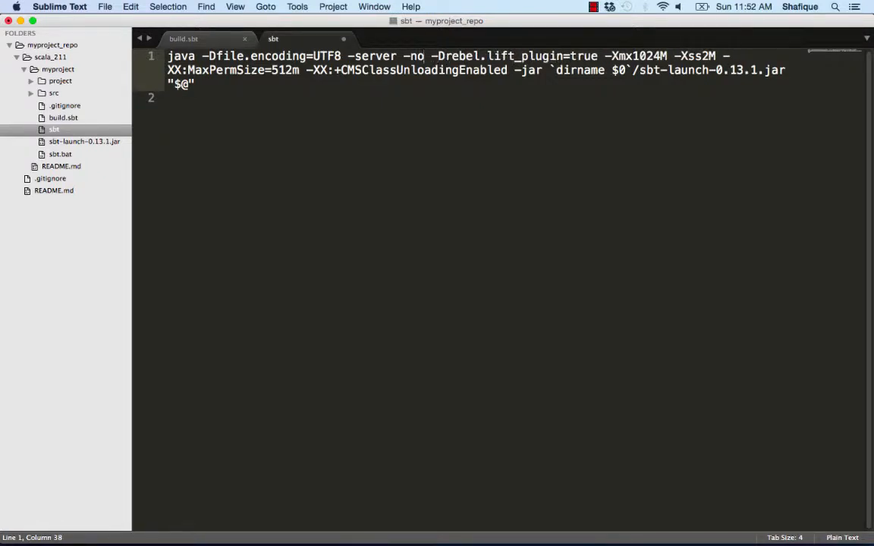
type("verify -")
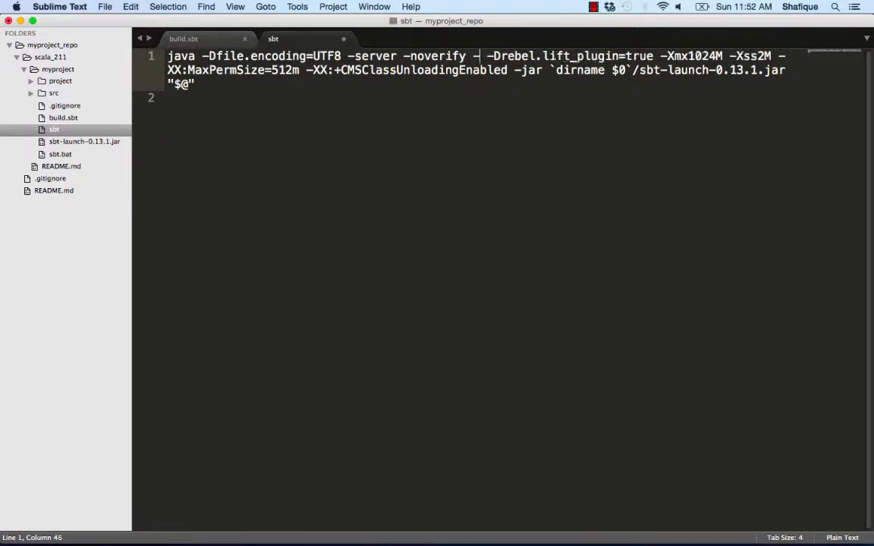
type("javaagent:")
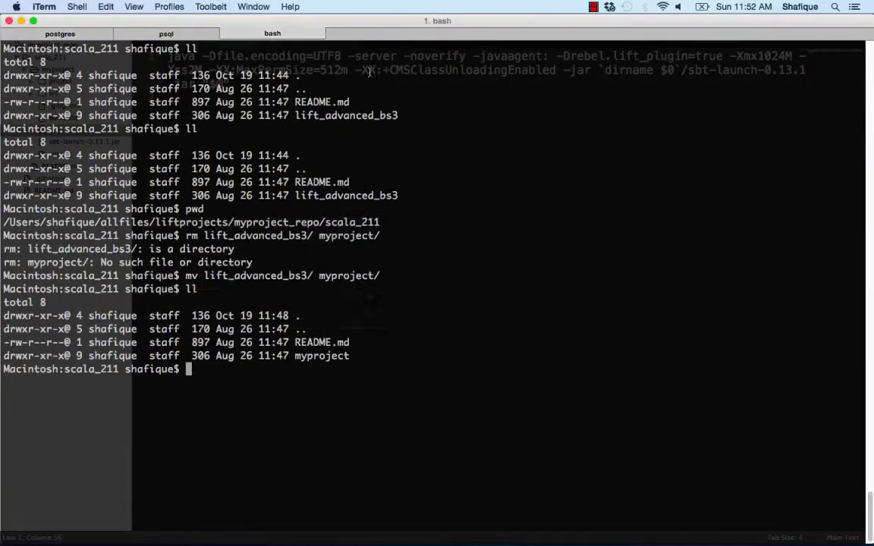
- Run sudo find /Applications -name jrebel and list the JRebel plugin folder's contents
type("sudo")
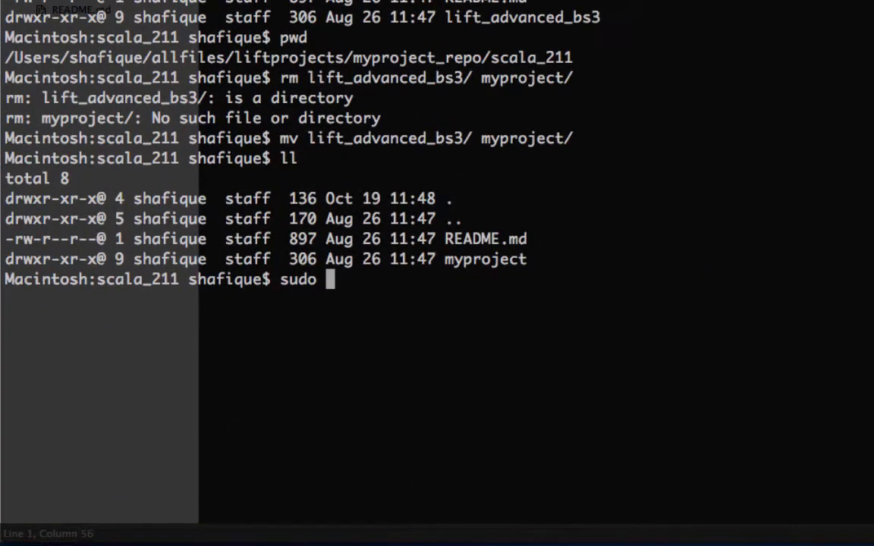
type("find /")
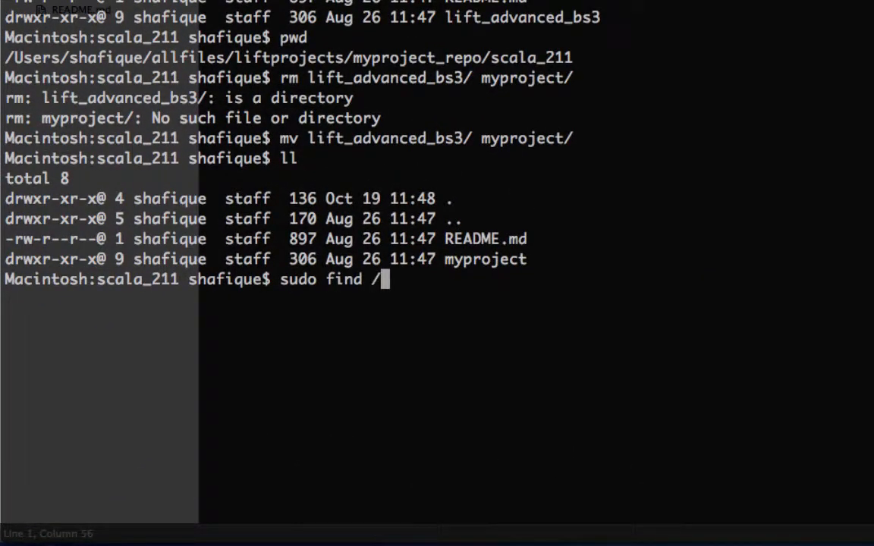
type("0na")
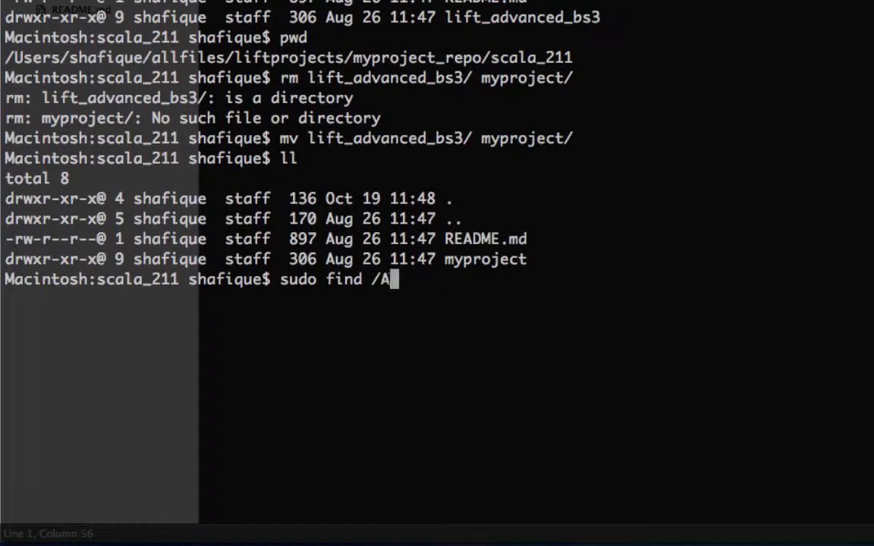
type("pplications -")
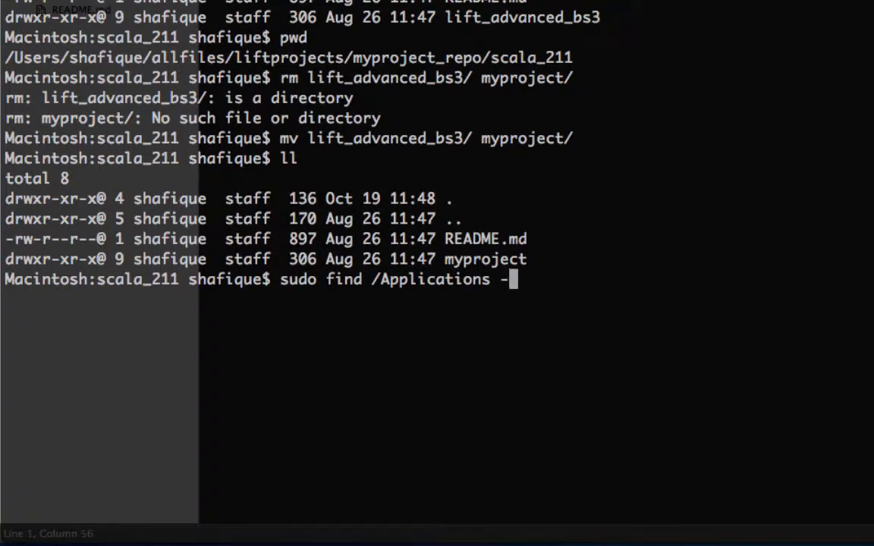
type("name jarebel")
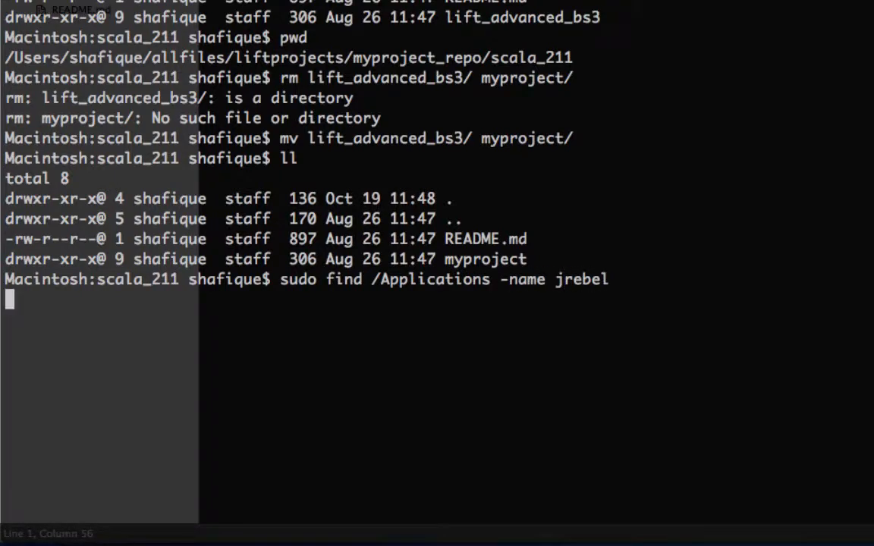
key("Return")
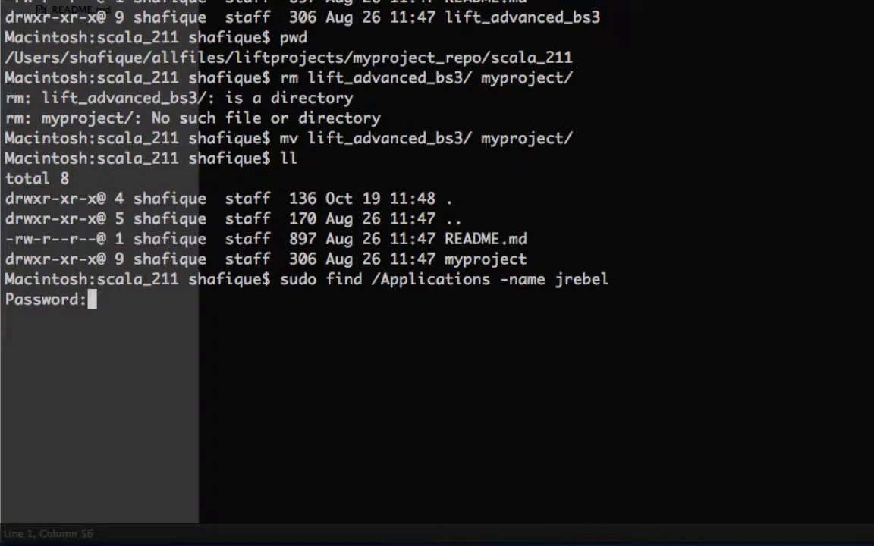
key("enter")
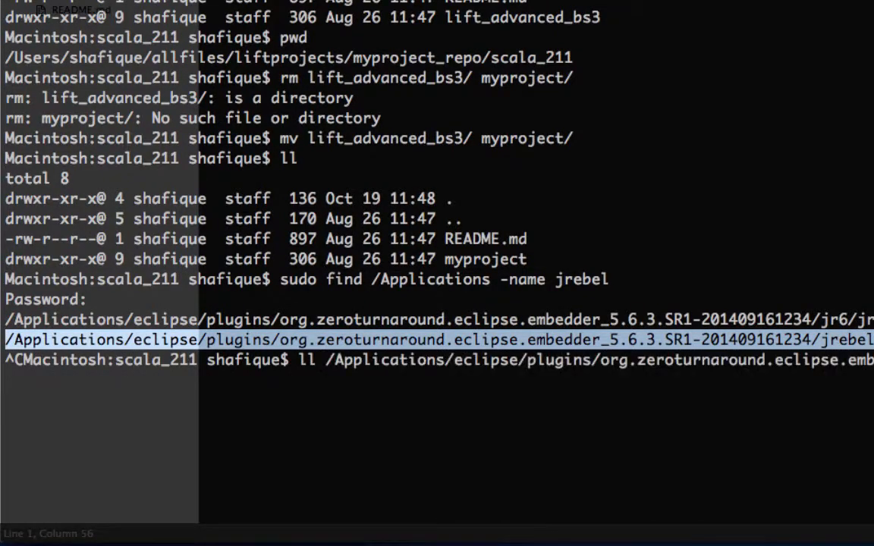
key("Return")
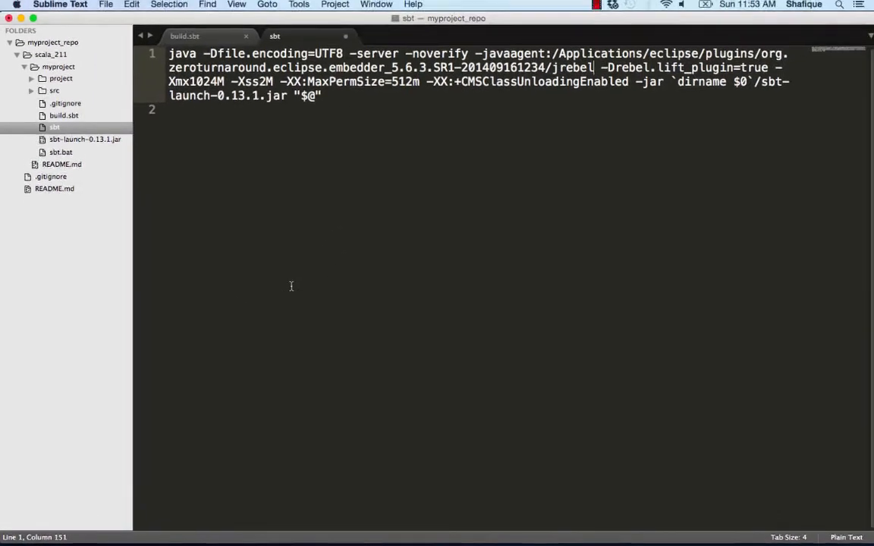
- End the sbt script's -javaagent path with jrebel.jar
type(".jrebel.")
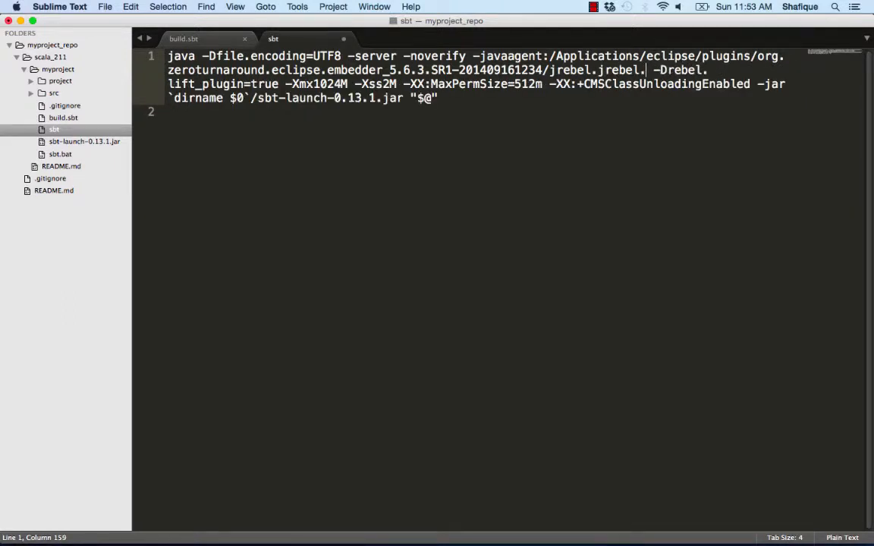
type("jar")
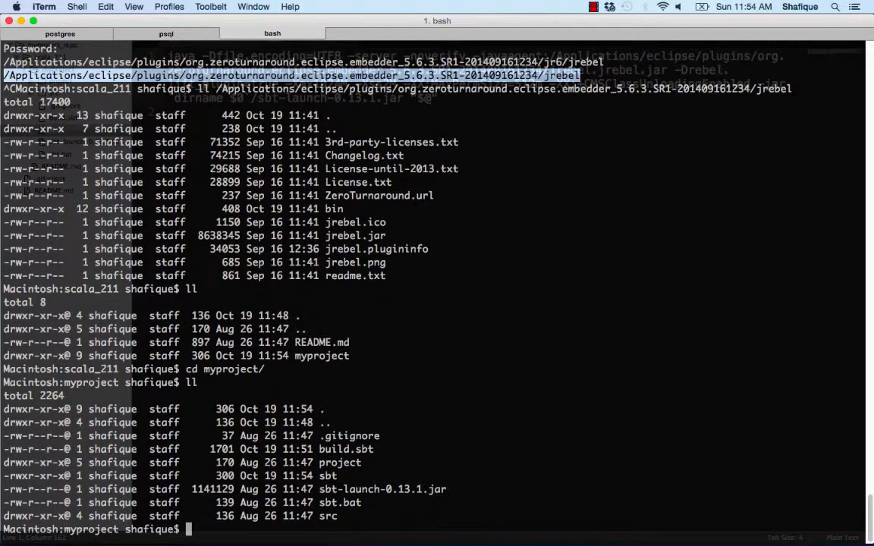
- Correct the -javaagent path to jrebel/jrebel.jar and save the sbt script
type("cong")
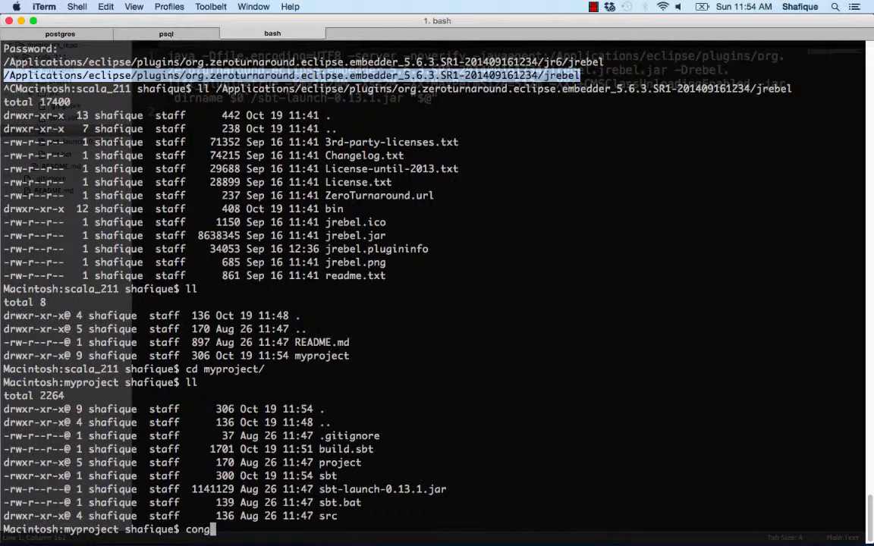
key("Backspace")
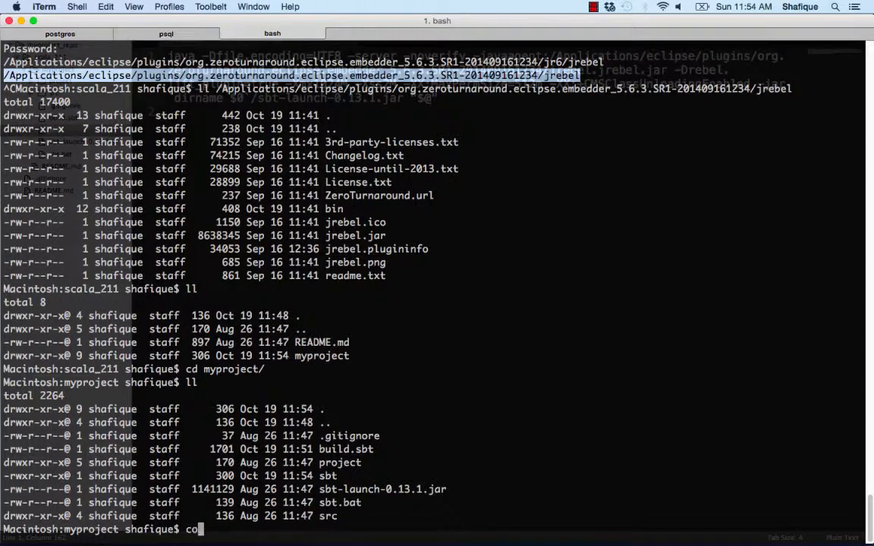
type("./")
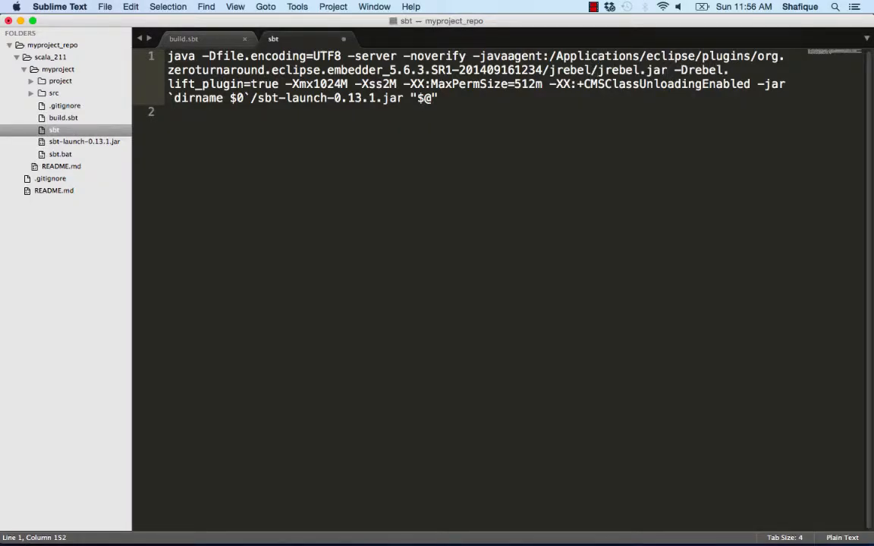
key("cmd+tab")
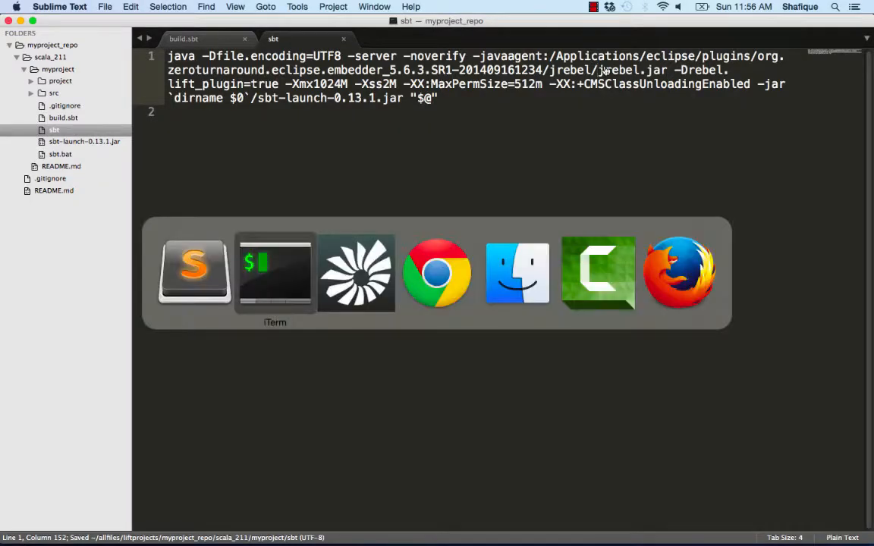
- Run ./sbt with JRebel in myproject, then container:start to compile and start Jetty
left_click(275, 274)
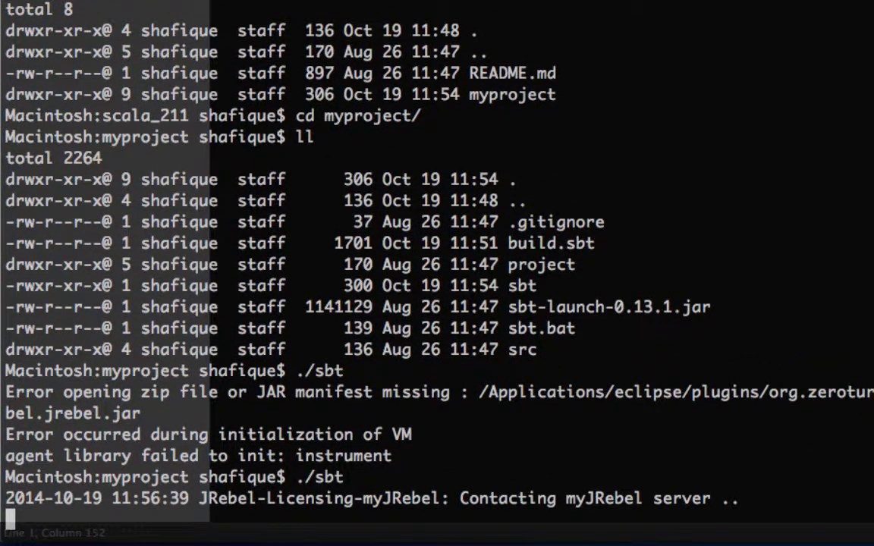
scroll("down", 3)
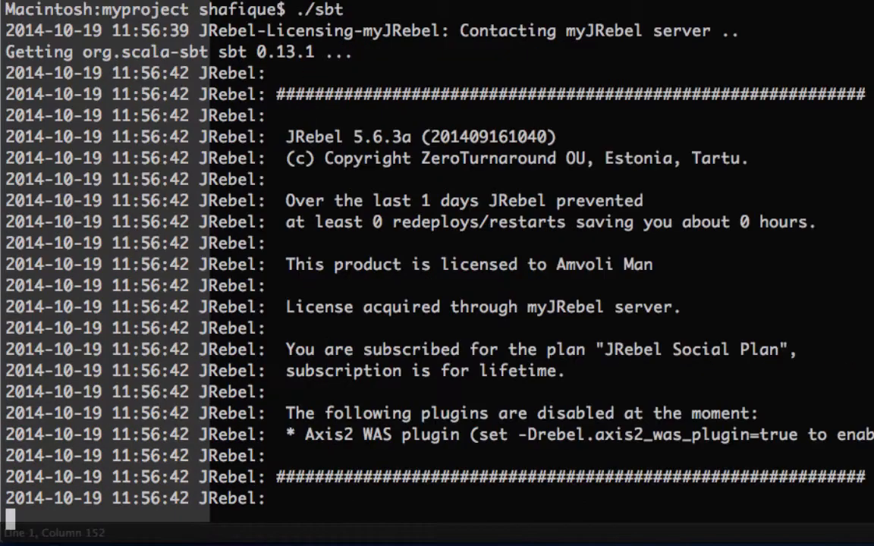
scroll("down", 3)
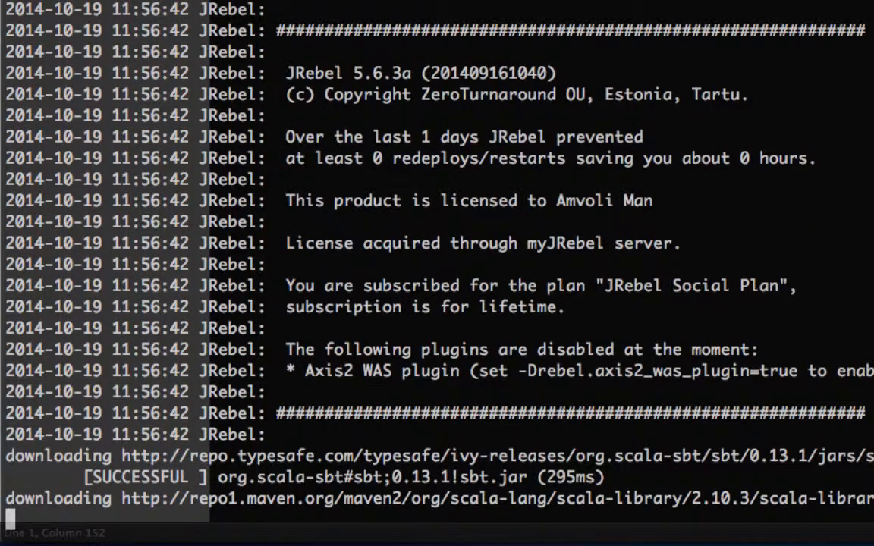
scroll("down", 3)
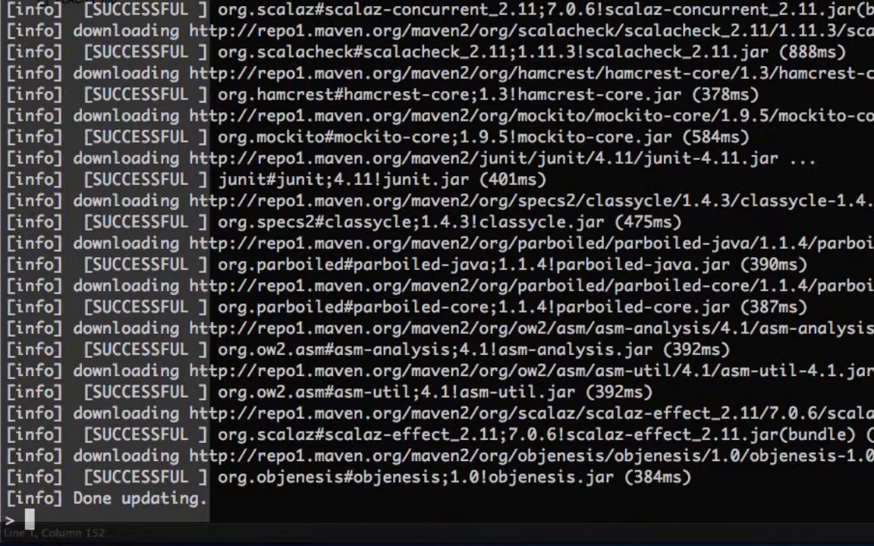
type("container:start")
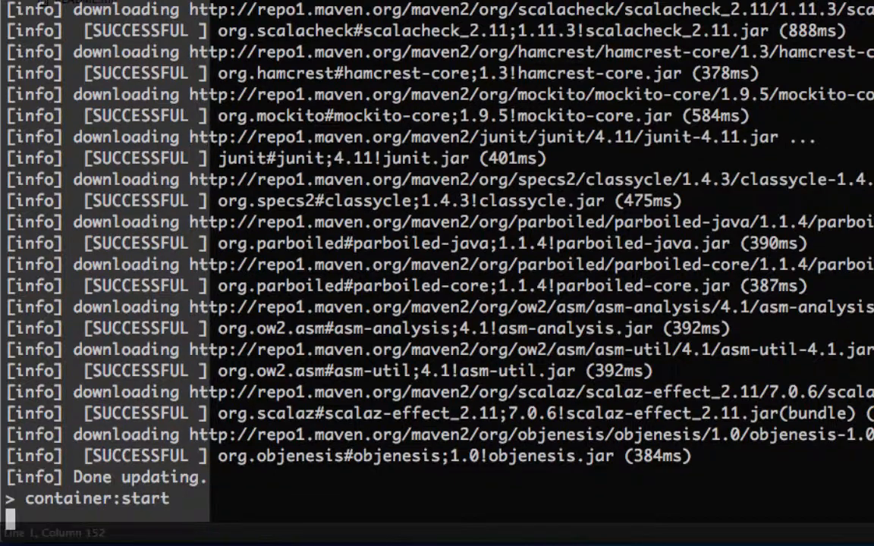
scroll("down", 3)
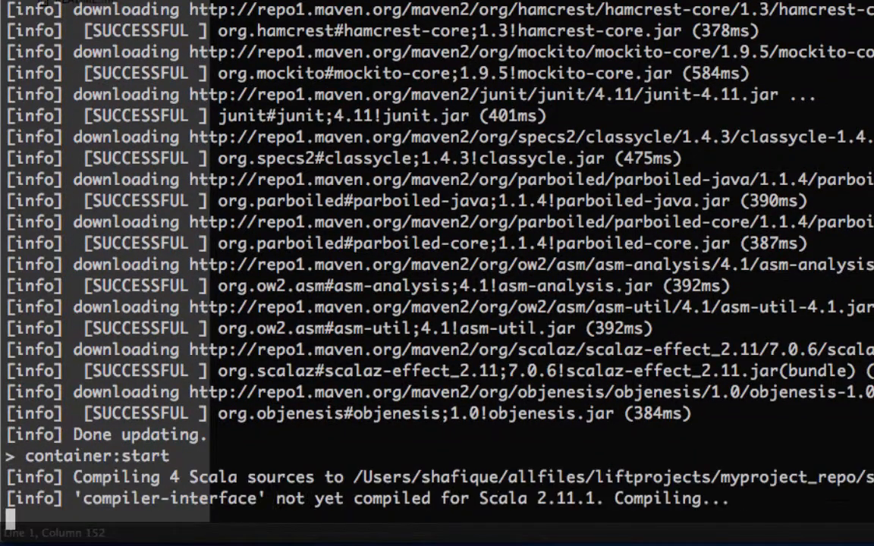
scroll("down", 3)
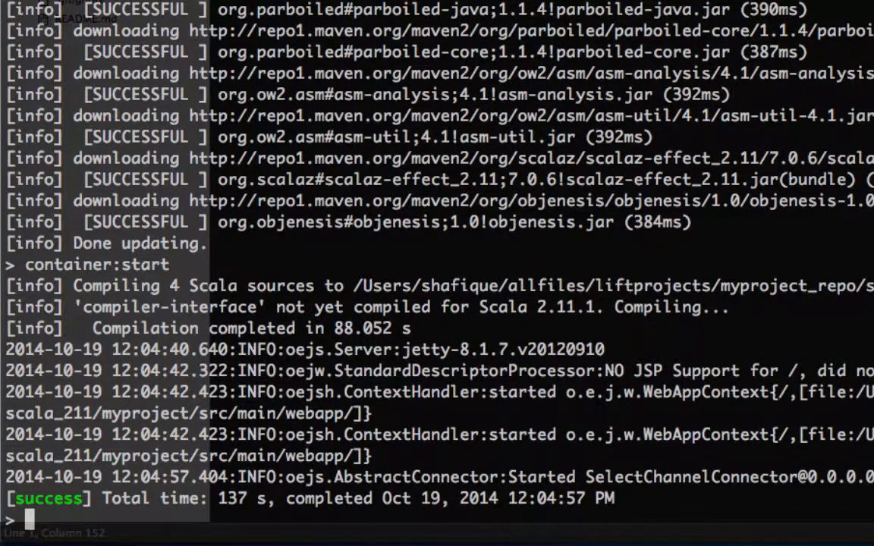
- Start ~compile continuous compilation at the sbt prompt and switch to the browser
type("~compile")
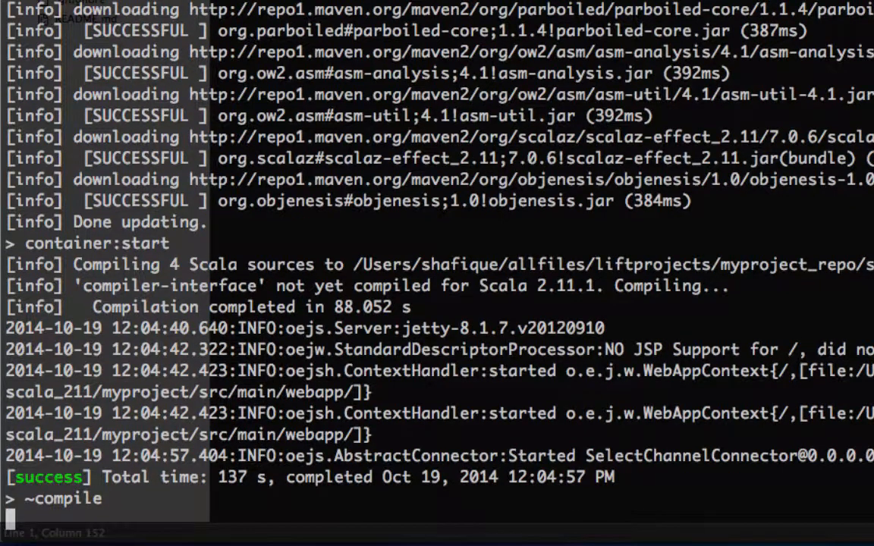
key("cmd+tab")
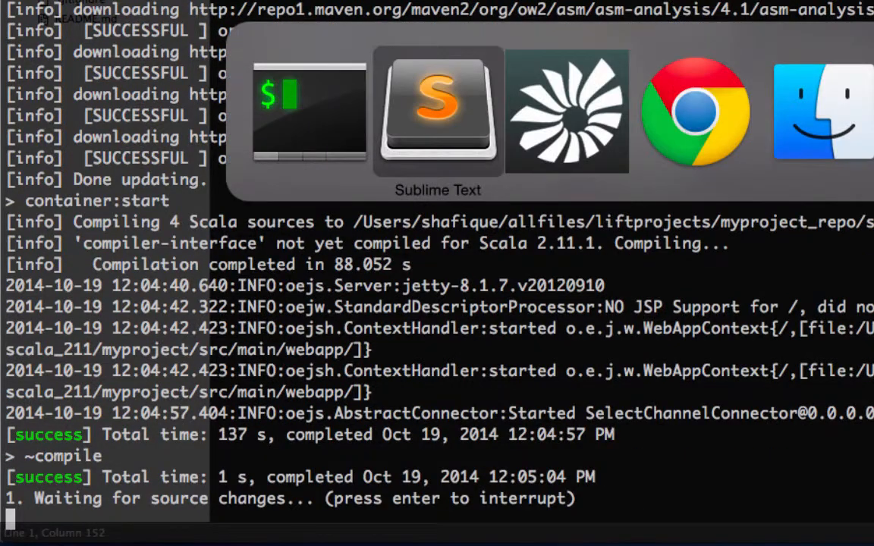
left_click(694, 114)
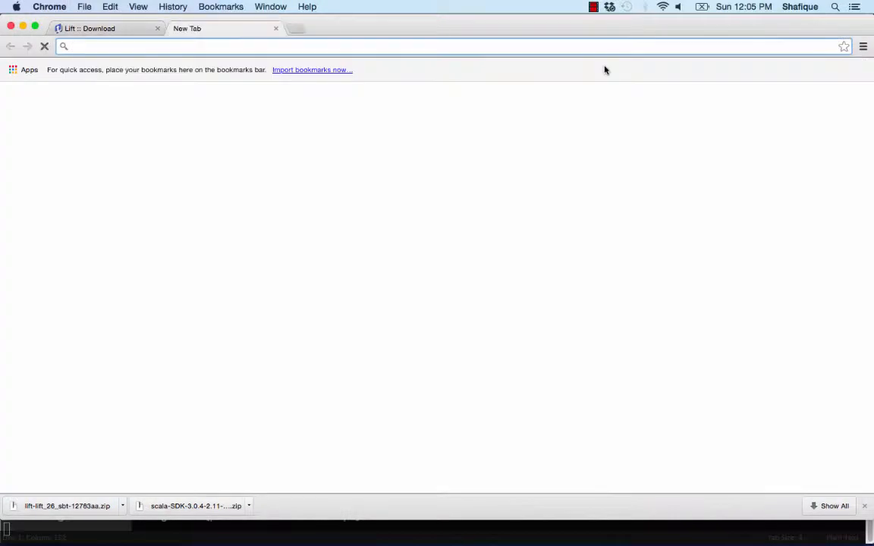
- Load the Lift app's welcome page at localhost:9096 in a new Chrome tab
type("localhost")
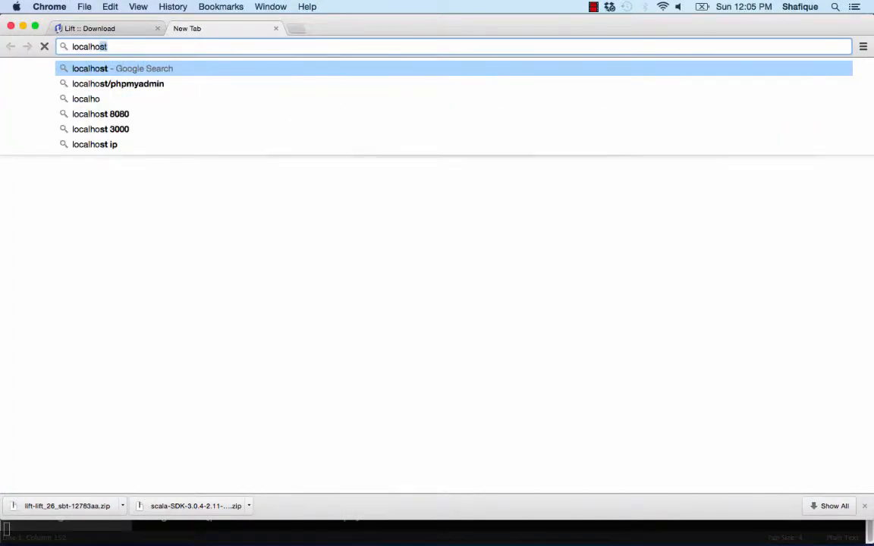
type(":9096")
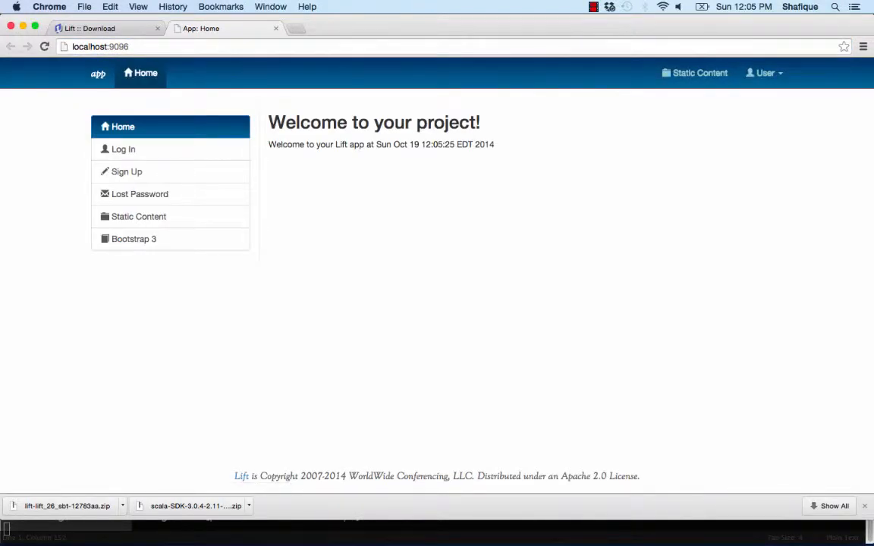
left_click(766, 73)
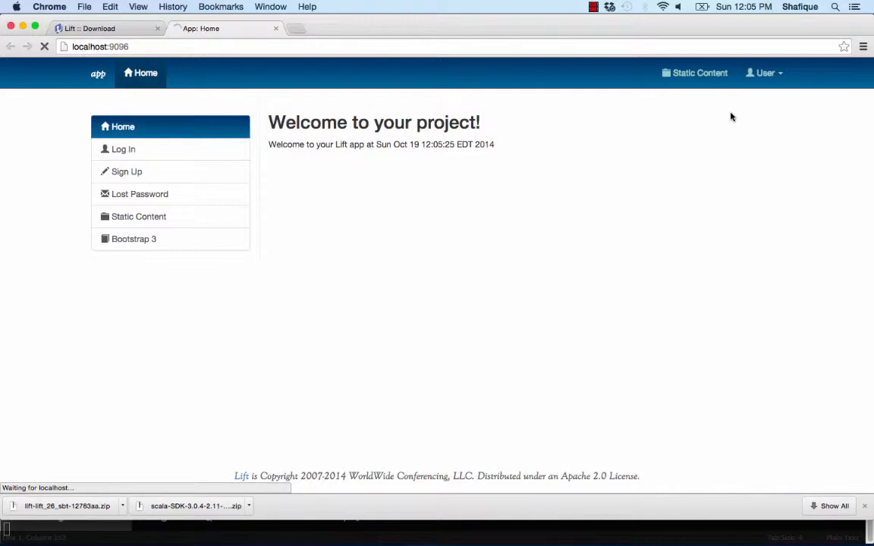
left_click(126, 171)
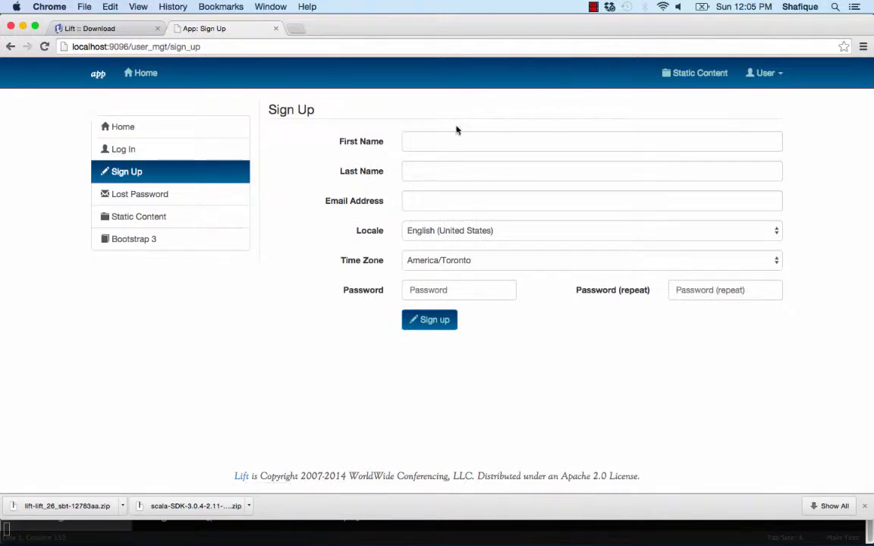
left_click(592, 141)
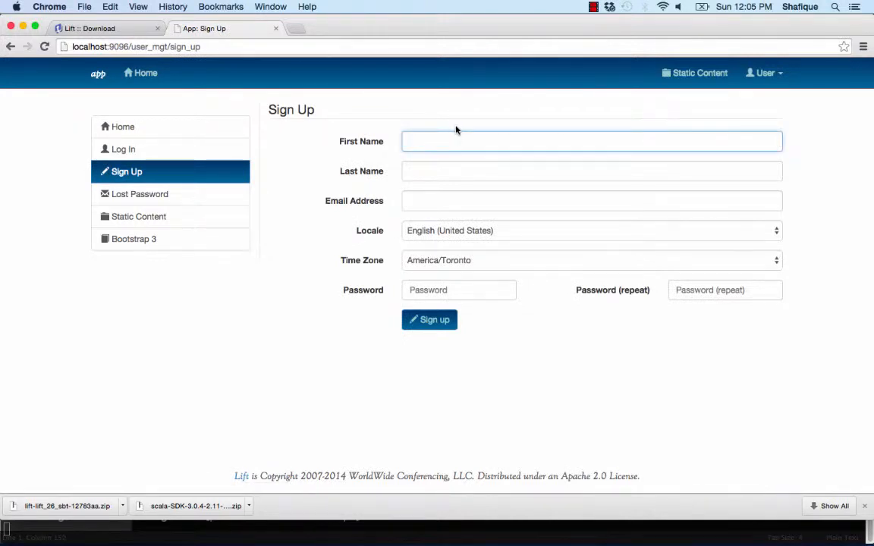
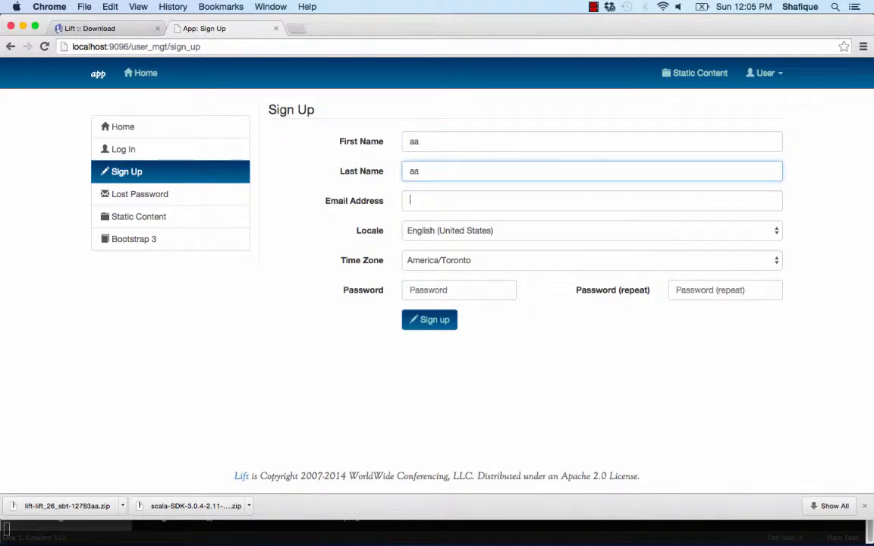
type("a@a.")
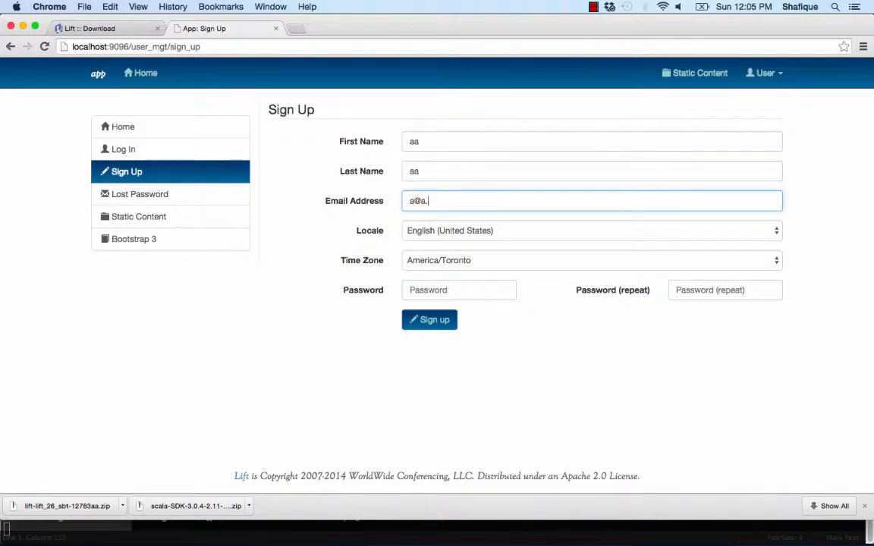
left_click(459, 290)
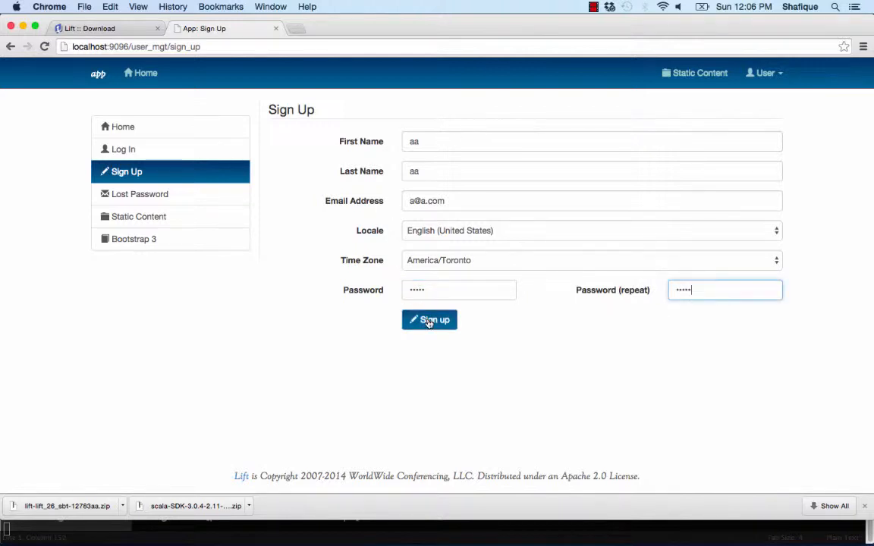
left_click(429, 320)
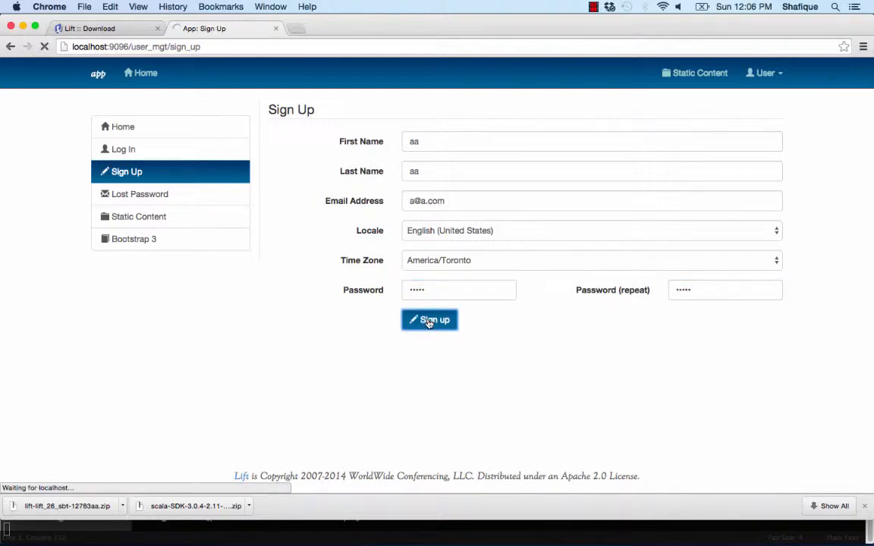
left_click(430, 320)
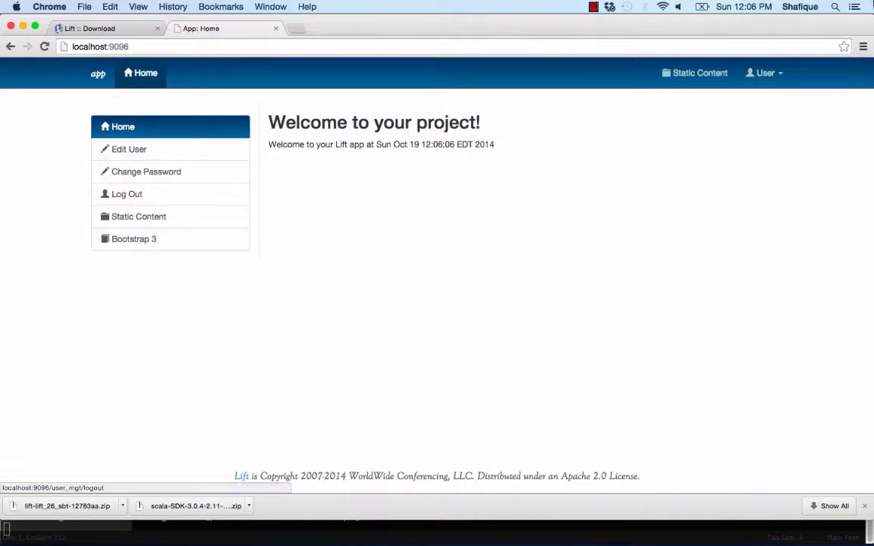
- Log the new user out from the User dropdown and switch to Scala IDE
left_click(765, 73)
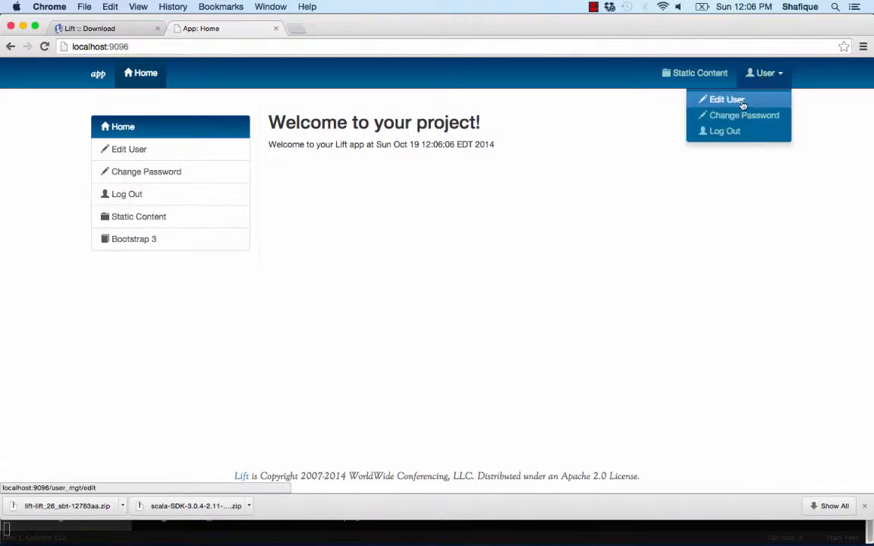
left_click(725, 131)
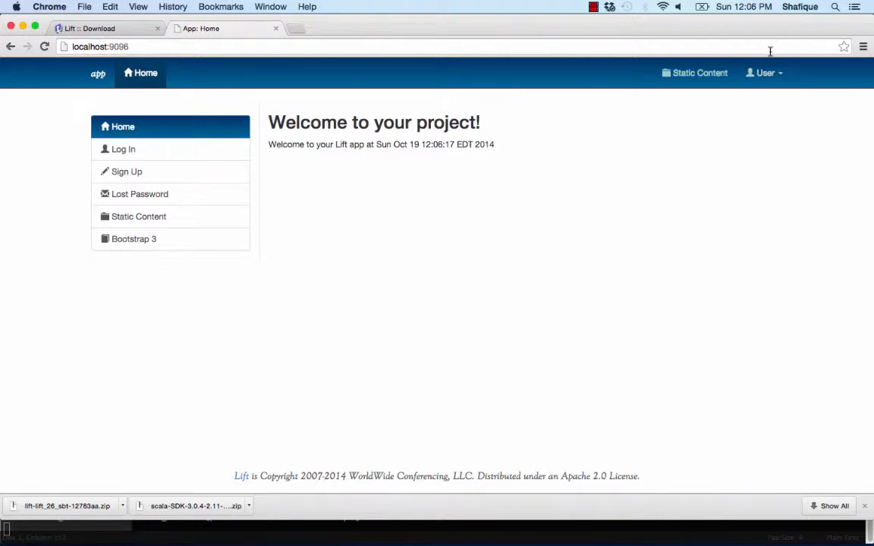
mouse_move(527, 267)
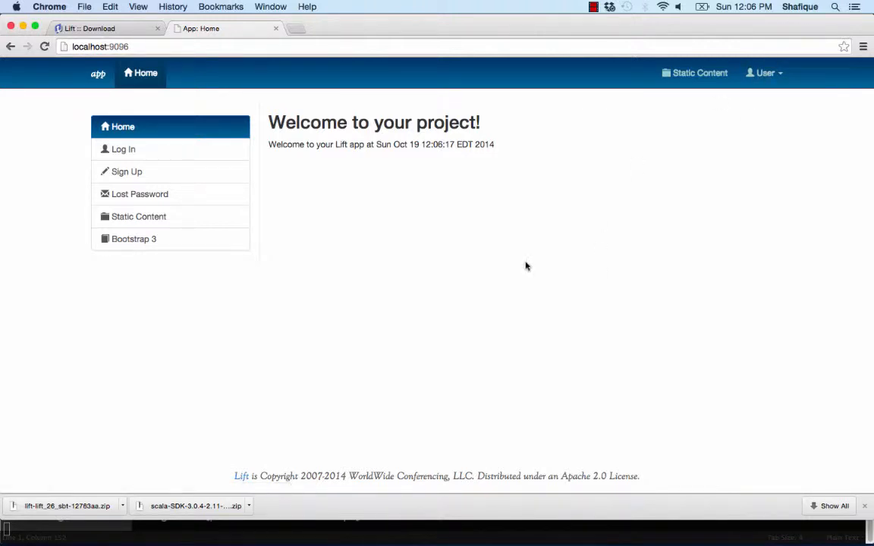
mouse_move(476, 284)
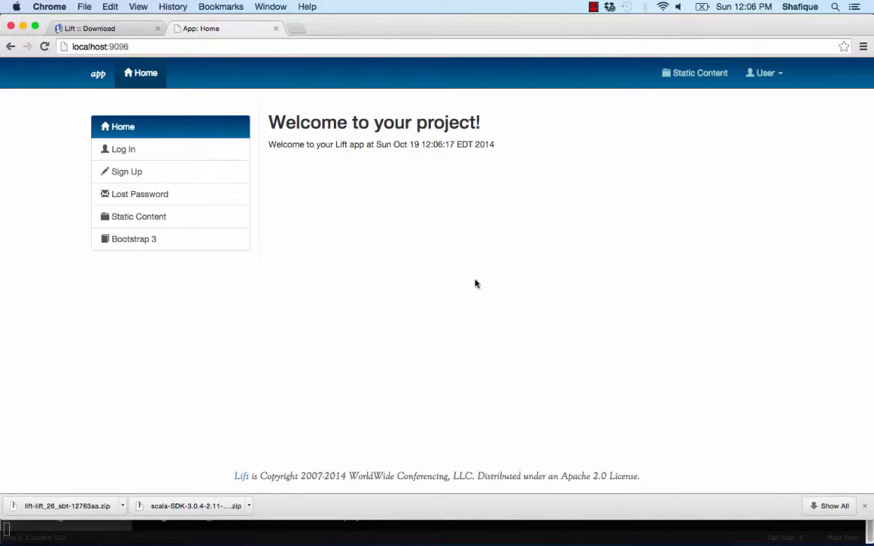
mouse_move(508, 174)
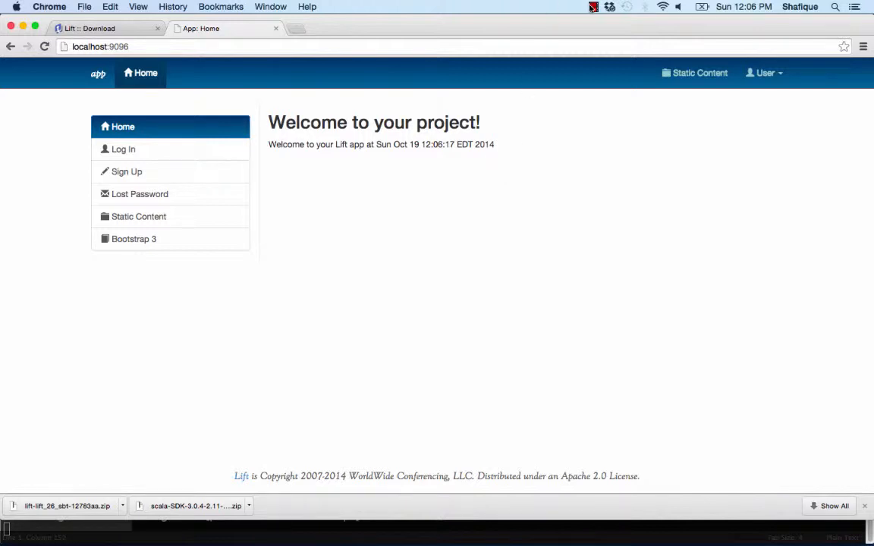
left_click(594, 6)
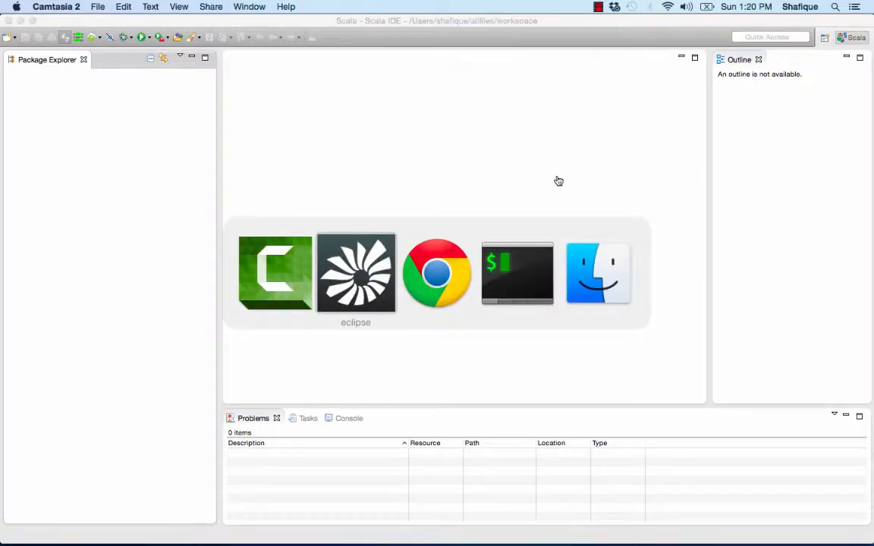
- Run 'eclipse with-source=true' in the sbt console to create Eclipse project files with library sources
left_click(517, 274)
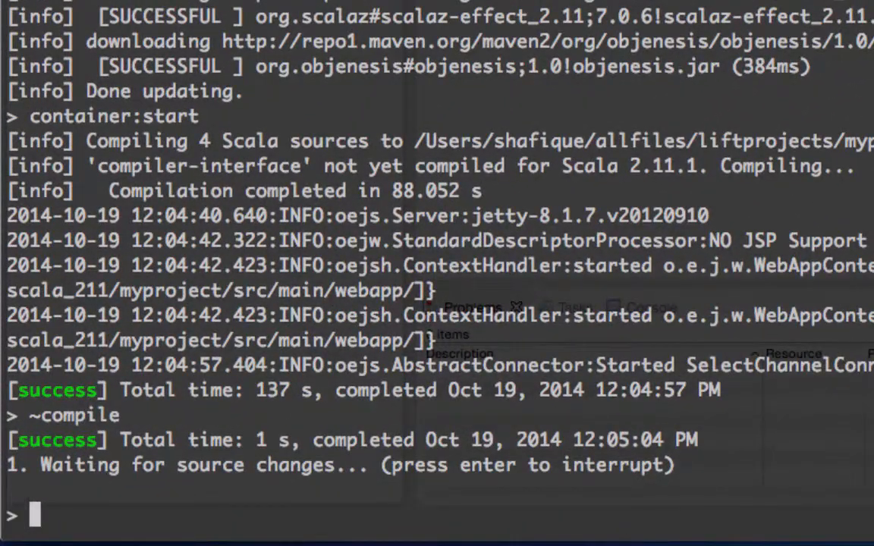
type("eclipse with-sour")
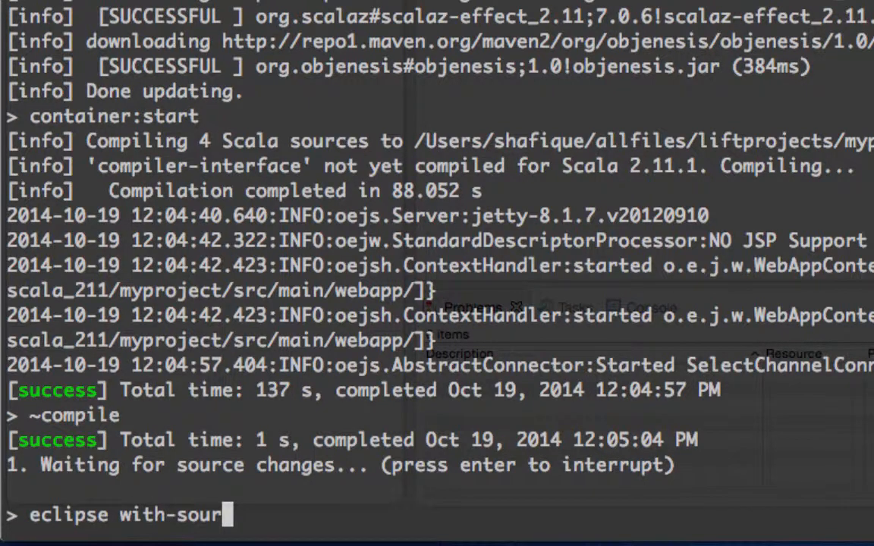
type("ce=true")
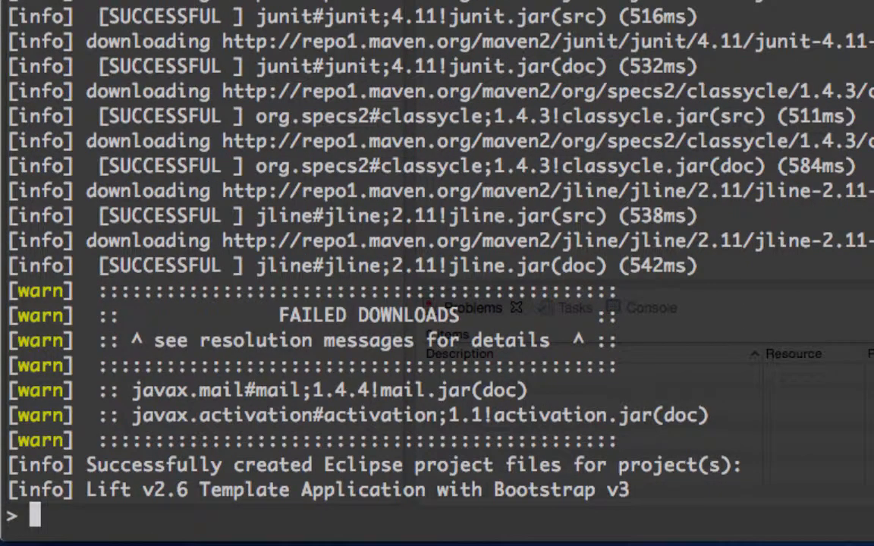
type("eclipse with-source=true")
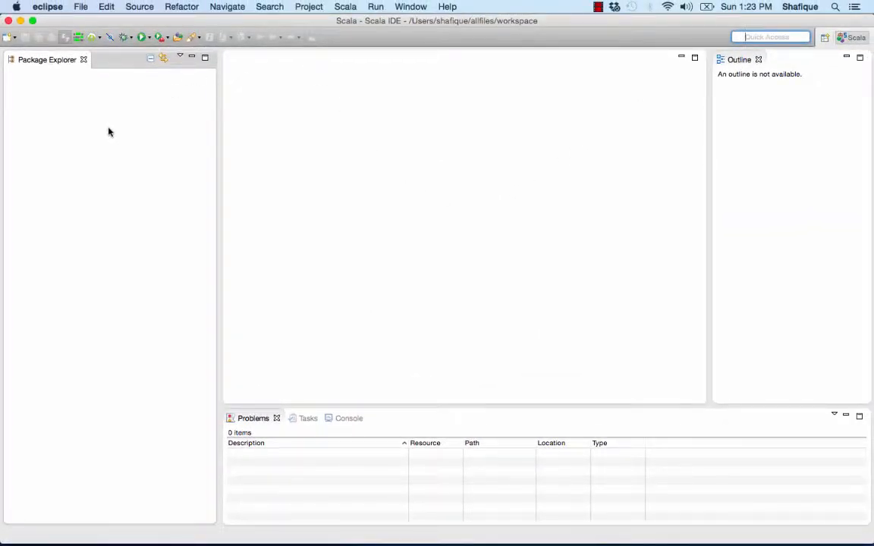
mouse_move(132, 226)
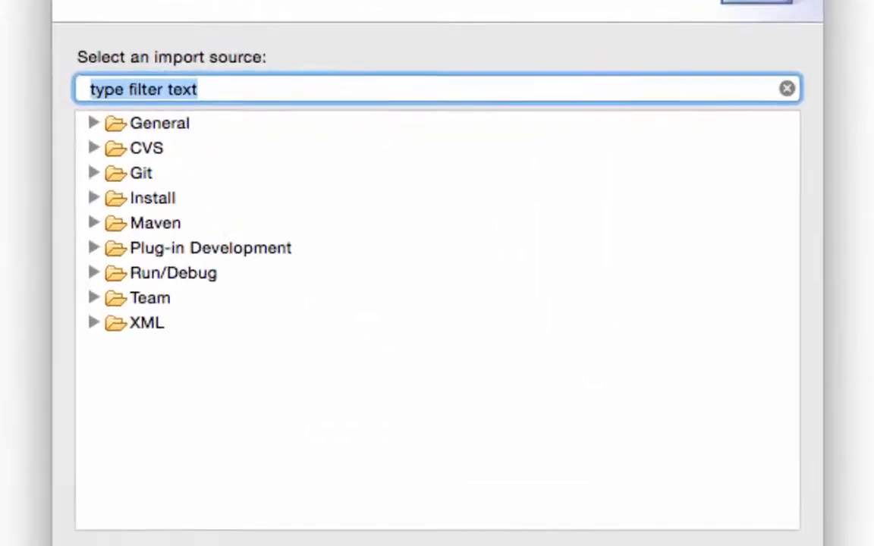
- Choose General > Existing Projects into Workspace in the import wizard
left_click(92, 123)
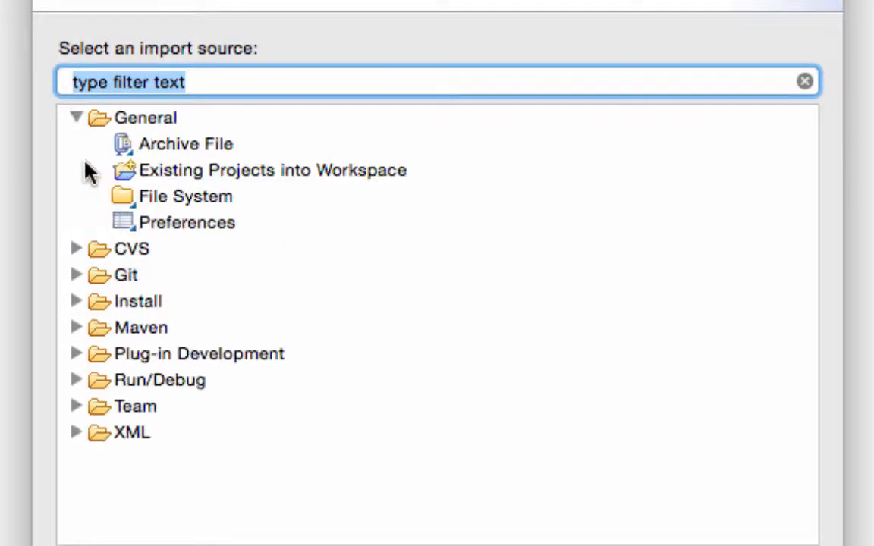
left_click(271, 170)
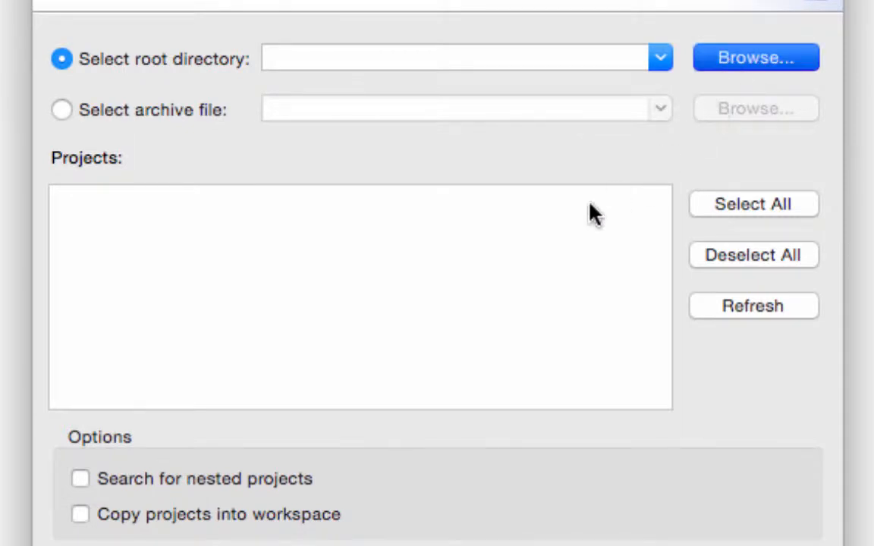
mouse_move(408, 256)
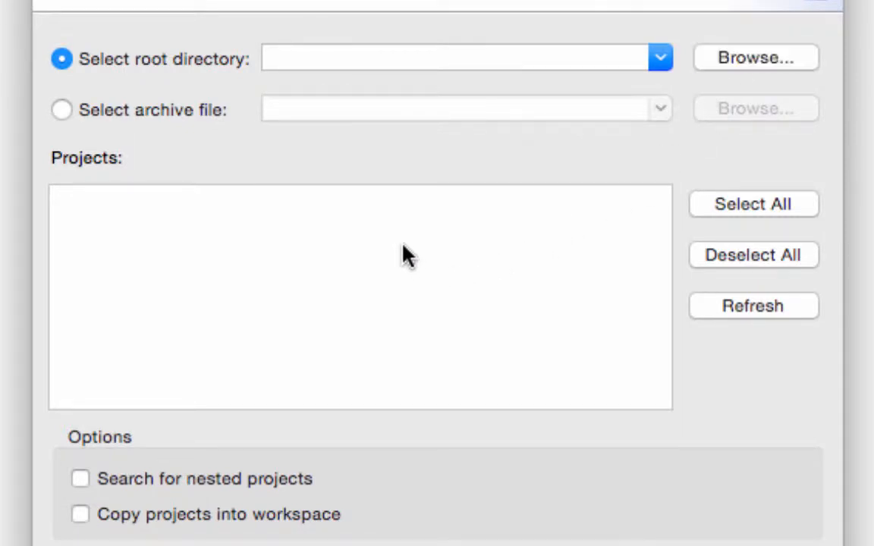
- Browse to liftprojects/myproject_repo/scala_211/myproject and select it as the import root directory
left_click(755, 57)
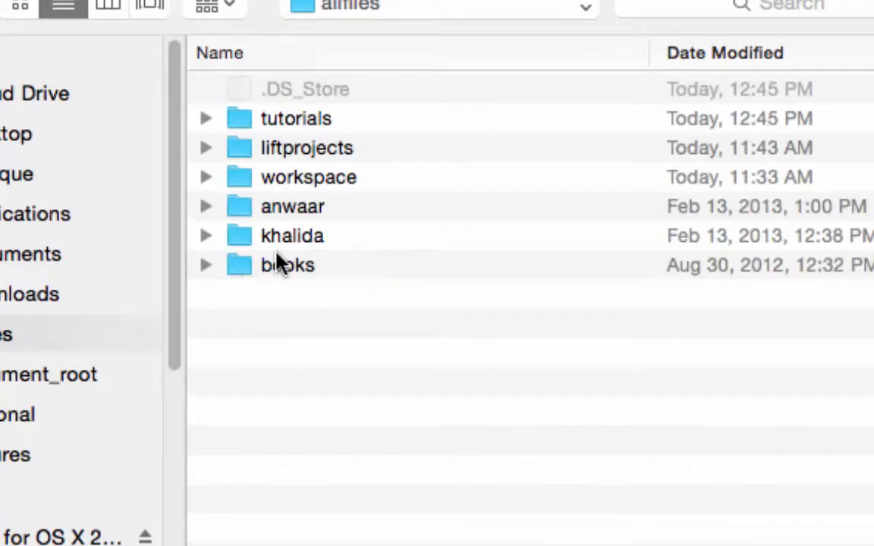
left_click(306, 147)
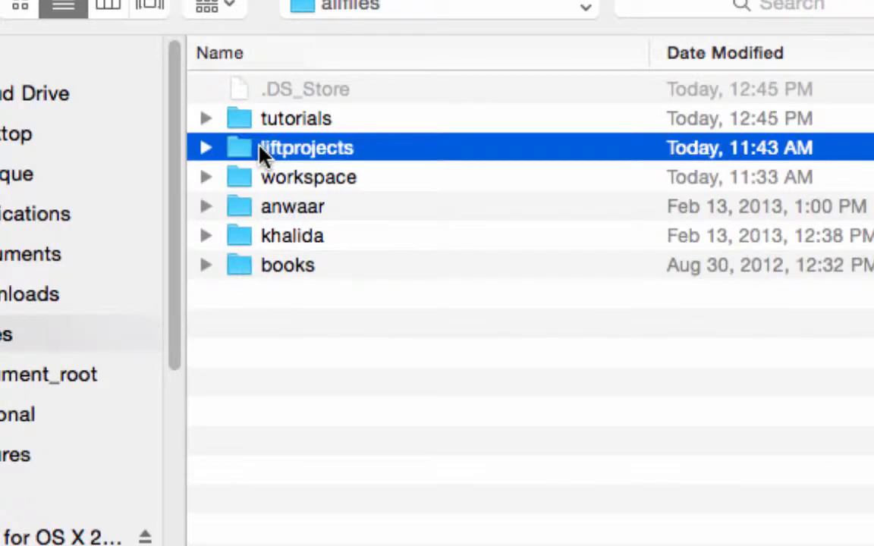
double_click(306, 147)
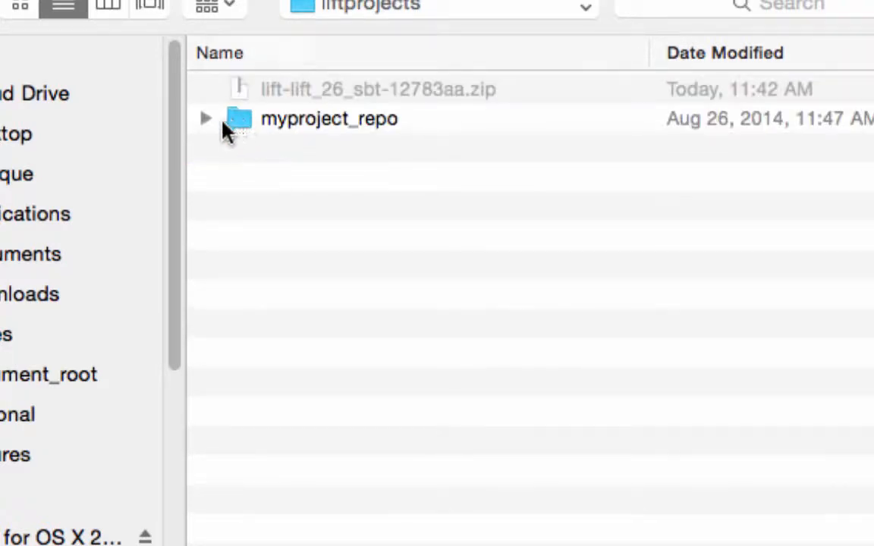
left_click(205, 118)
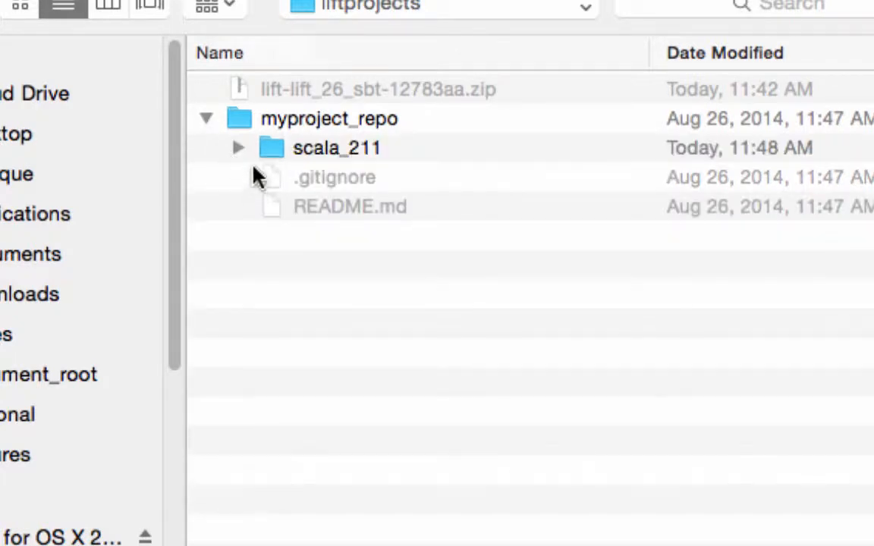
left_click(239, 148)
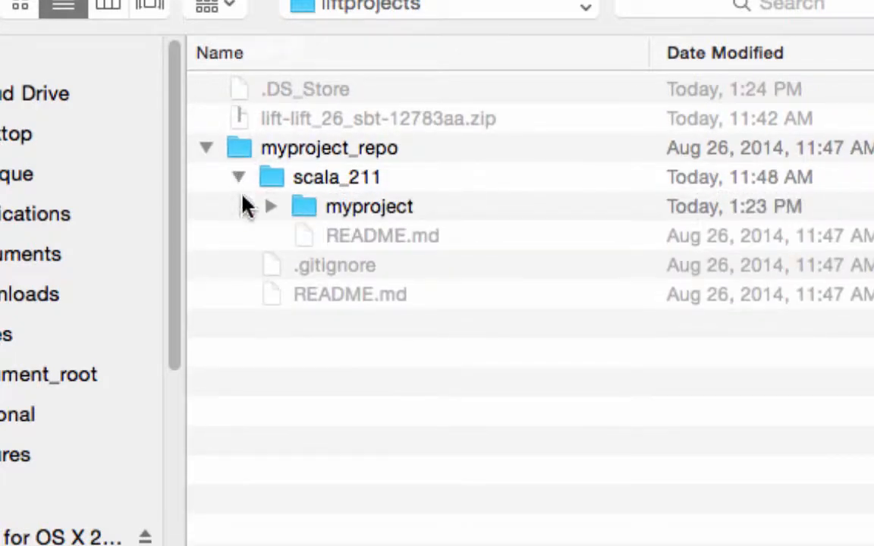
left_click(369, 207)
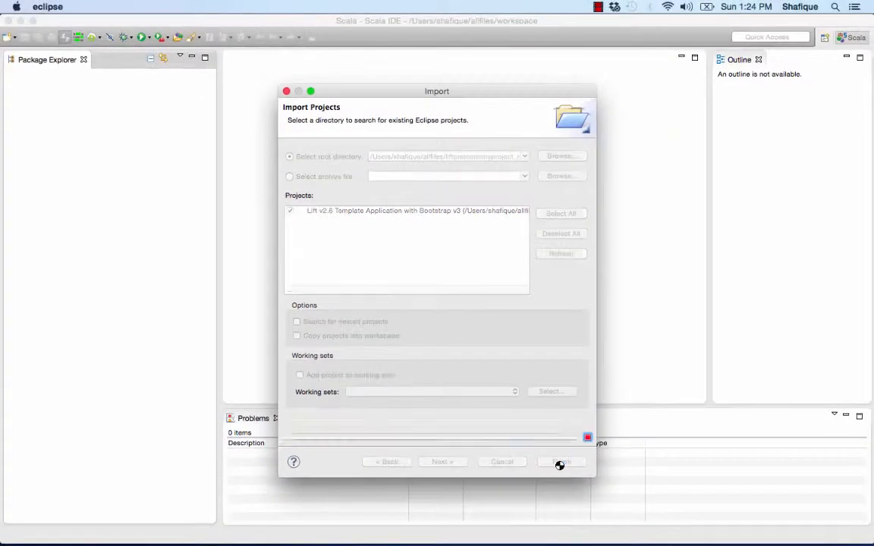
- Finish the import so the Lift v2.6 Template Application project joins the workspace
left_click(560, 462)
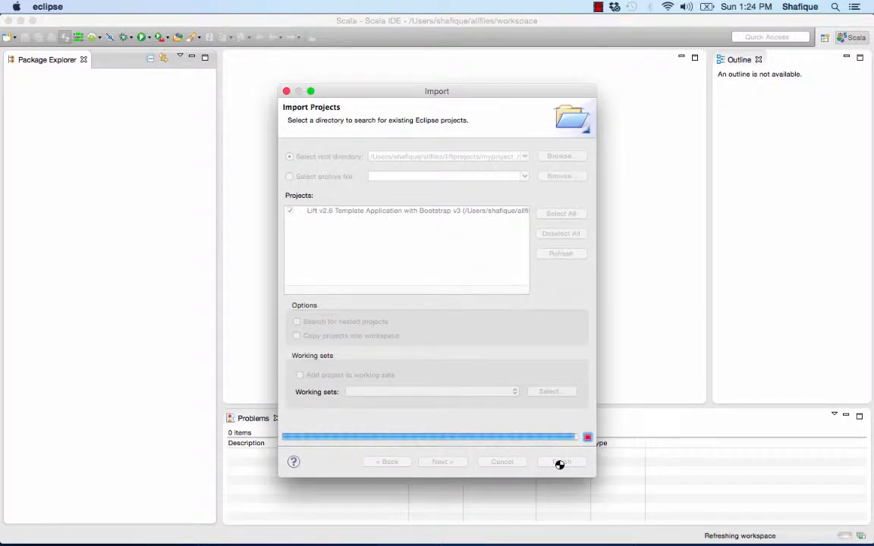
left_click(562, 461)
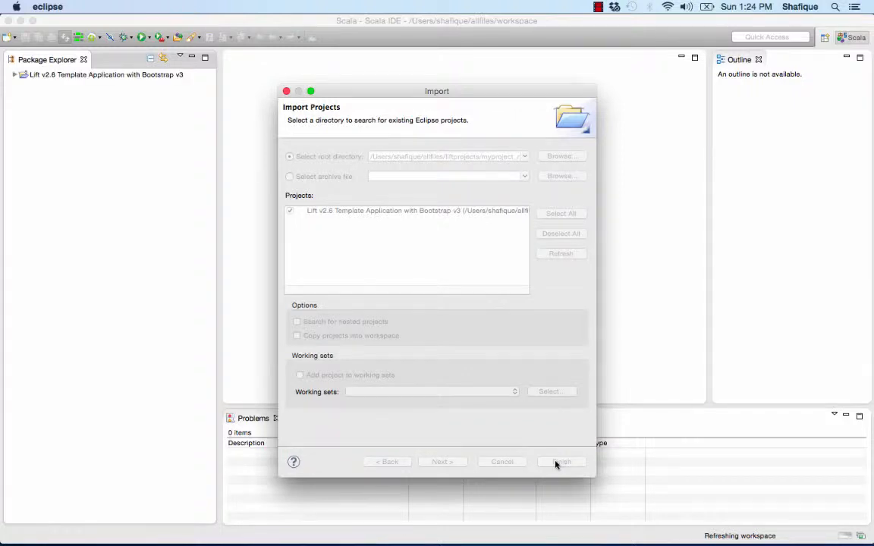
left_click(562, 461)
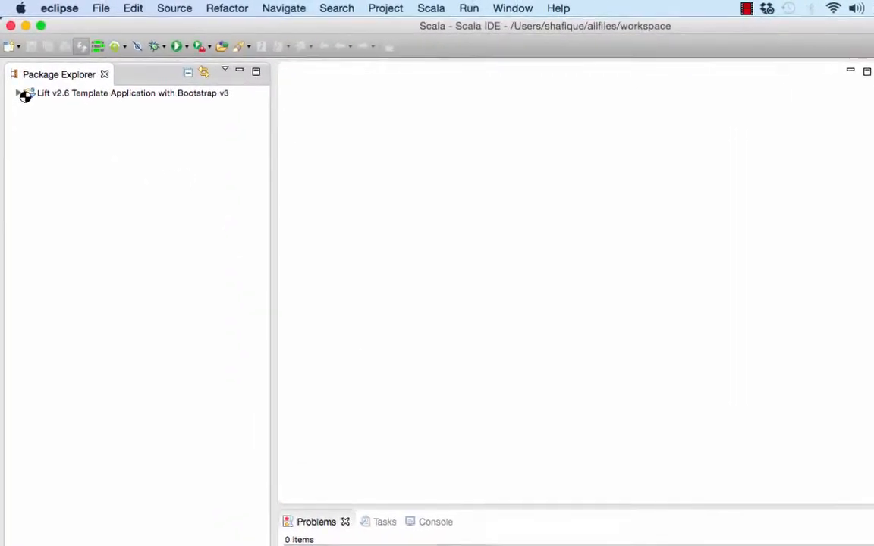
- Expand the project's src/main/scala and code.snippet package and open HelloWorld.scala in the editor
left_click(20, 93)
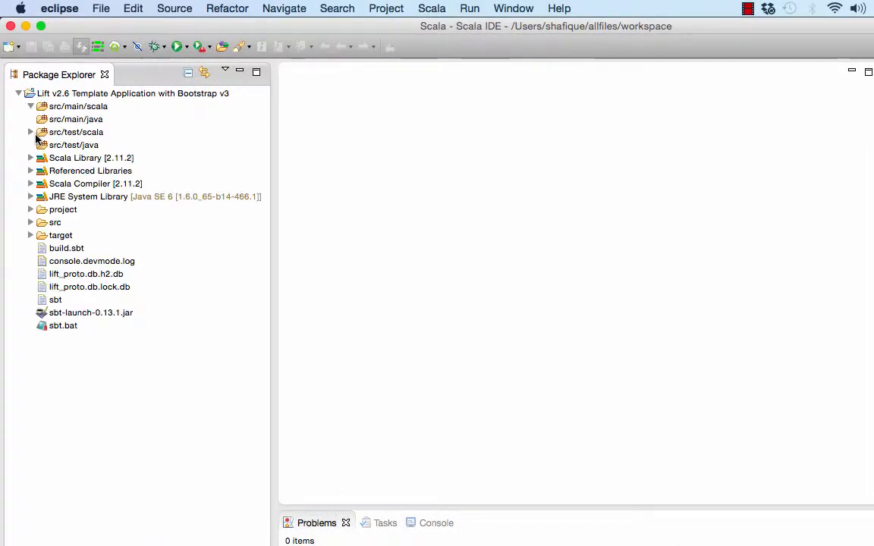
left_click(31, 106)
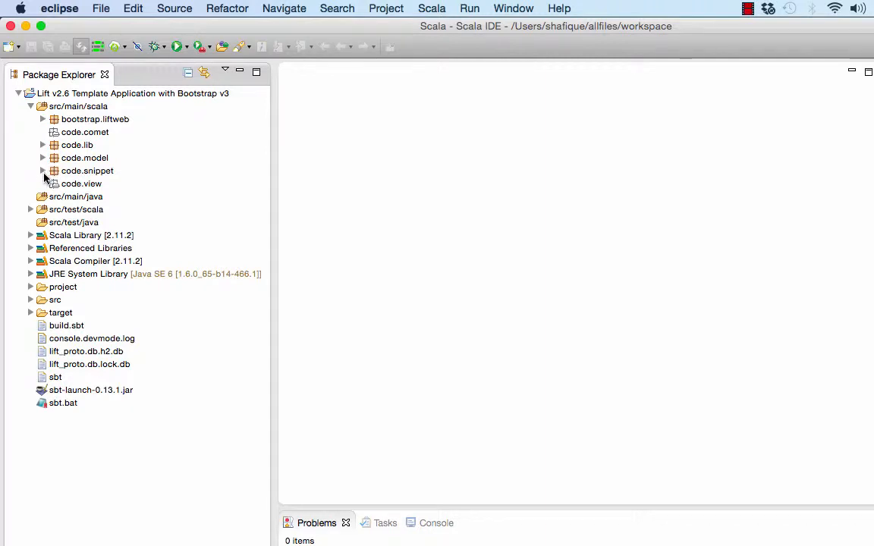
left_click(43, 171)
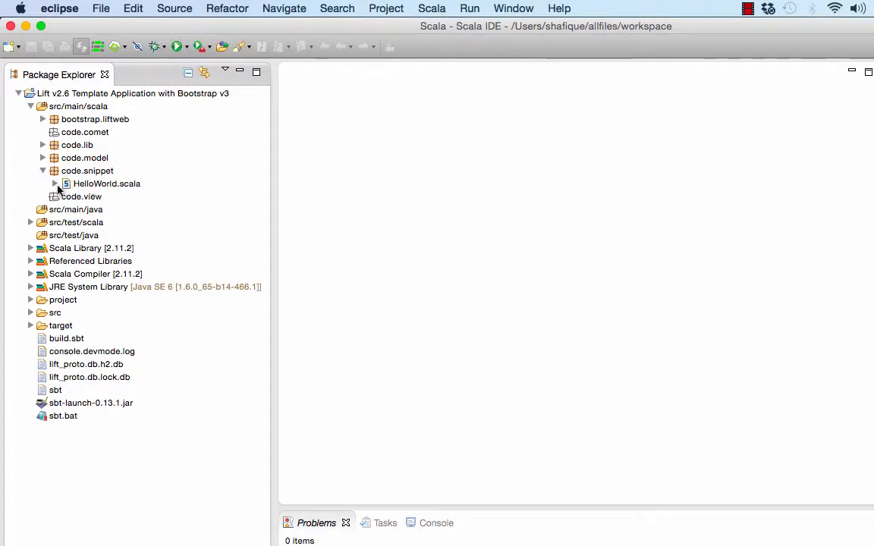
double_click(106, 184)
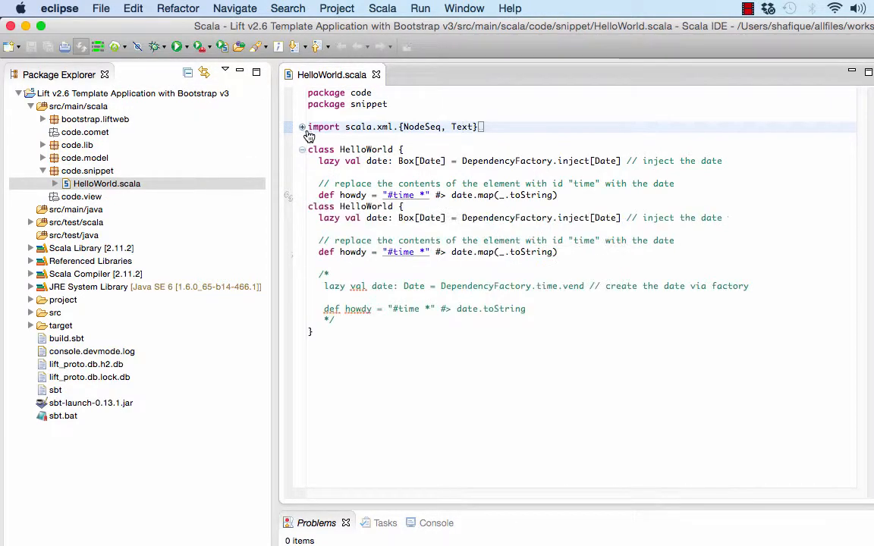
- Unfold the imports, view the source of scala.xml's Text class, then close its editor
left_click(302, 126)
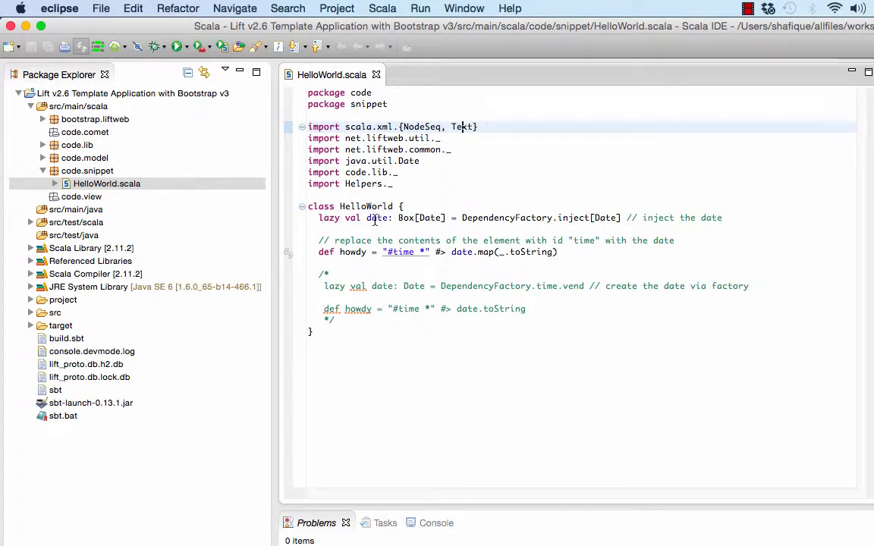
mouse_move(375, 218)
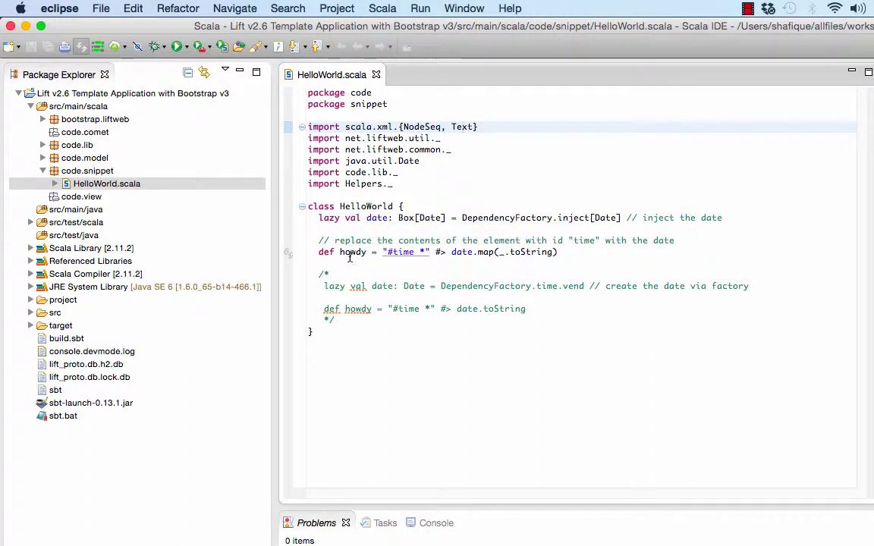
mouse_move(352, 252)
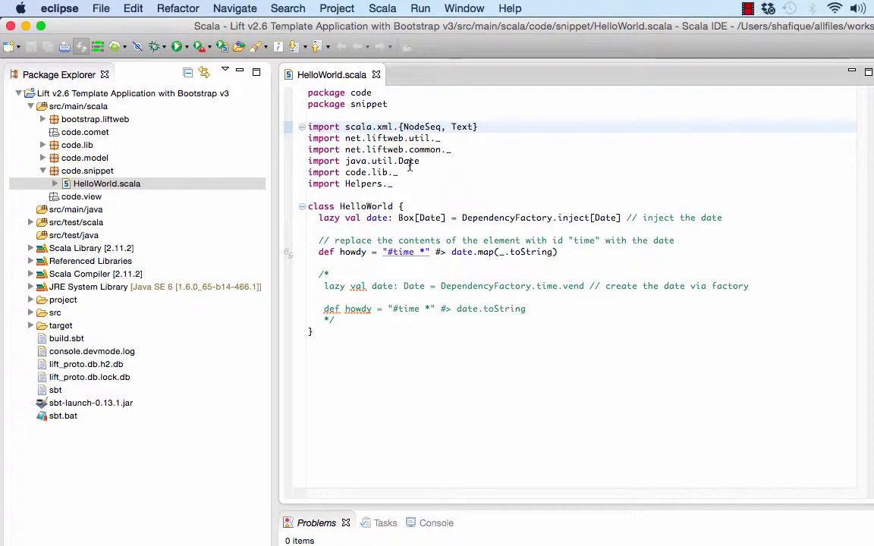
left_click(463, 127)
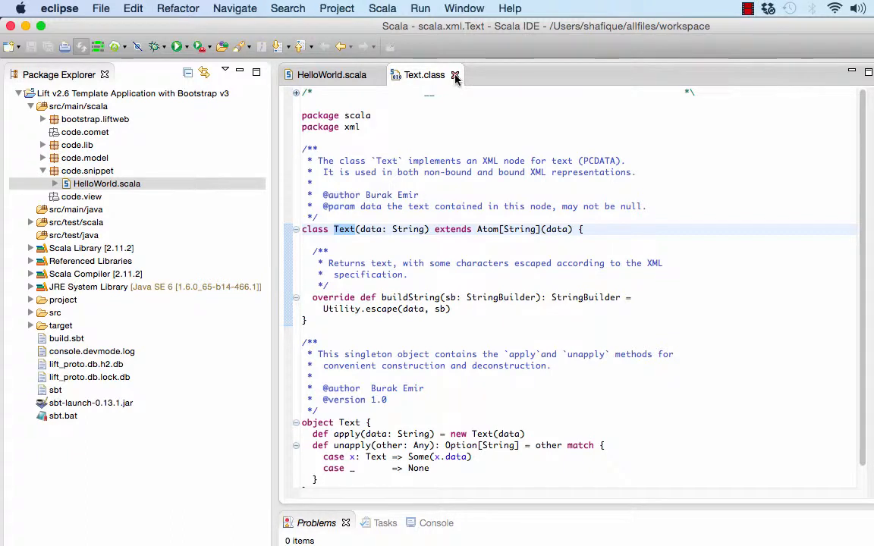
left_click(455, 75)
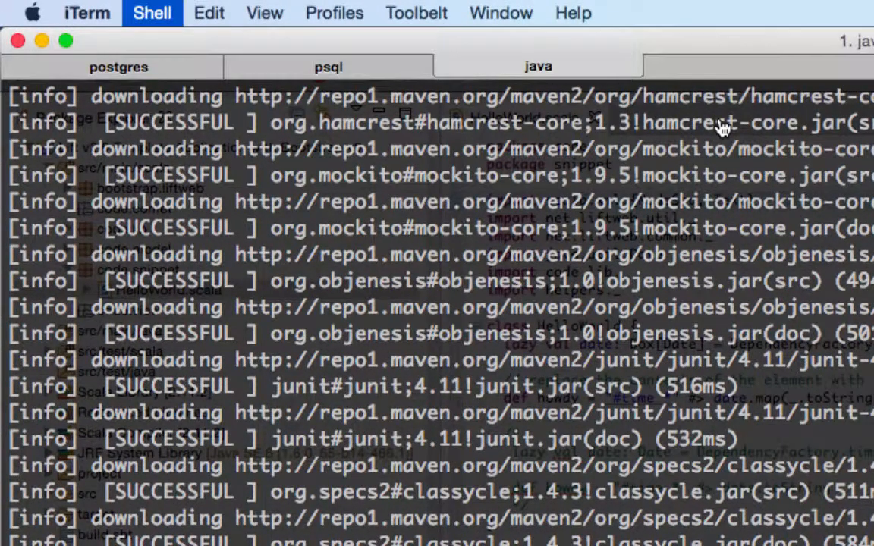
- In the bash tab, list ~/allfiles/liftprojects and change into myproject_repo to check its git status
left_click(747, 66)
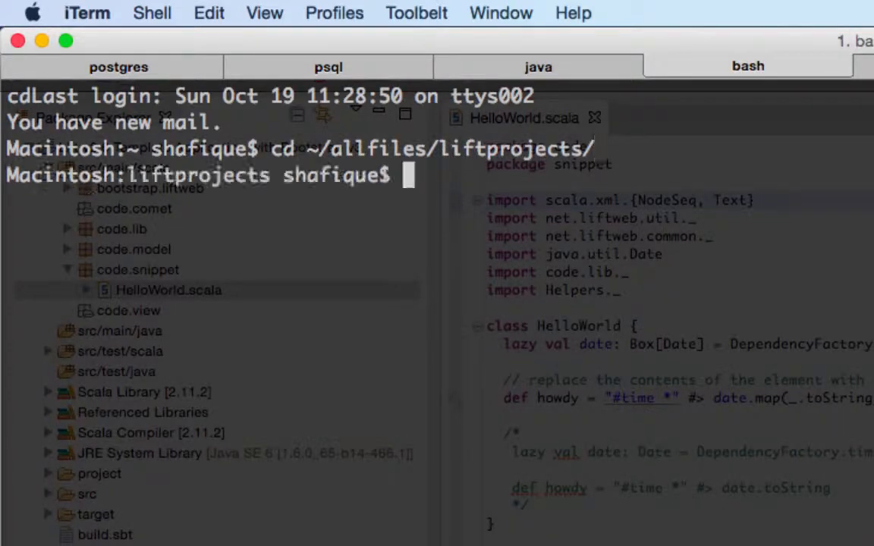
type("ls -al")
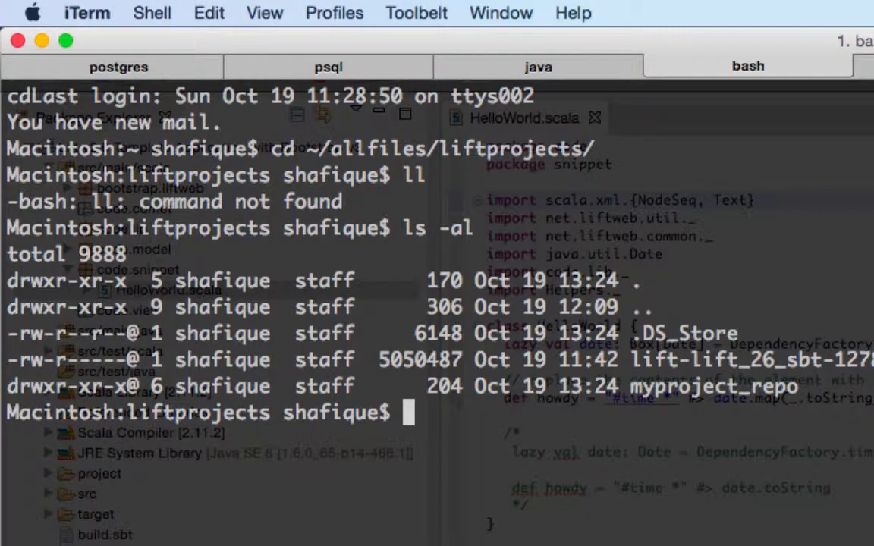
type("cd m")
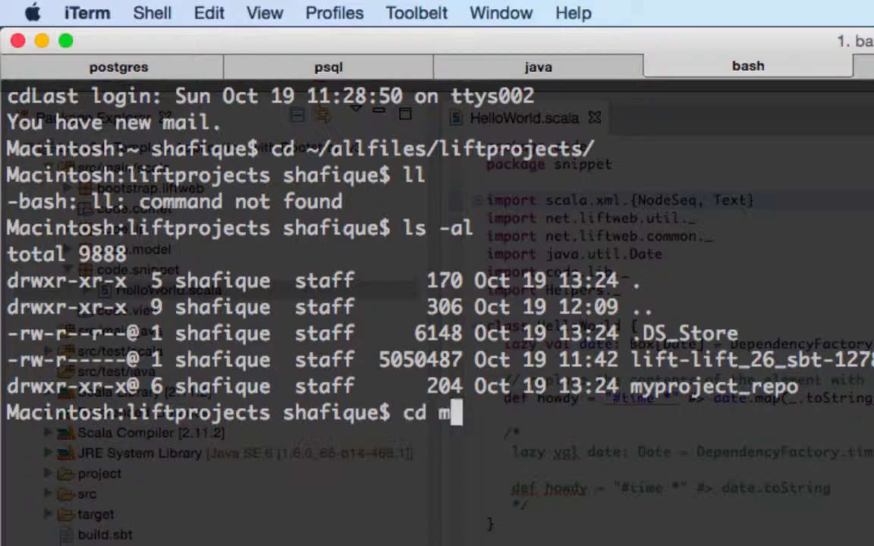
type("y")
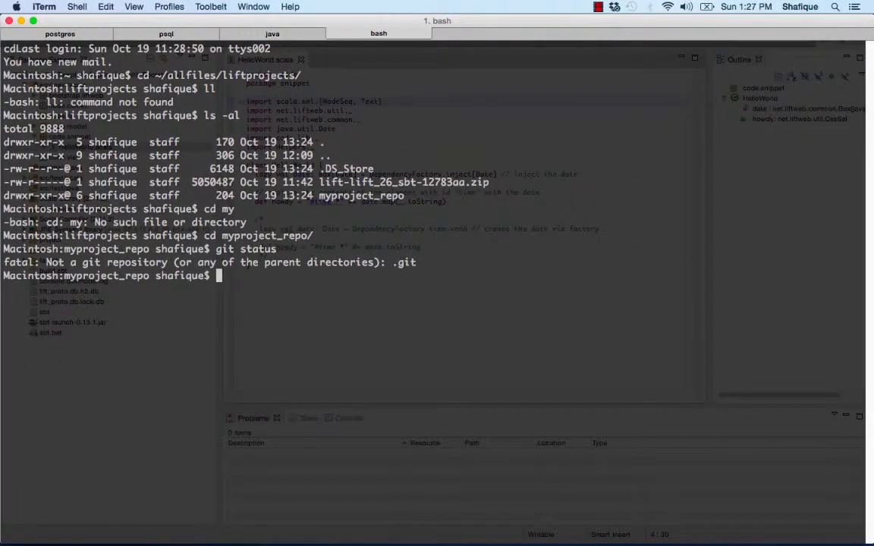
- Initialise a git repository in myproject_repo and stage all files with 'git add .'
type("git init")
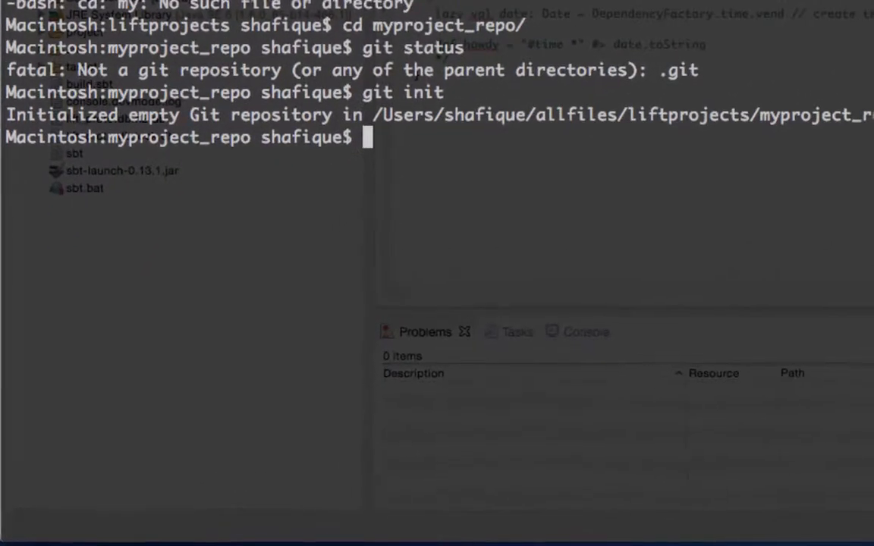
type("git status")
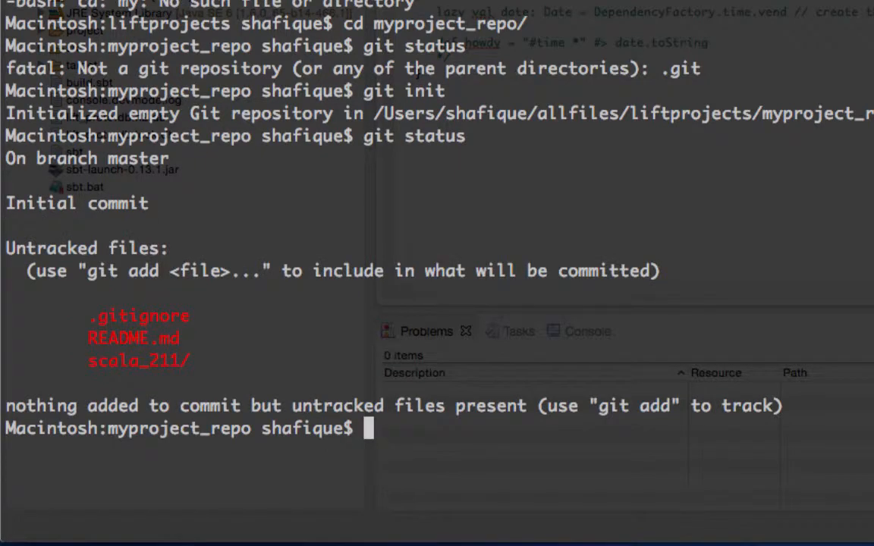
type("git add .")
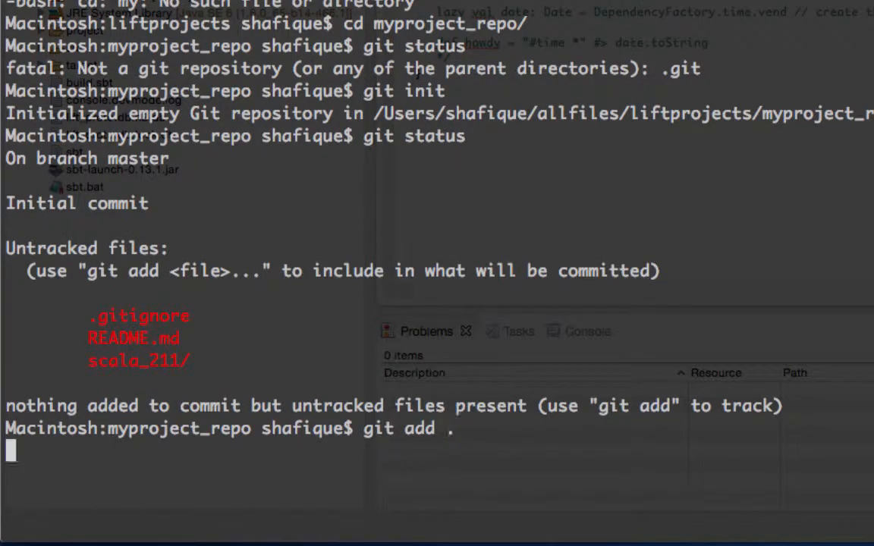
type("git")
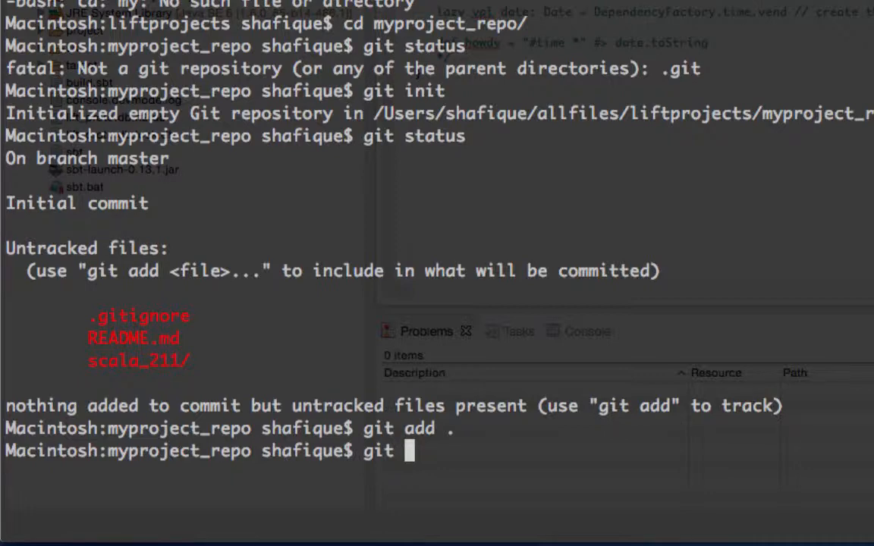
- Attempt to tag scala-lift-tutorial-01 before any commit, which fails with an invalid HEAD
type("commit -m \"")
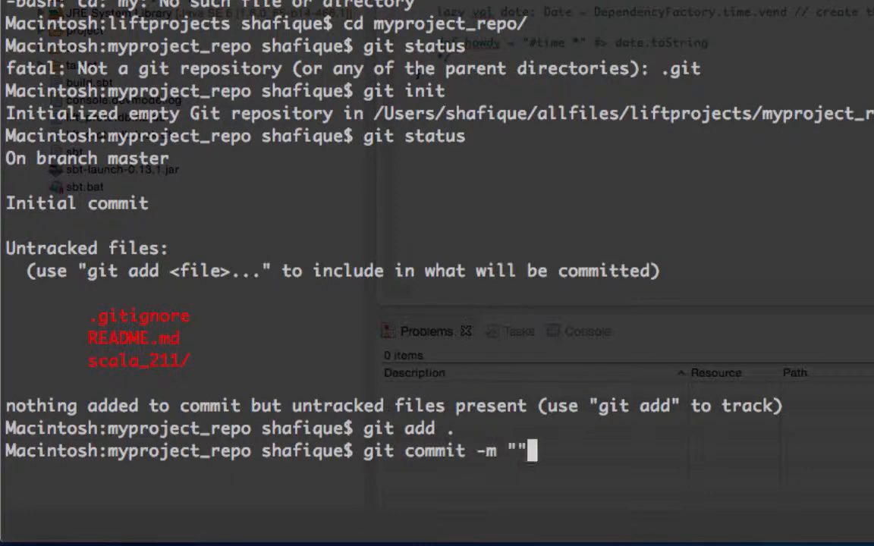
type("In")
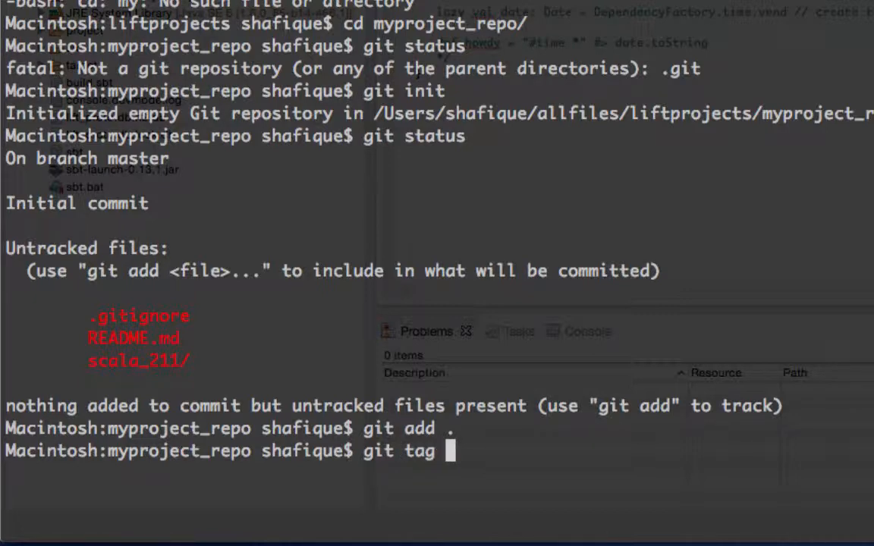
type("scala-lift")
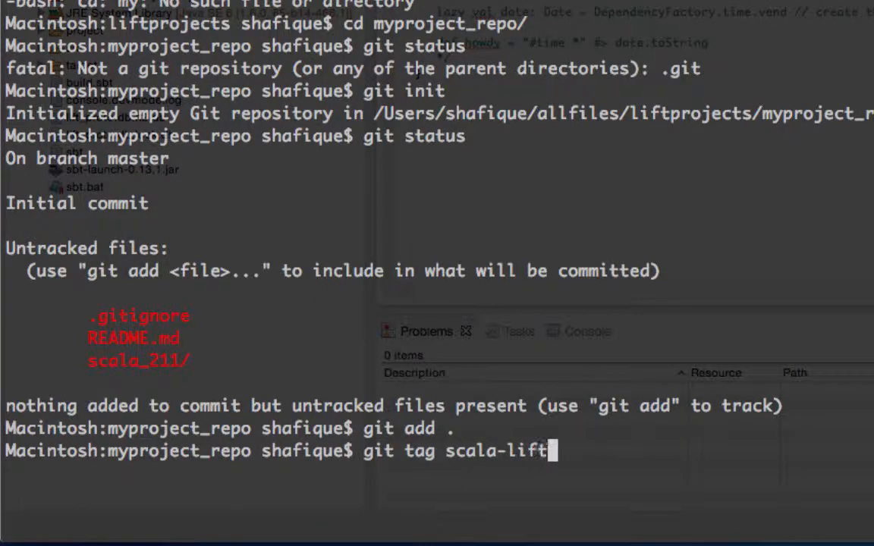
type("-tutorial")
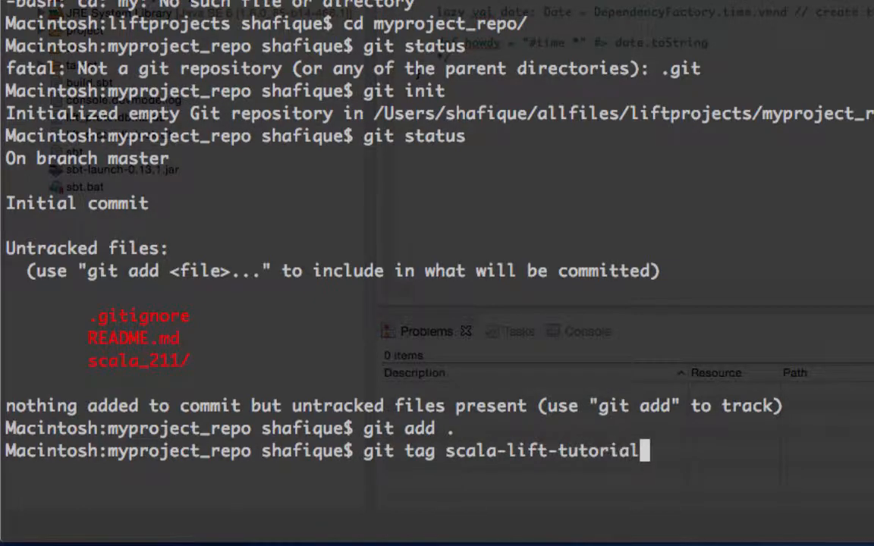
type("-01")
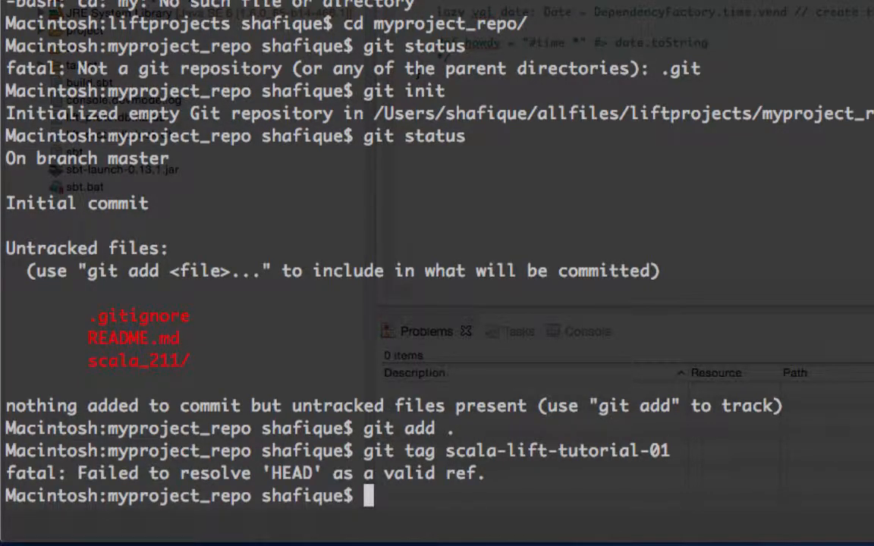
- Commit the staged files with the message "Initial commit."
type("git")
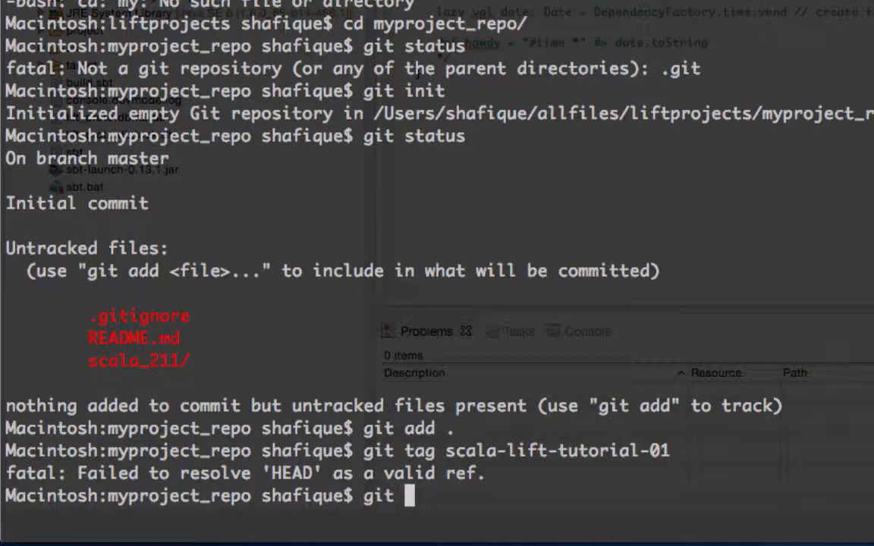
type("commit -m")
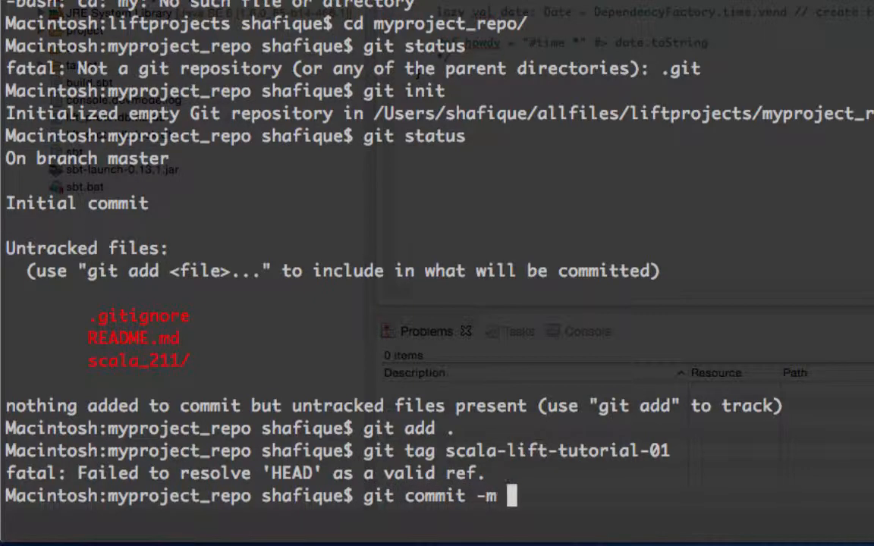
type("\"\"")
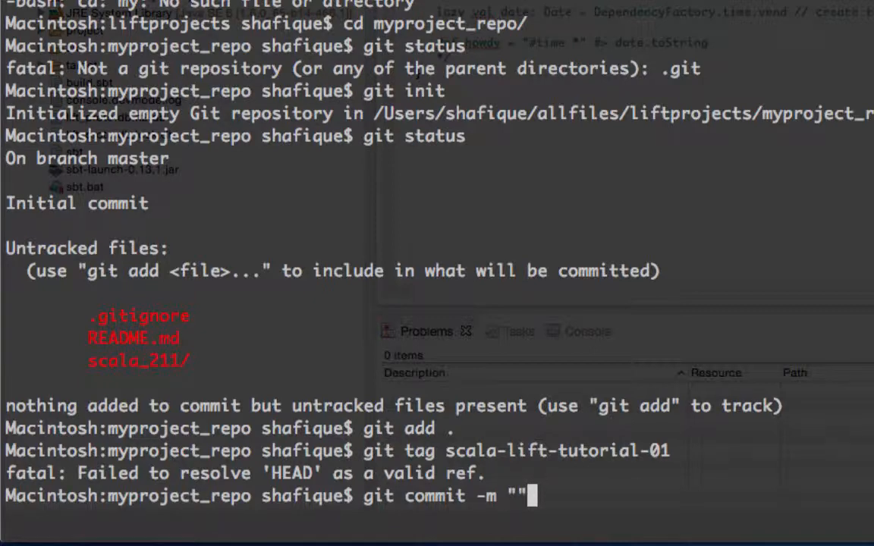
type("Initial commit.")
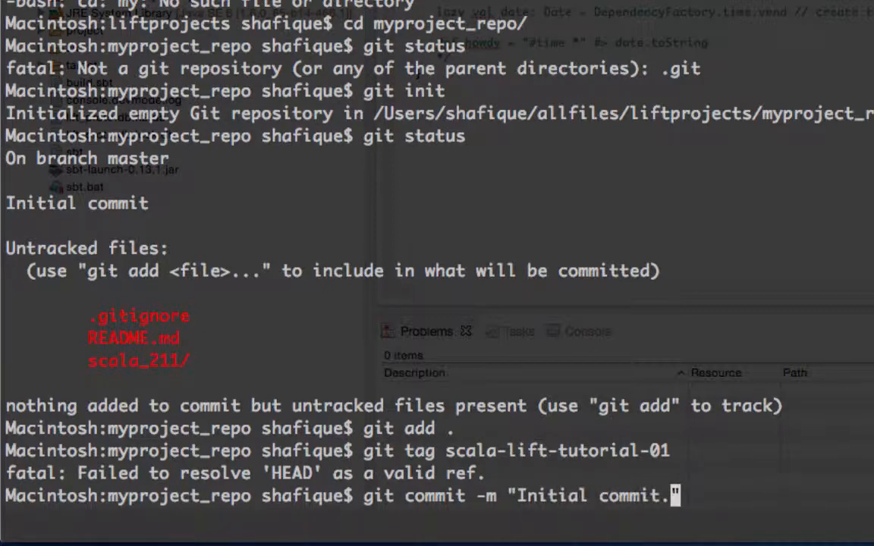
key("enter")
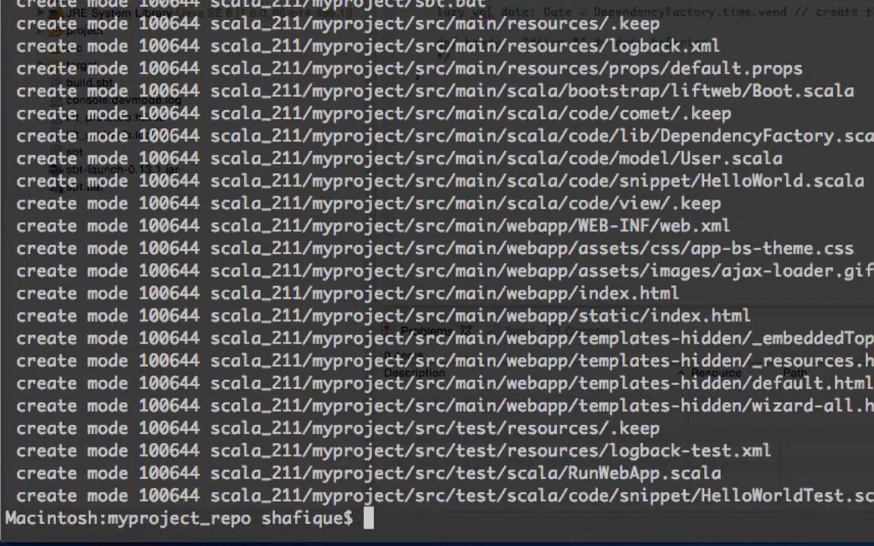
- Tag the commit scala-lift-tutorial-01 and list tags to confirm it exists
type("git tag scala-lift-tutorial-01")
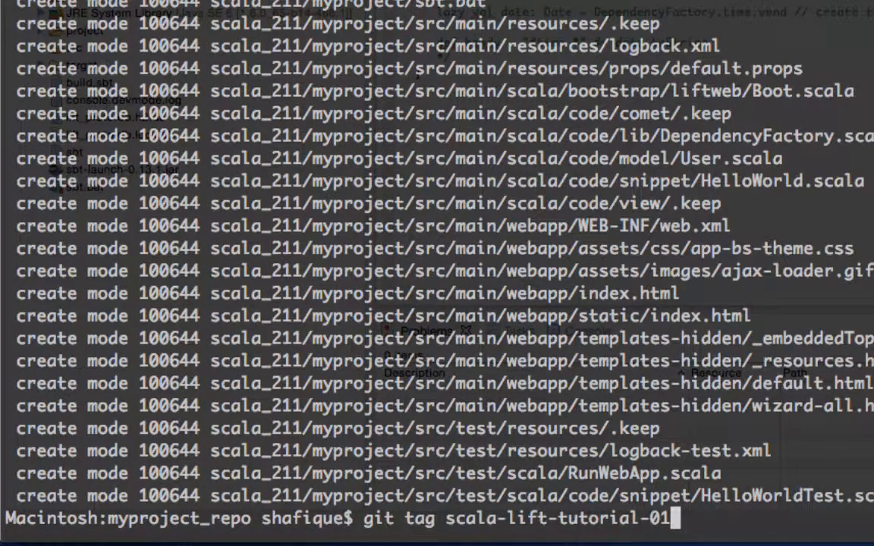
key("Return")
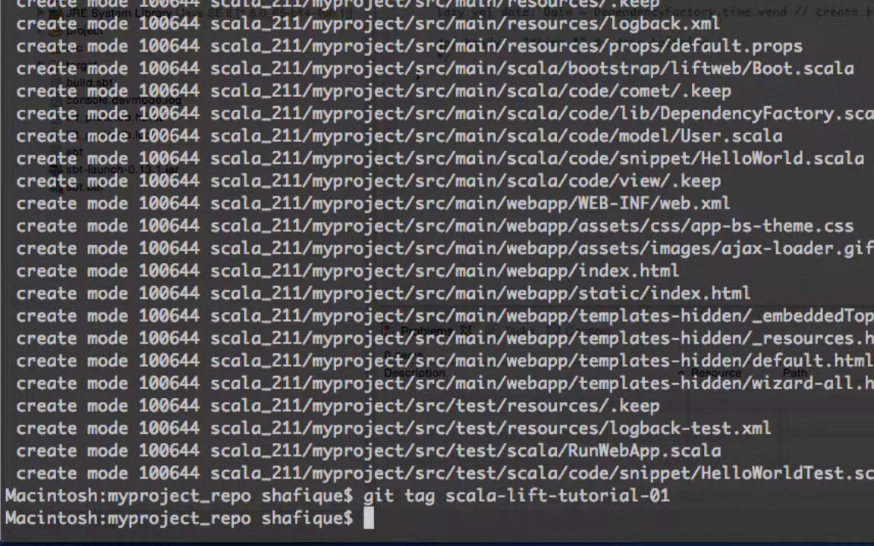
type("git tag")
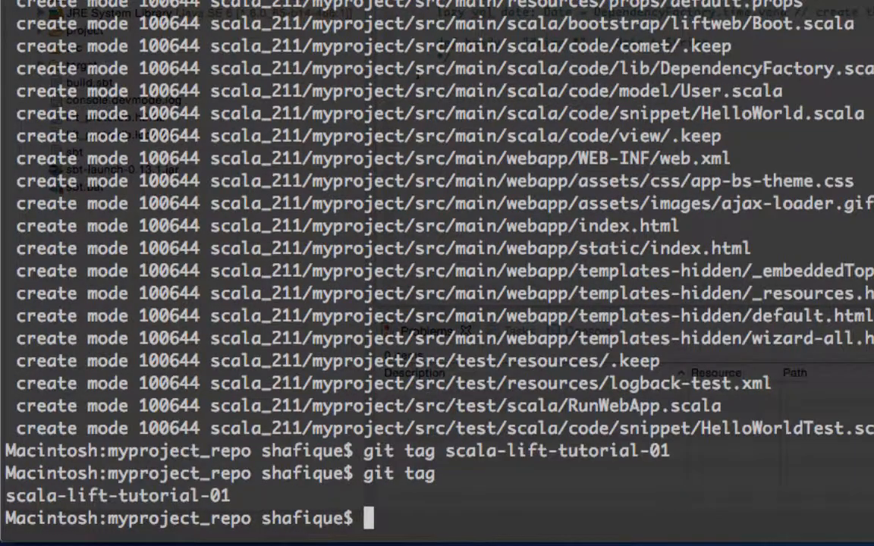